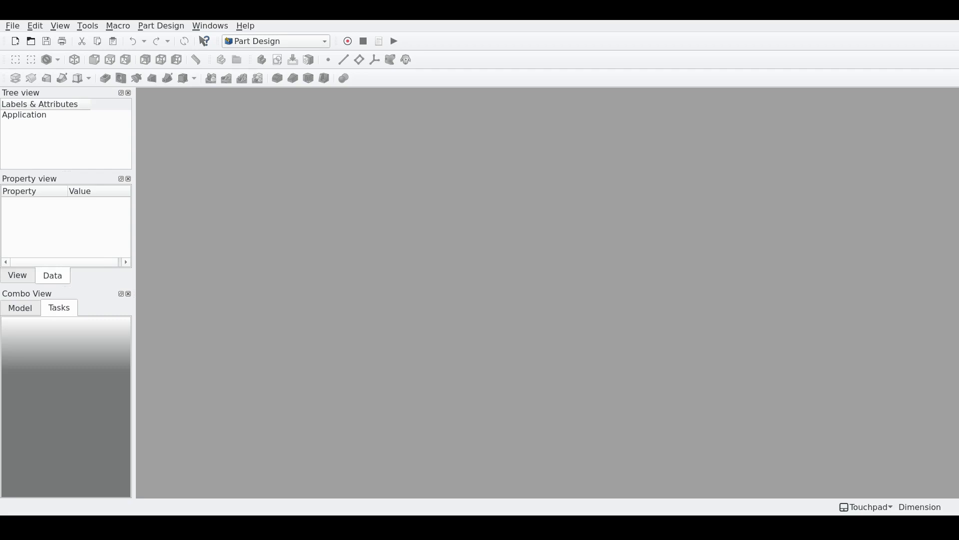
pyautogui.moveTo(238, 227)
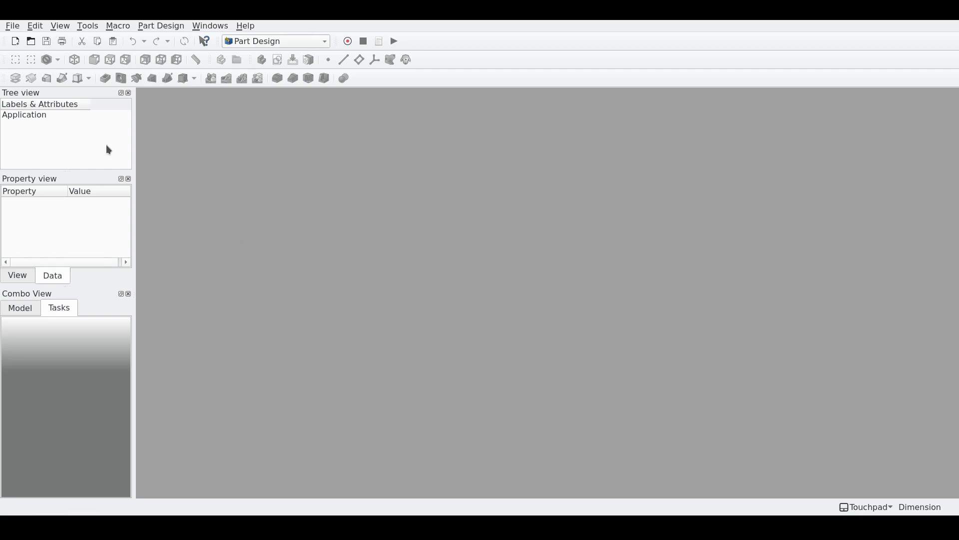
pyautogui.moveTo(254, 57)
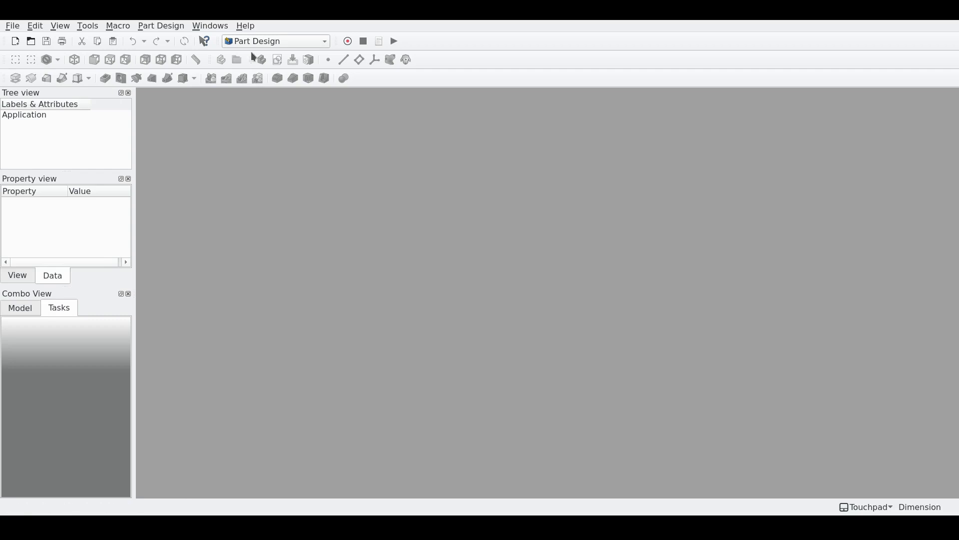
pyautogui.moveTo(62, 78)
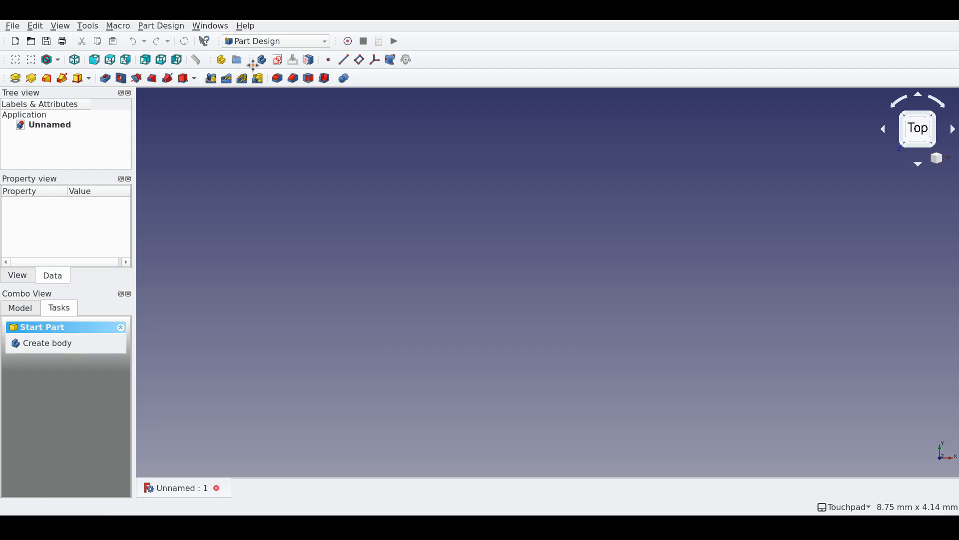
# Step: Create a Body and start a new sketch attached to the XZ plane for the vase profile
pyautogui.click(47, 343)
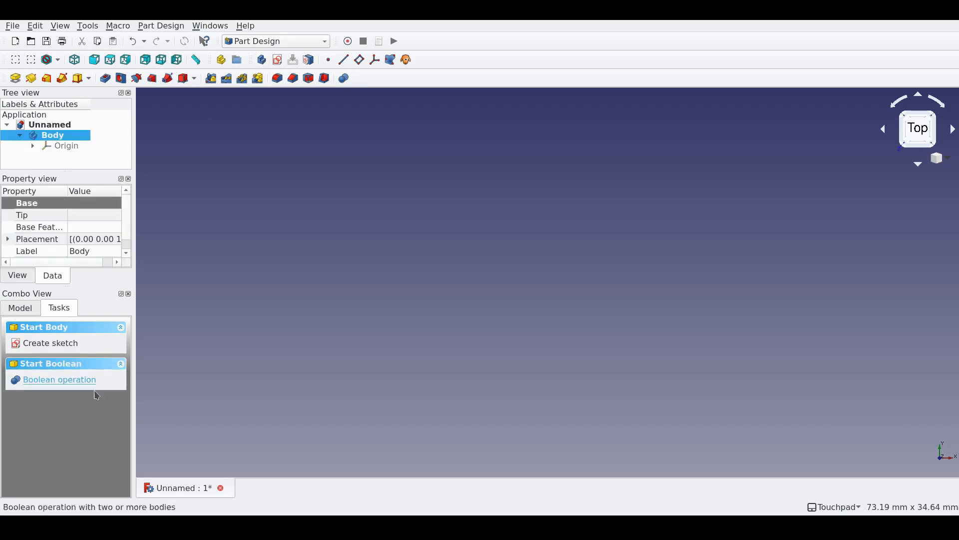
pyautogui.click(50, 343)
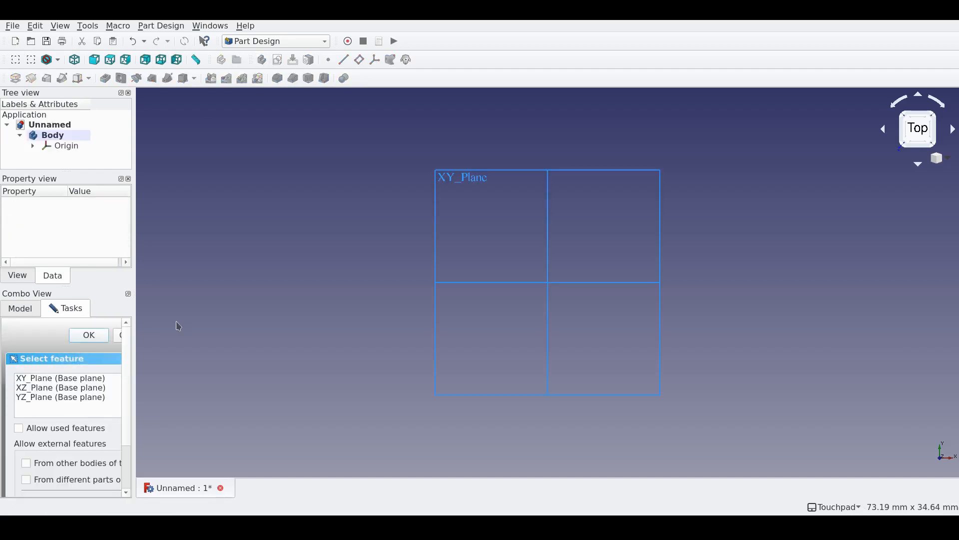
pyautogui.click(60, 387)
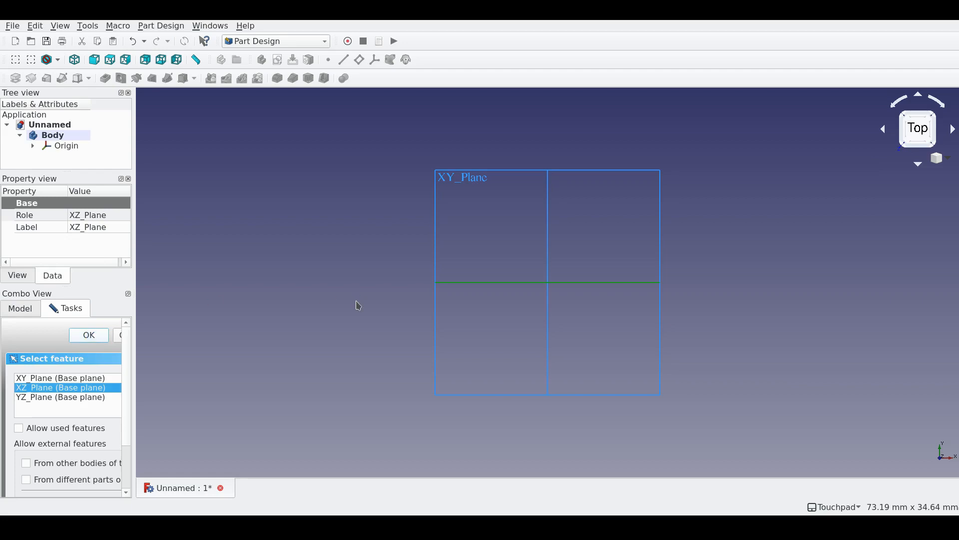
pyautogui.click(88, 334)
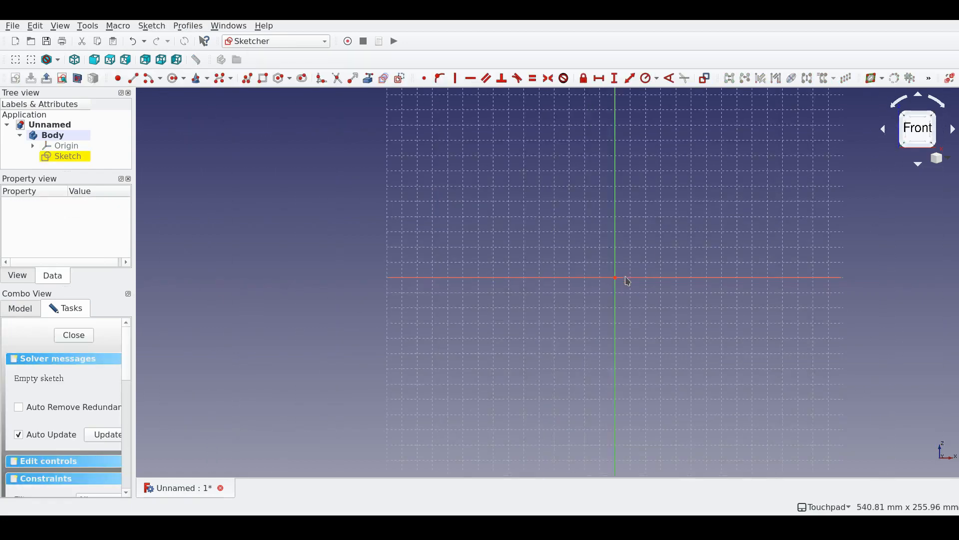
pyautogui.scroll(-3)
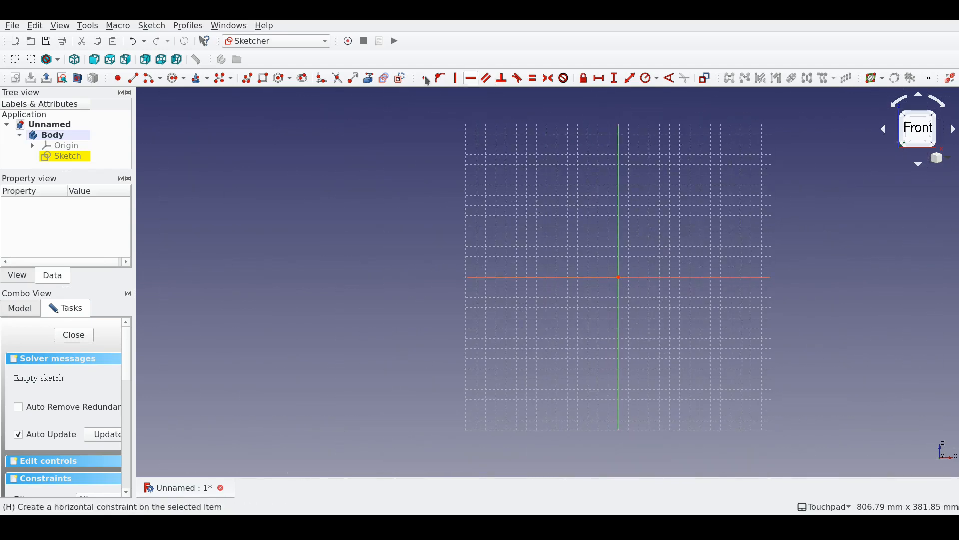
pyautogui.moveTo(492, 92)
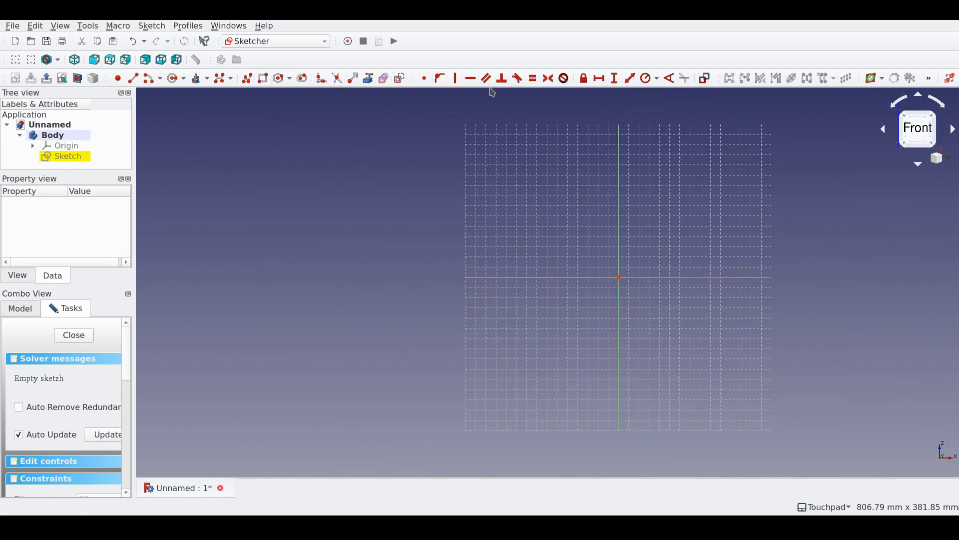
pyautogui.moveTo(403, 98)
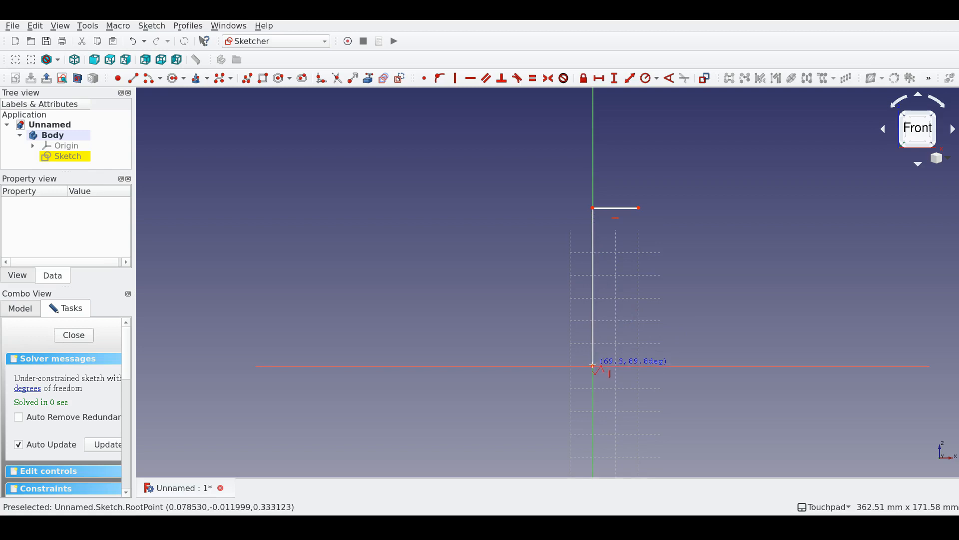
pyautogui.moveTo(630, 361)
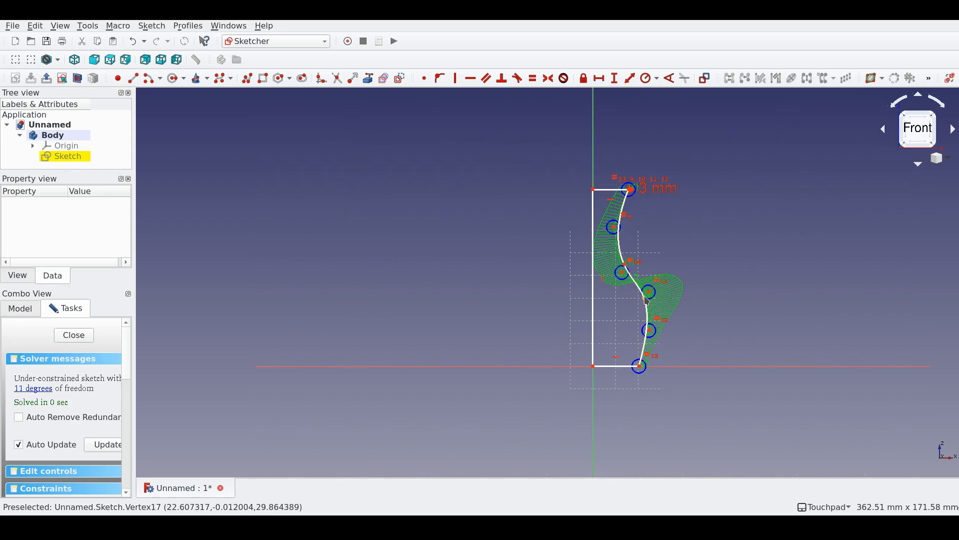
pyautogui.moveTo(643, 300)
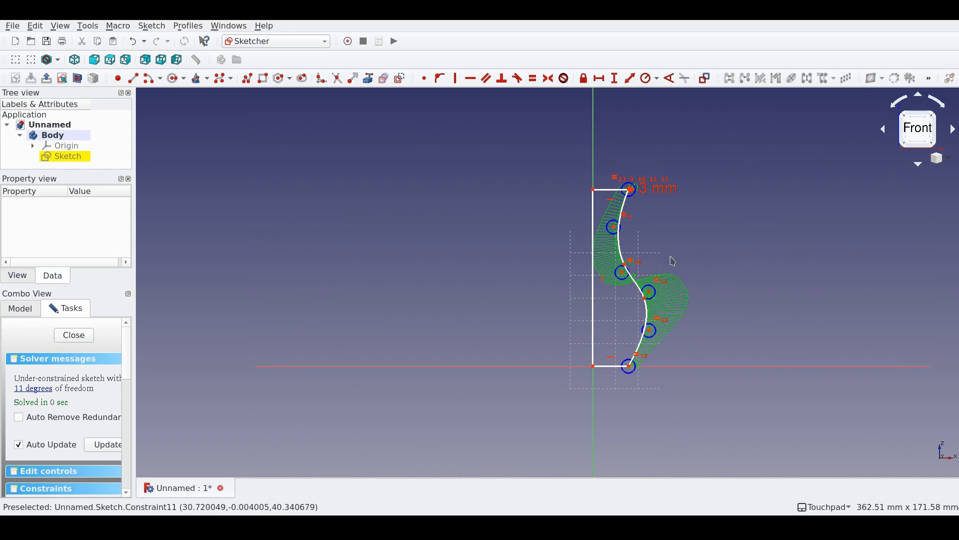
pyautogui.moveTo(575, 248)
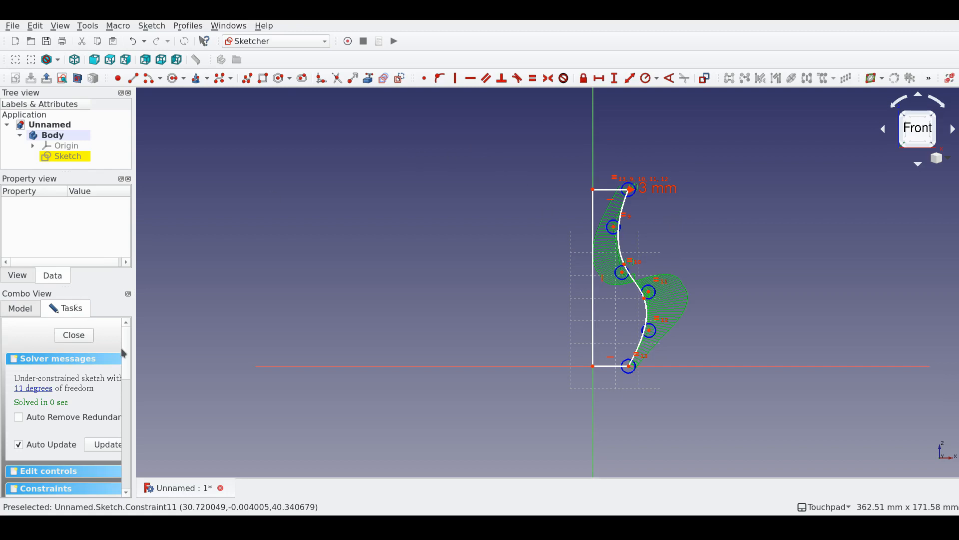
pyautogui.moveTo(628, 225)
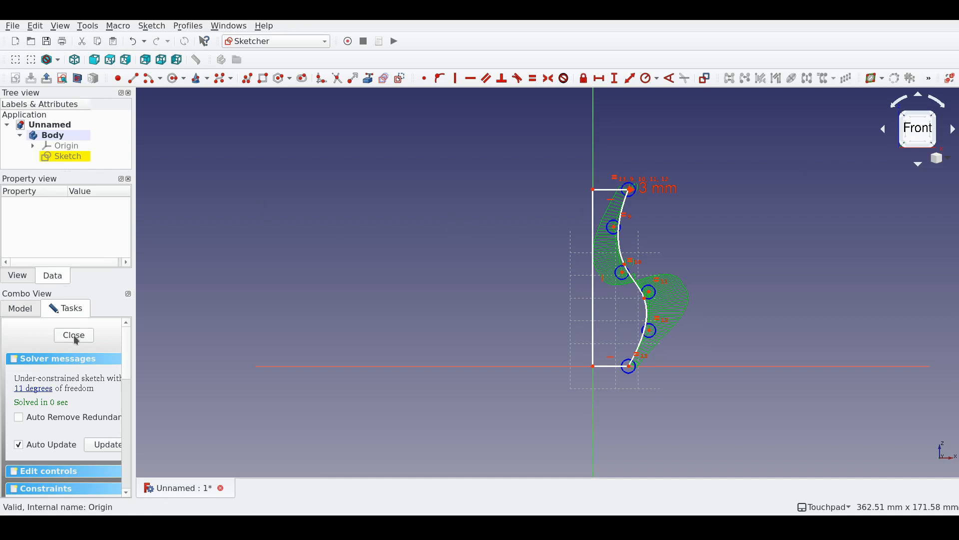
# Step: Close the profile sketch and revolve it 360° around the vertical sketch axis into a solid vase
pyautogui.click(73, 334)
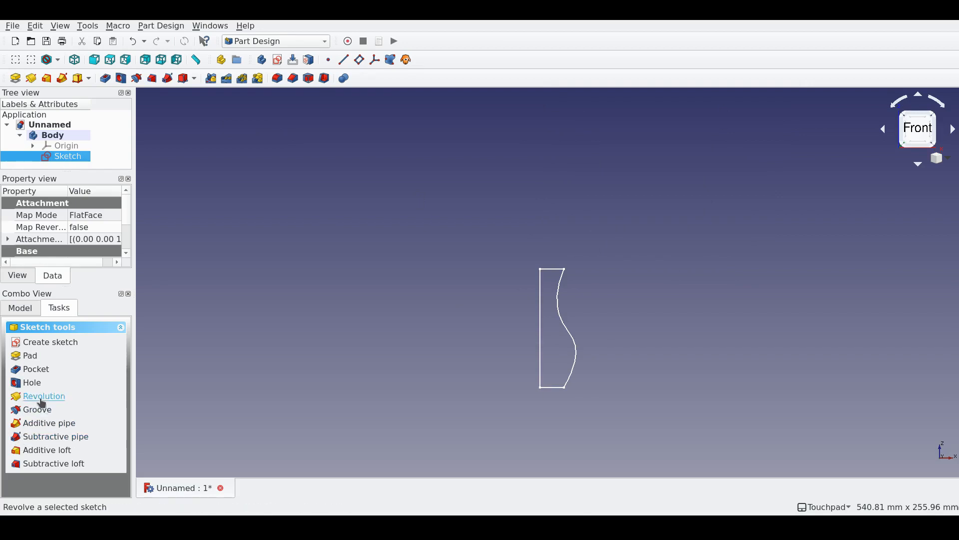
pyautogui.click(43, 395)
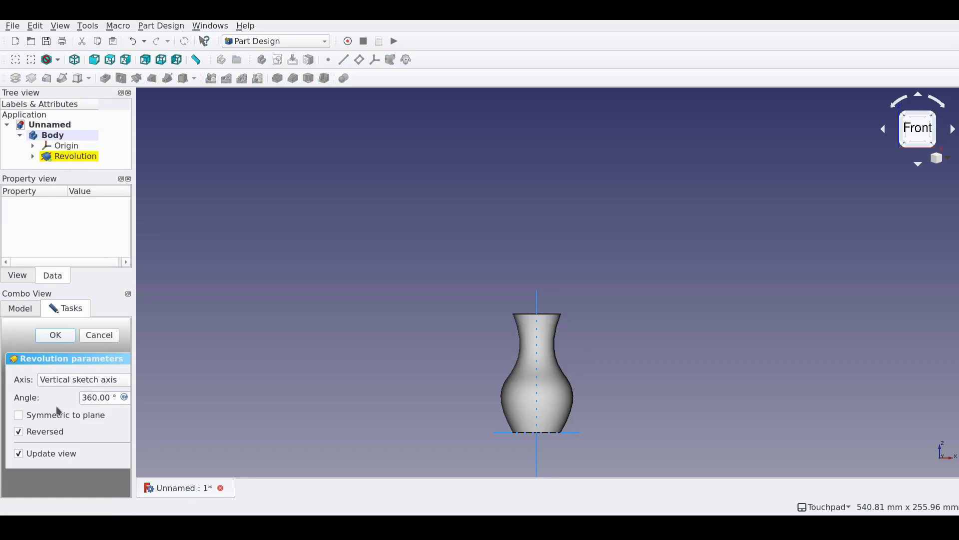
pyautogui.moveTo(67, 417)
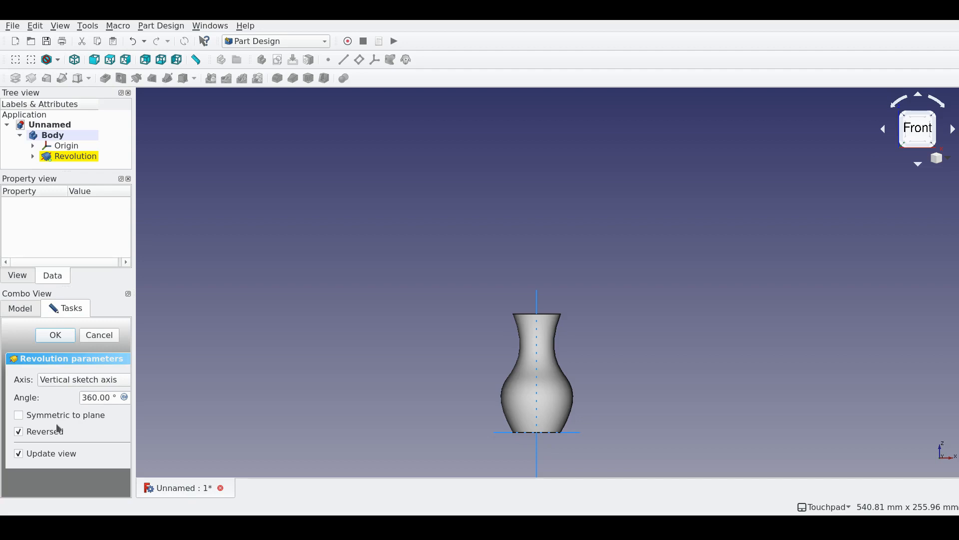
pyautogui.moveTo(180, 384)
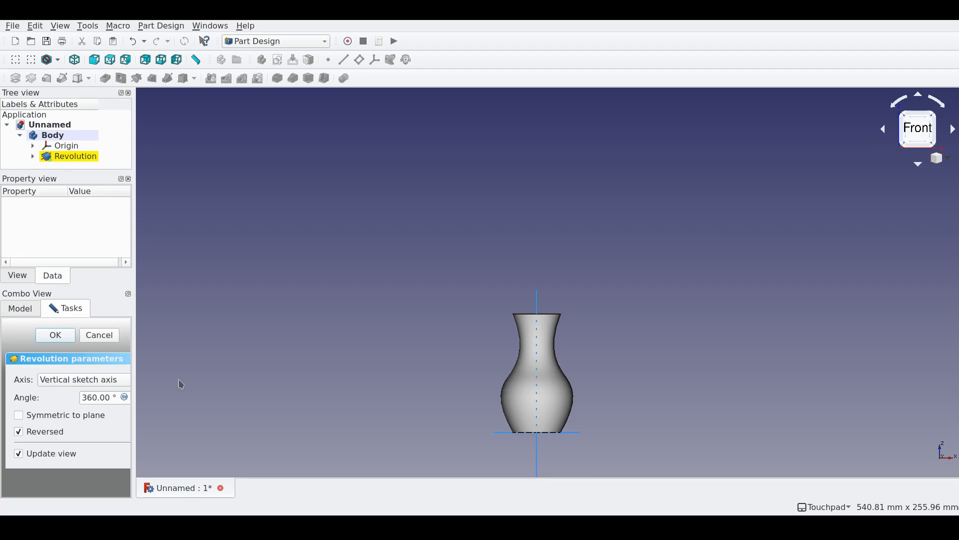
pyautogui.moveTo(537, 323)
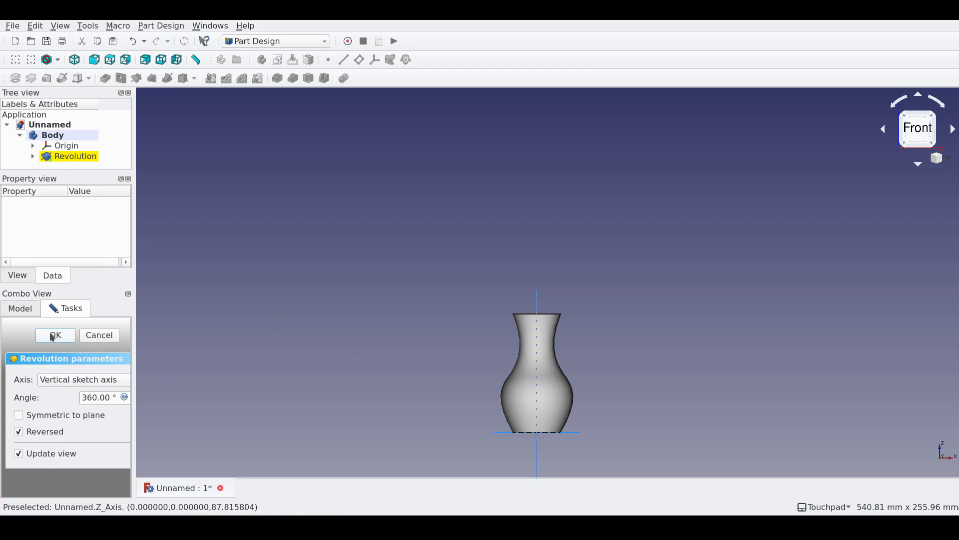
pyautogui.click(54, 335)
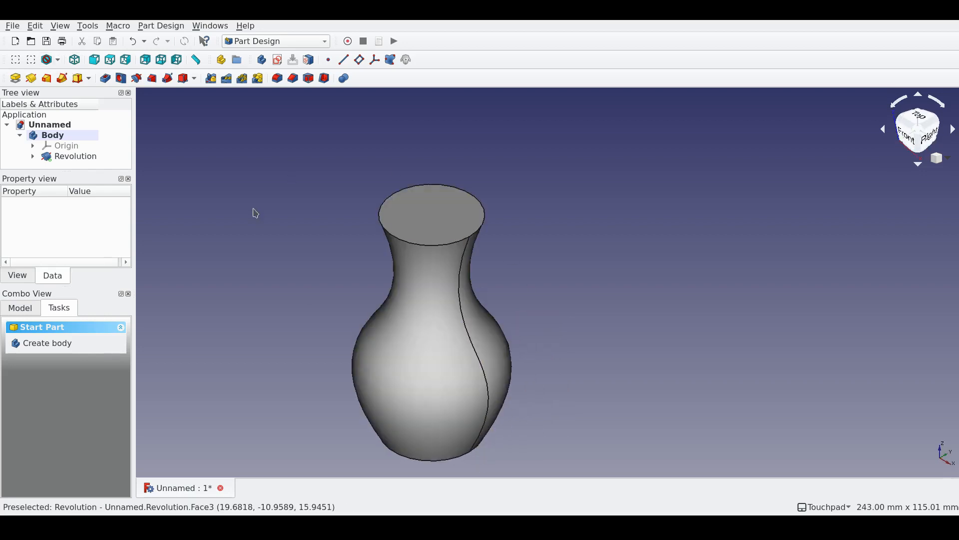
# Step: Reopen the profile sketch under Revolution and stretch it taller with a narrower neck, then update the vase
pyautogui.click(94, 59)
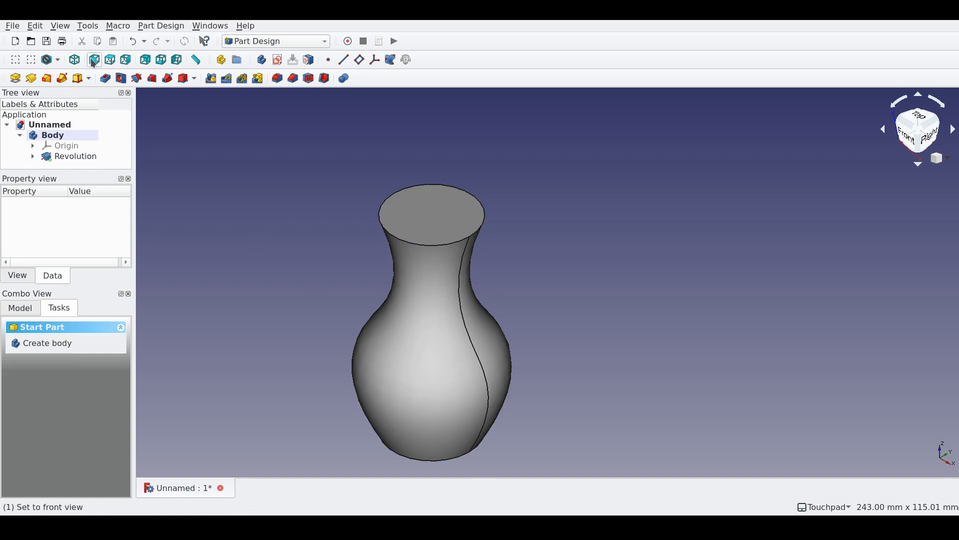
pyautogui.click(93, 59)
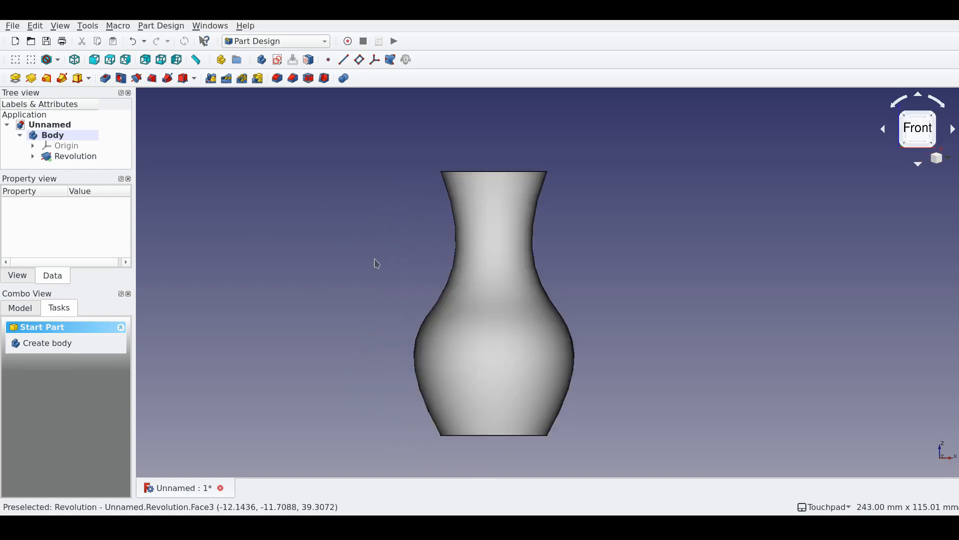
pyautogui.click(32, 156)
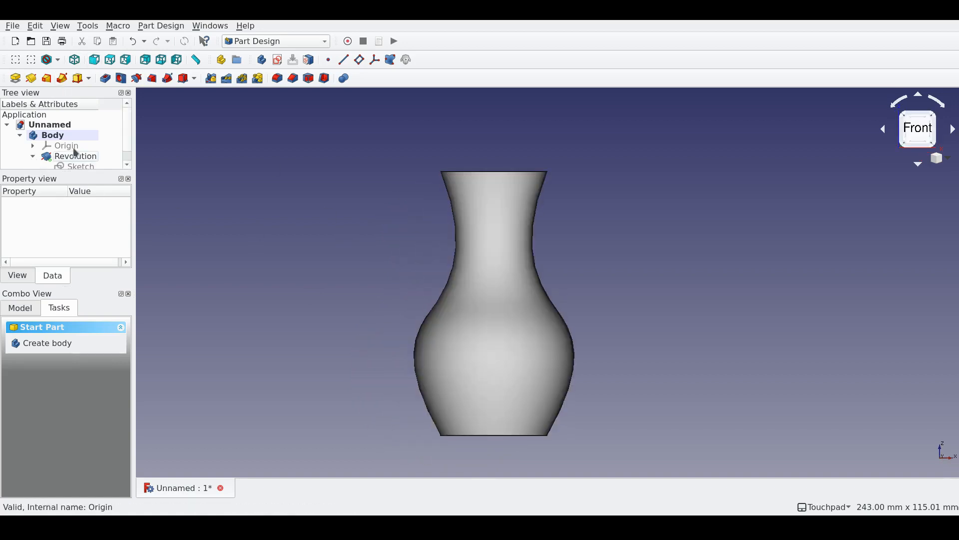
pyautogui.click(80, 167)
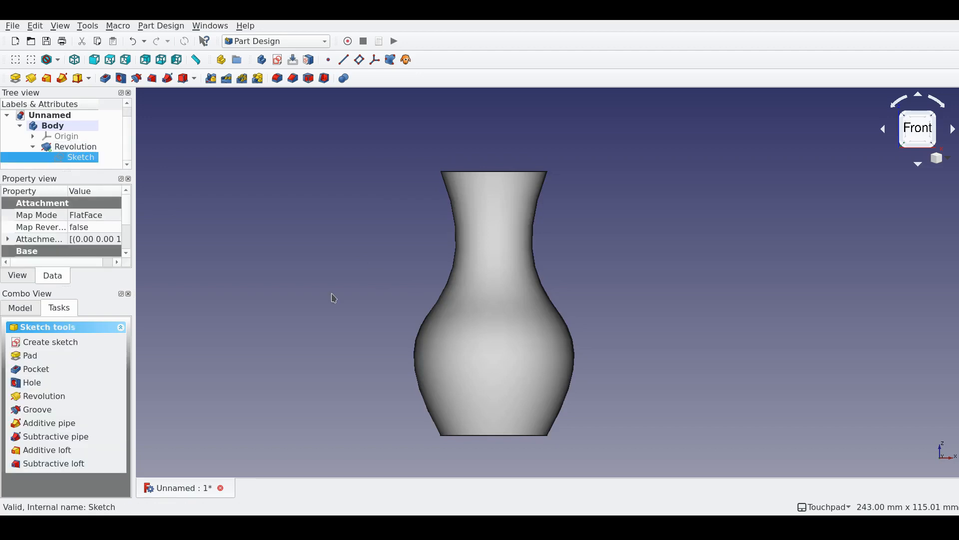
pyautogui.moveTo(219, 207)
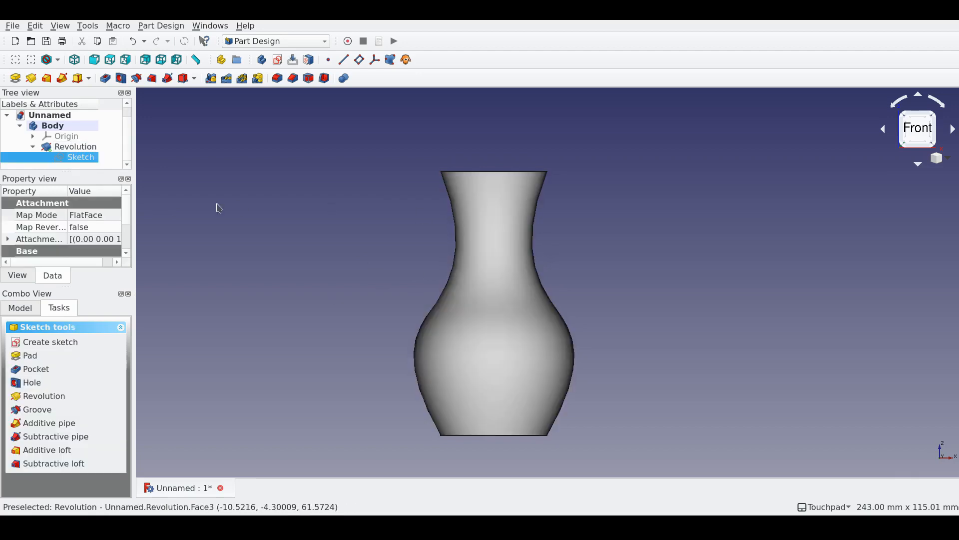
pyautogui.doubleClick(81, 156)
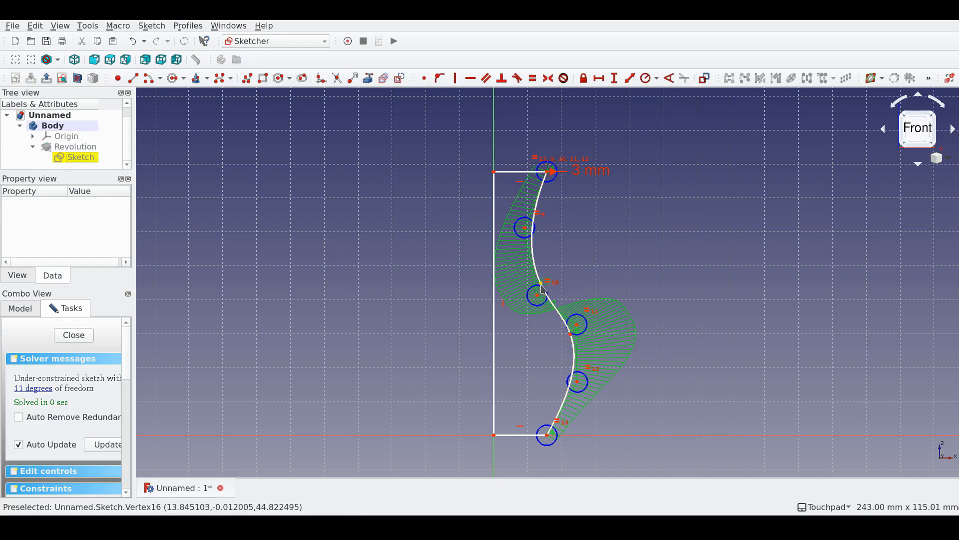
pyautogui.moveTo(546, 435); pyautogui.dragTo(536, 437)
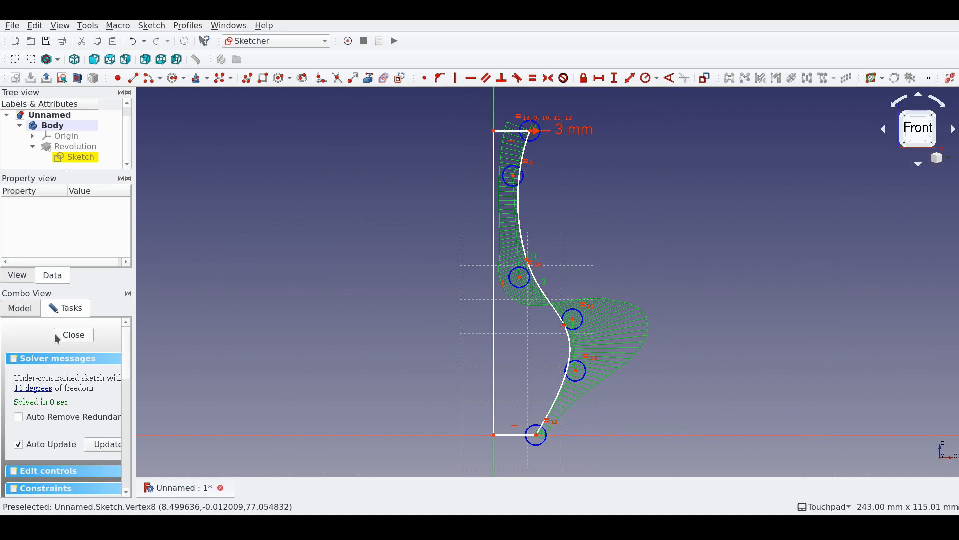
pyautogui.click(72, 335)
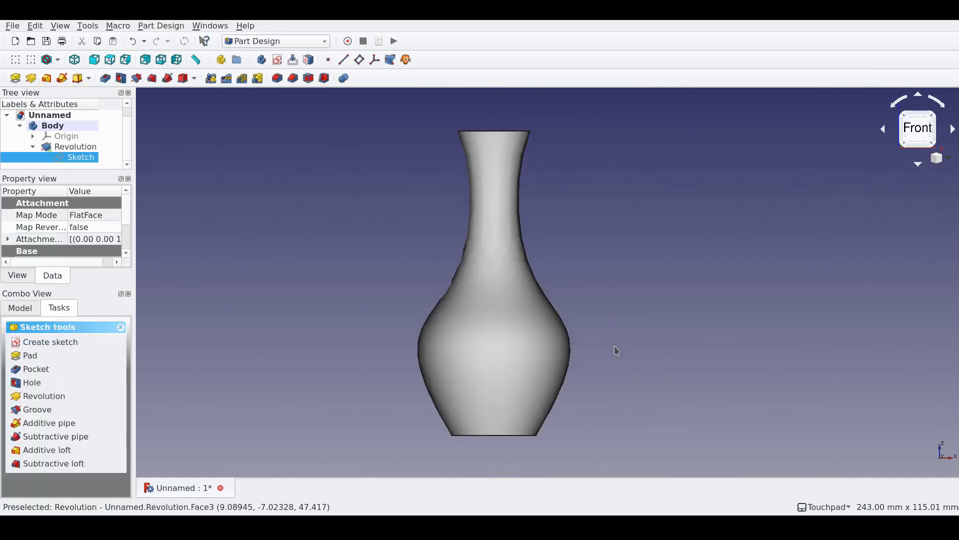
pyautogui.moveTo(641, 312)
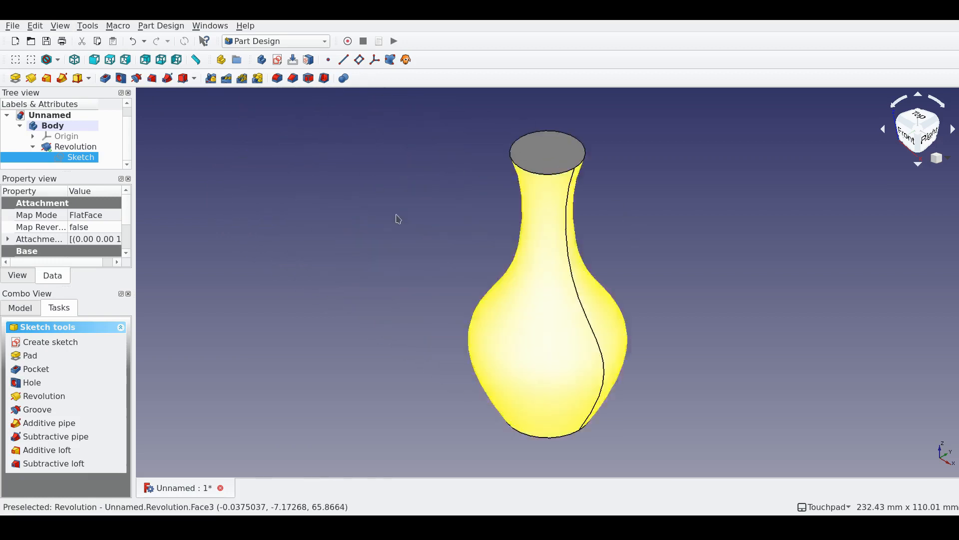
# Step: Save the vase as VaseByRevolution and start a new document for the next model
pyautogui.click(51, 59)
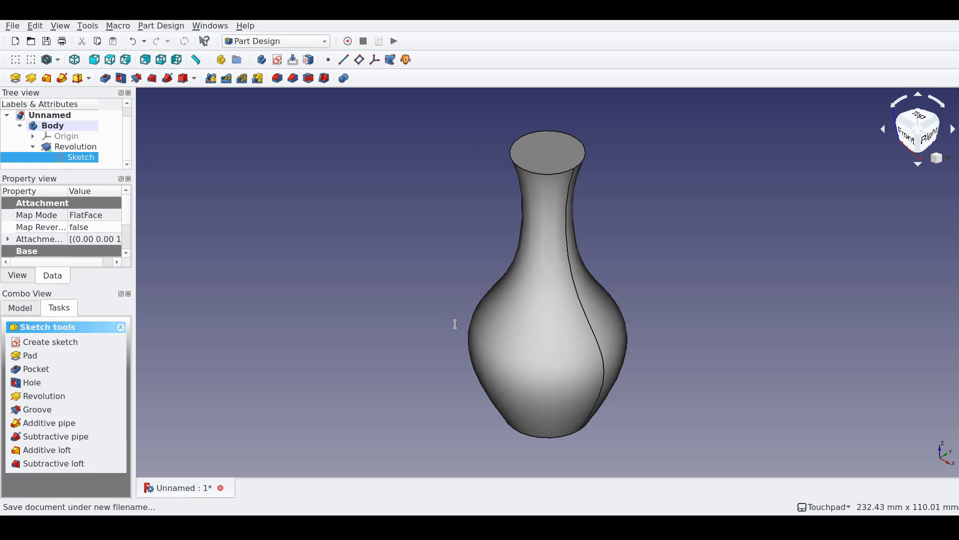
pyautogui.moveTo(456, 328)
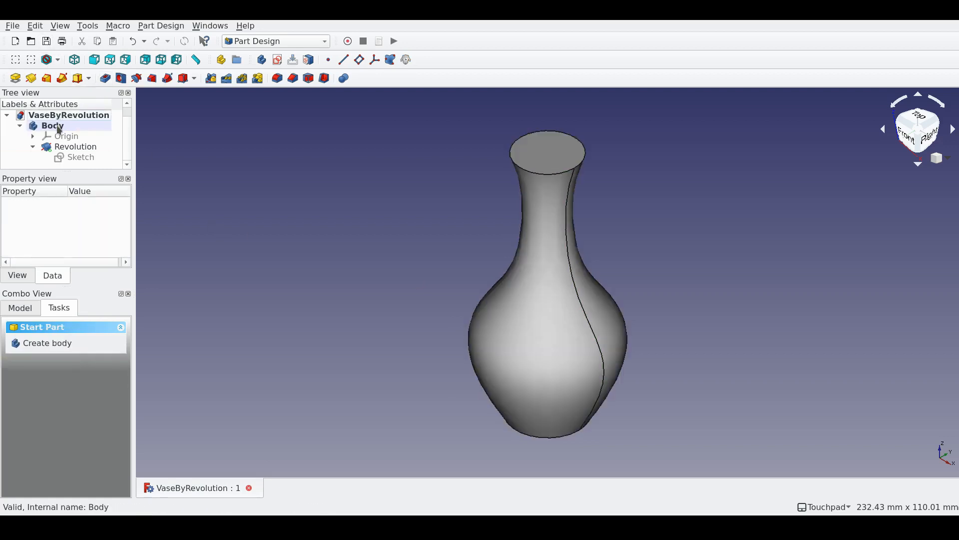
pyautogui.click(53, 125)
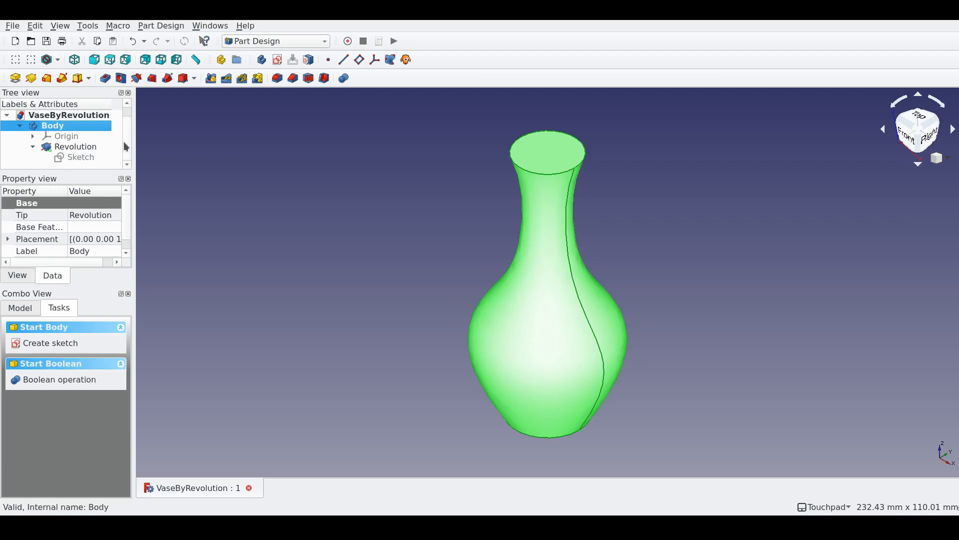
pyautogui.moveTo(476, 244)
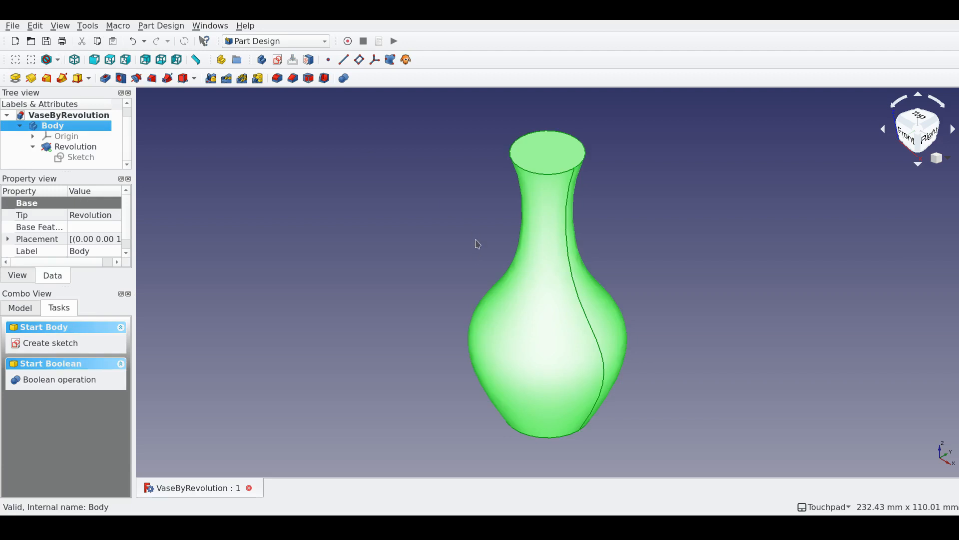
pyautogui.click(15, 40)
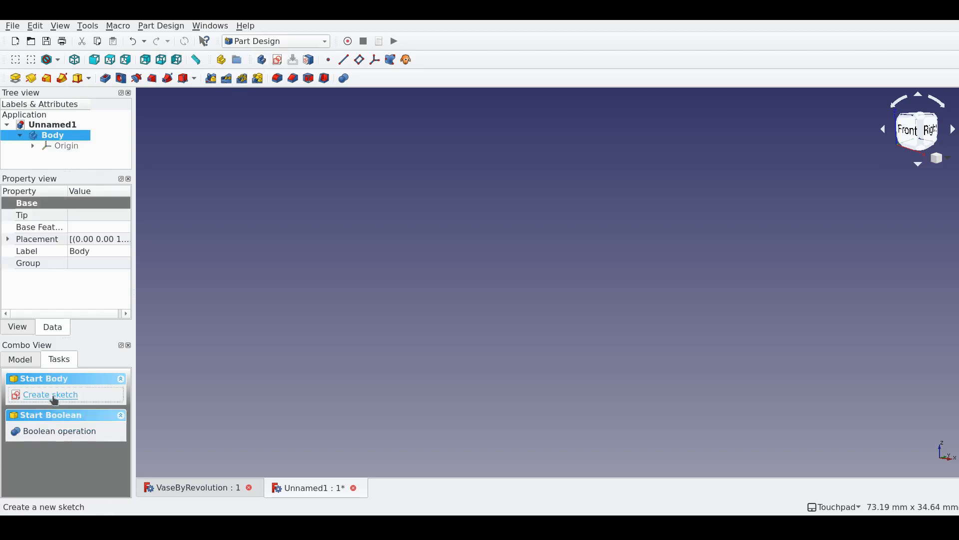
# Step: Sketch a 10 mm circle on the XY plane in the new Body and rename the sketch Base
pyautogui.click(50, 394)
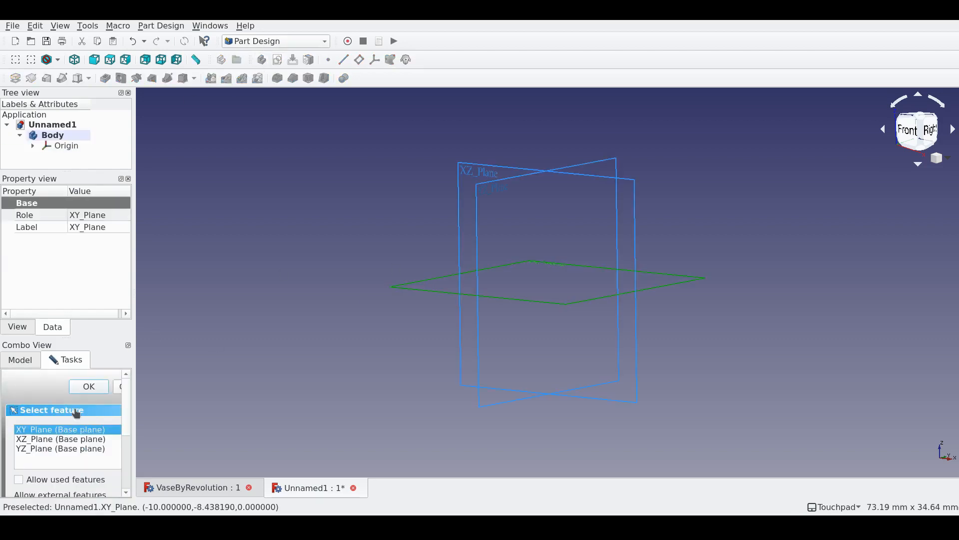
pyautogui.click(88, 385)
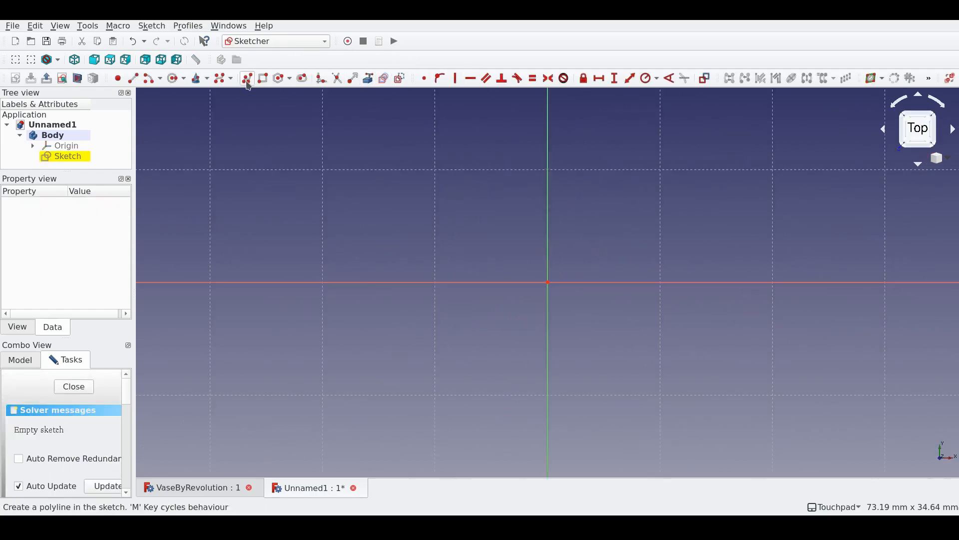
pyautogui.moveTo(260, 78)
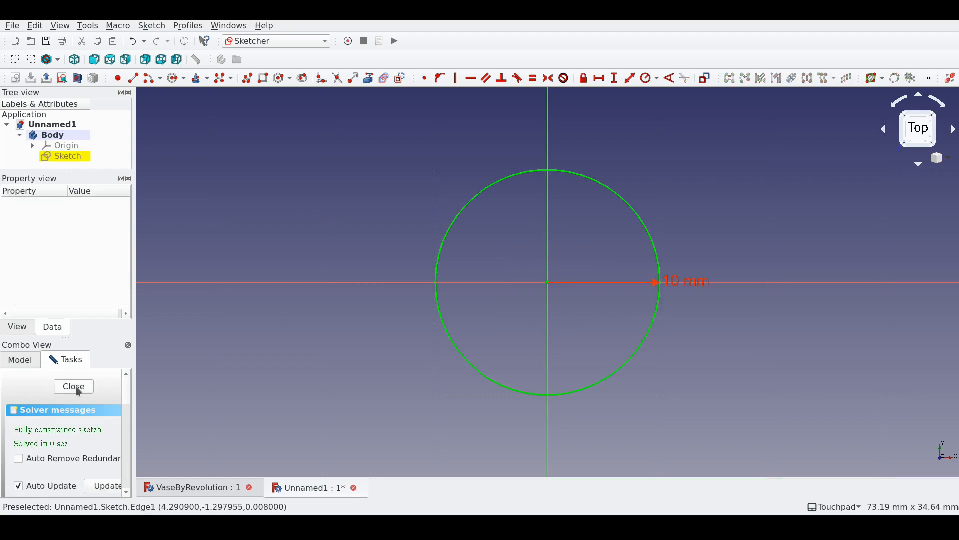
pyautogui.click(73, 386)
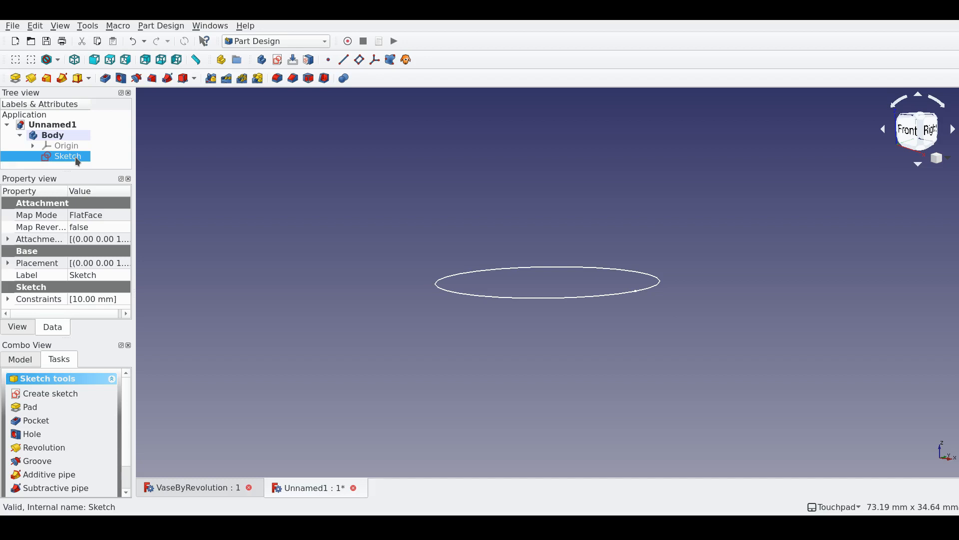
pyautogui.write('Base')
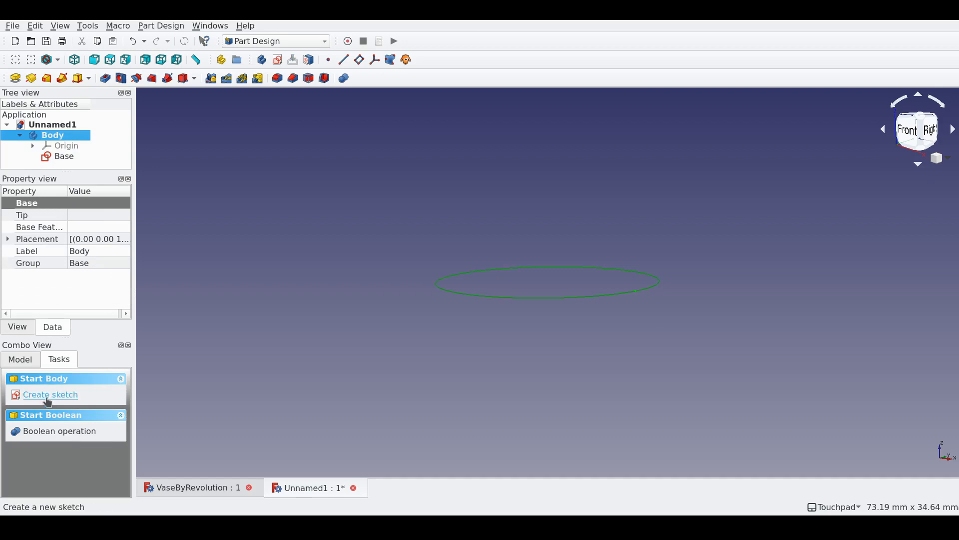
# Step: Add a second sketch with a 20 mm circle and rename it L1
pyautogui.click(50, 393)
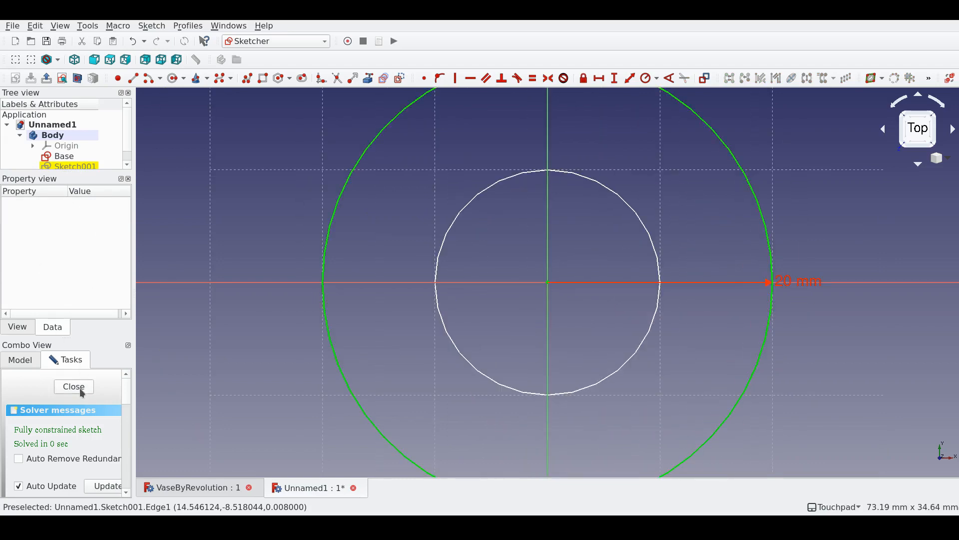
pyautogui.click(73, 386)
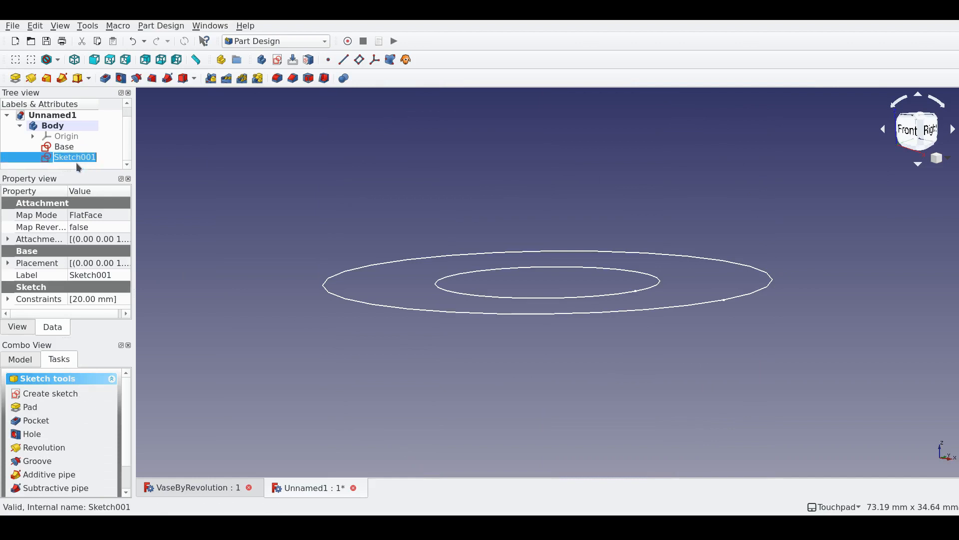
pyautogui.write('L')
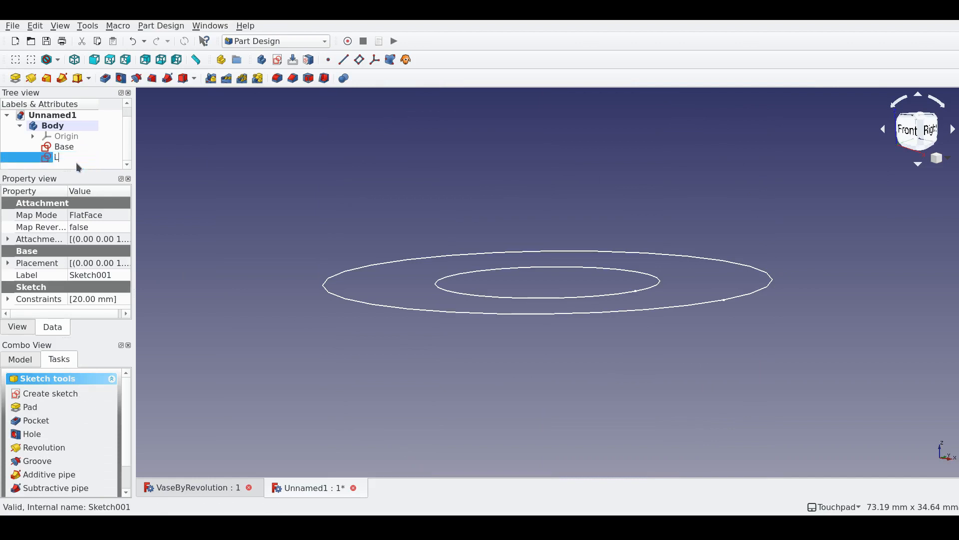
pyautogui.write('1')
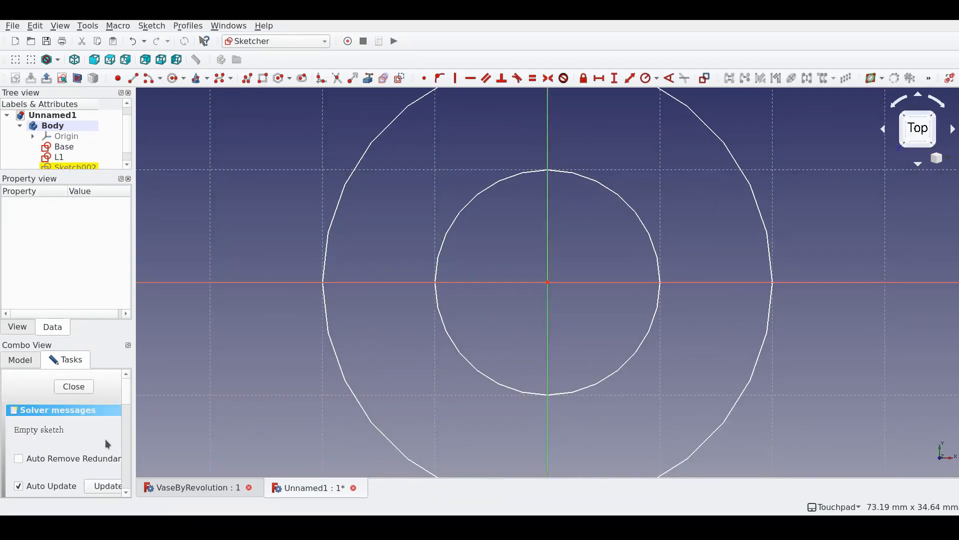
pyautogui.moveTo(399, 78)
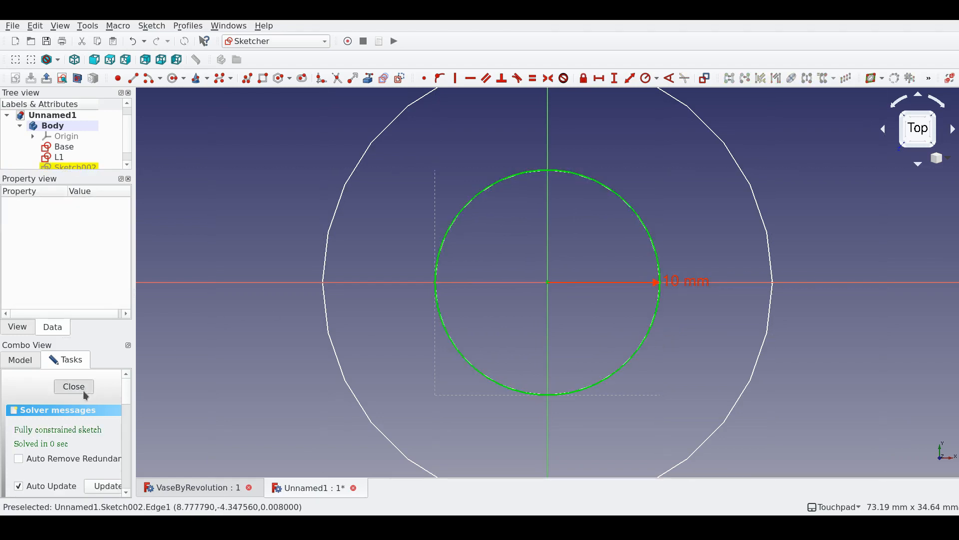
# Step: Finish the third 10 mm circle sketch, rename it L2 and check it unchanged
pyautogui.click(73, 386)
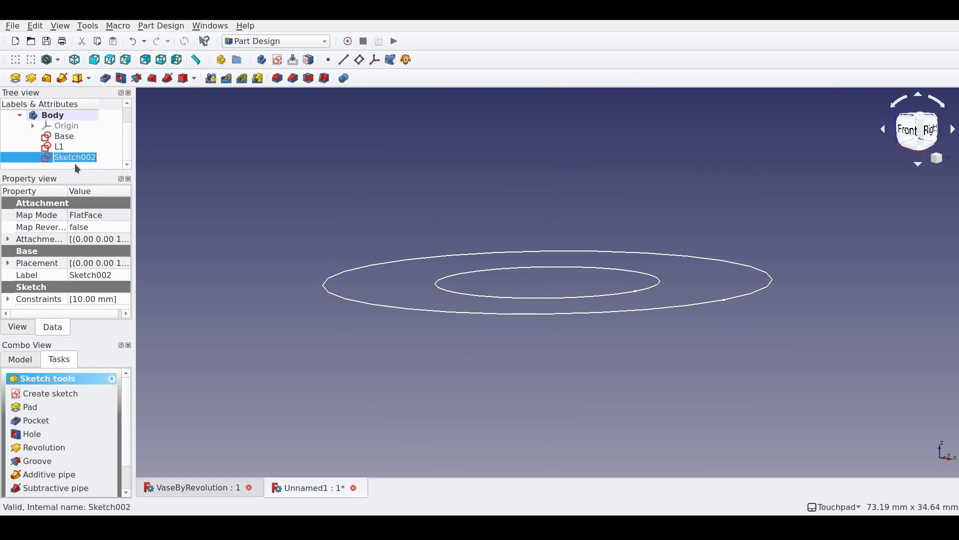
pyautogui.write('L2')
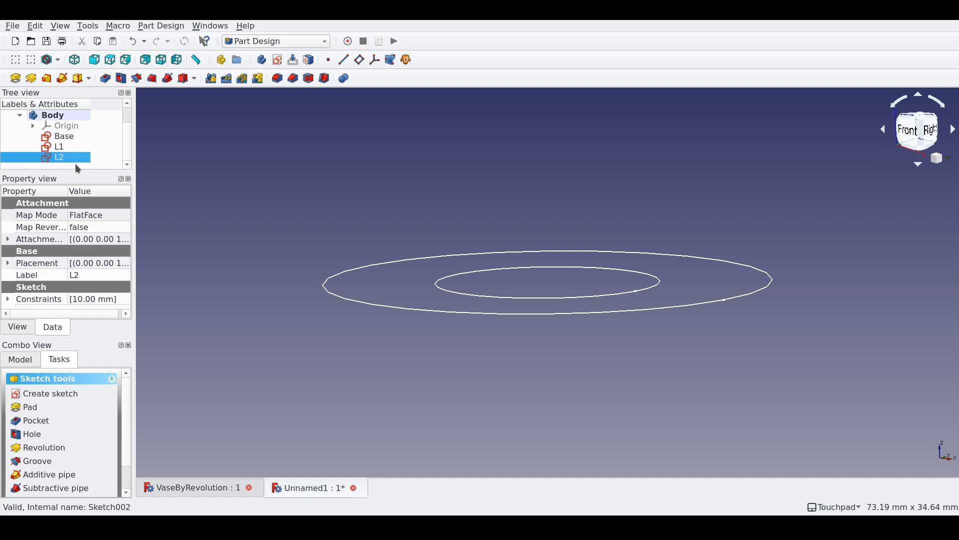
pyautogui.doubleClick(59, 157)
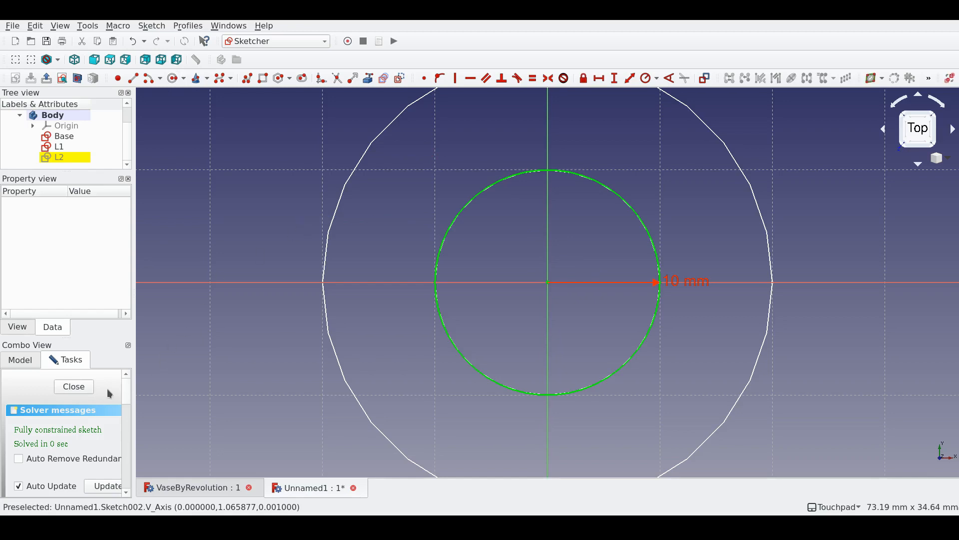
pyautogui.click(73, 385)
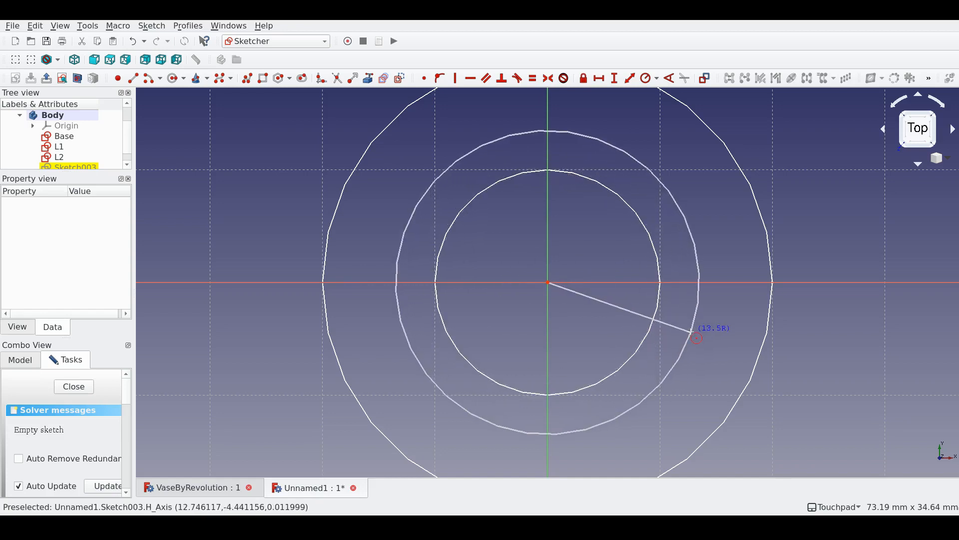
# Step: Add a fourth sketch with a 15 mm radius circle
pyautogui.click(698, 338)
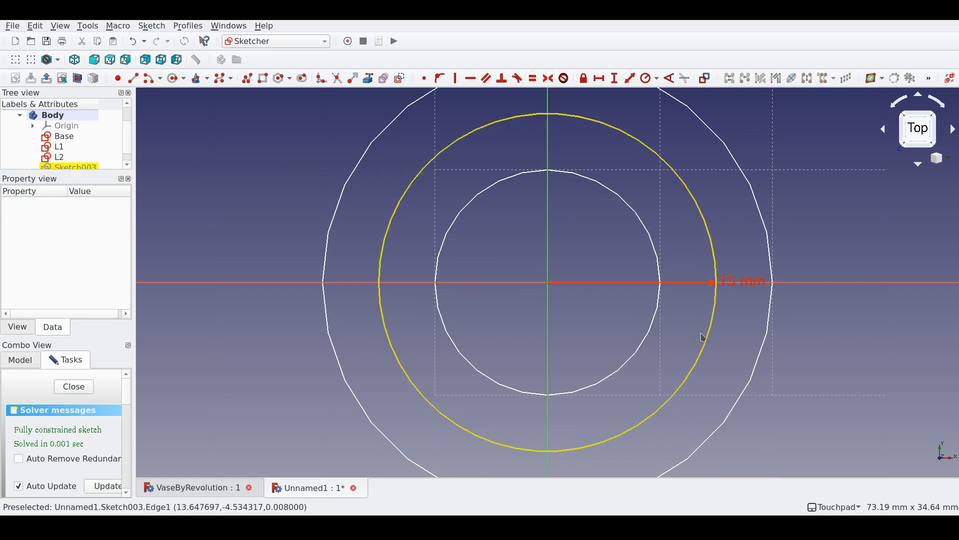
pyautogui.click(73, 386)
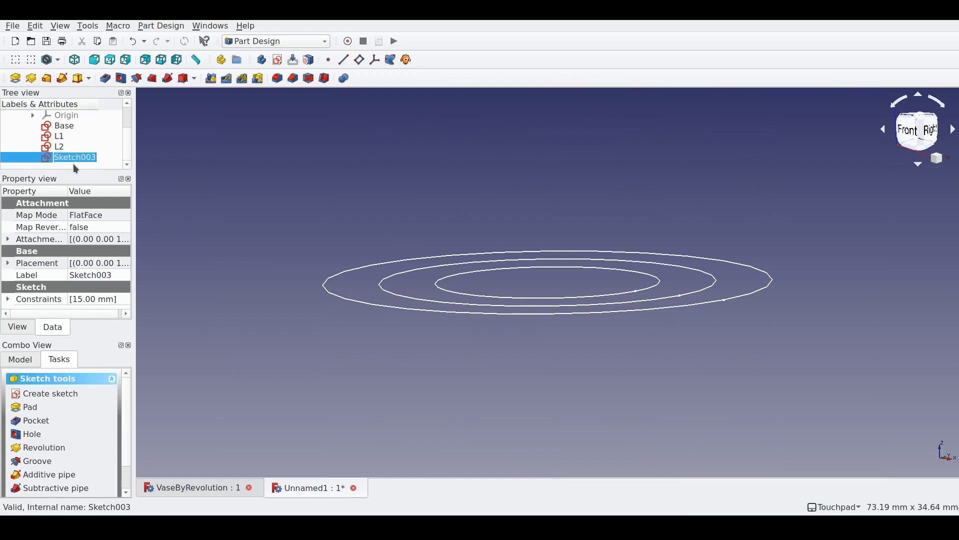
# Step: Rename the fourth sketch Top and inspect the attachment offsets of Base and L1
pyautogui.write('Top')
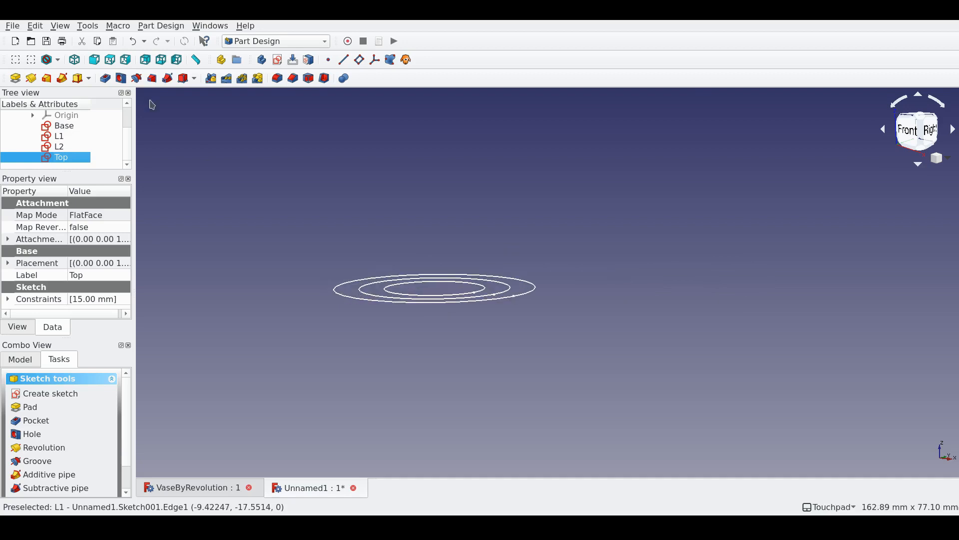
pyautogui.click(94, 59)
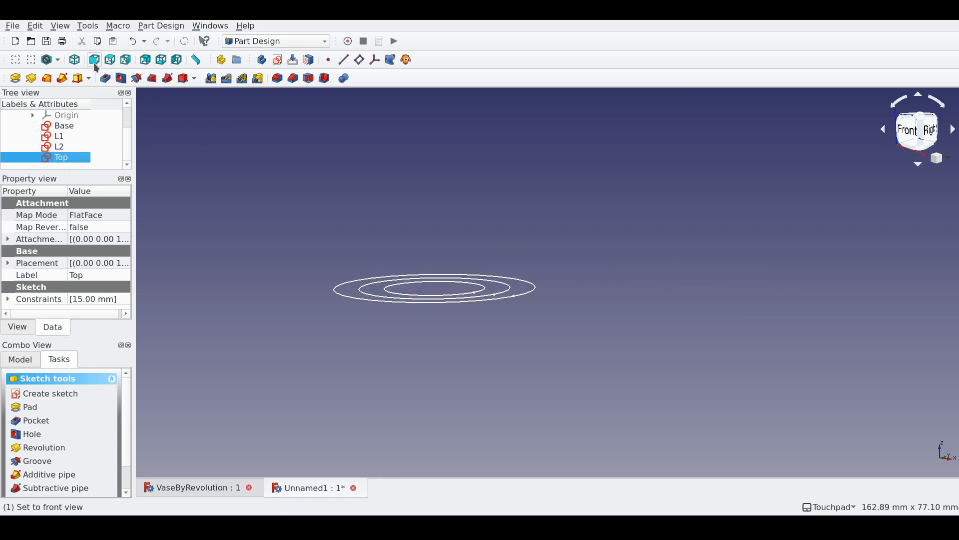
pyautogui.click(64, 126)
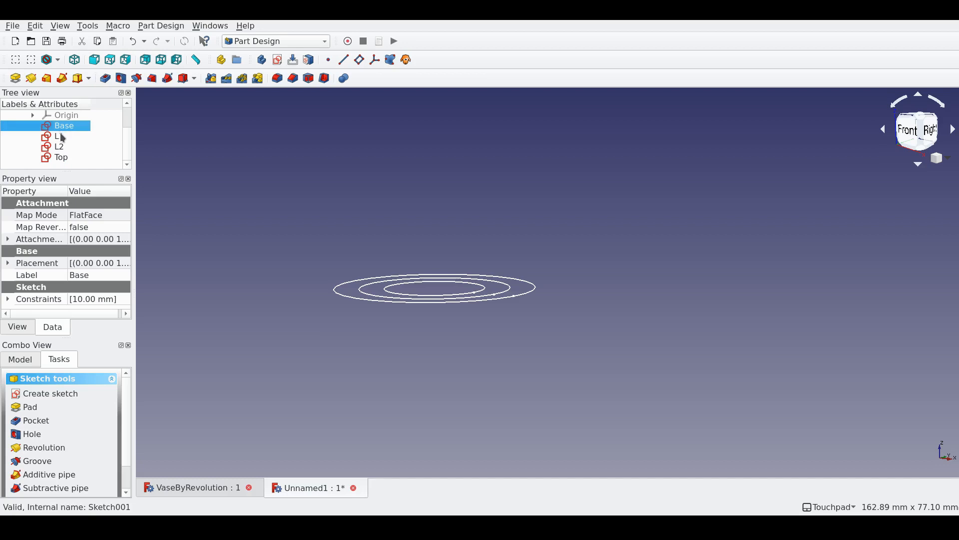
pyautogui.click(58, 136)
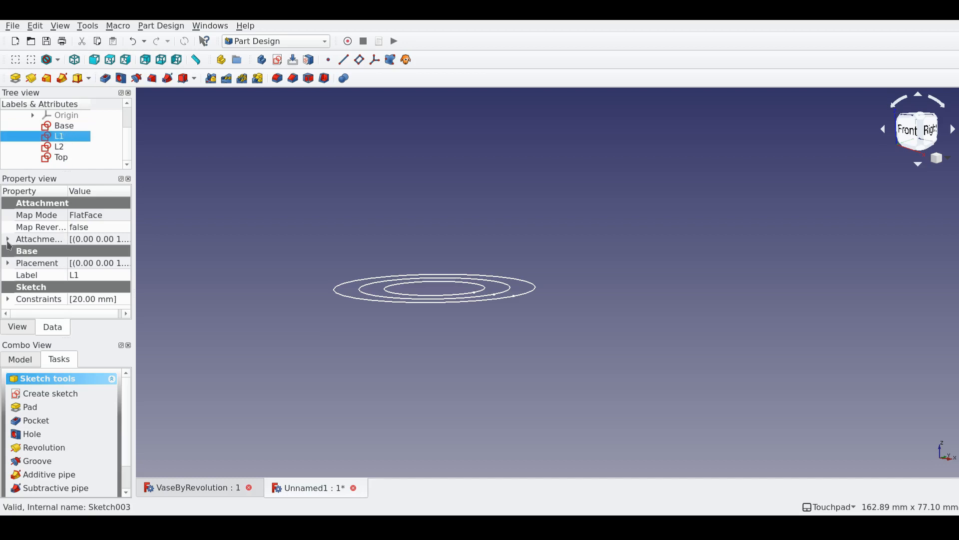
pyautogui.click(8, 238)
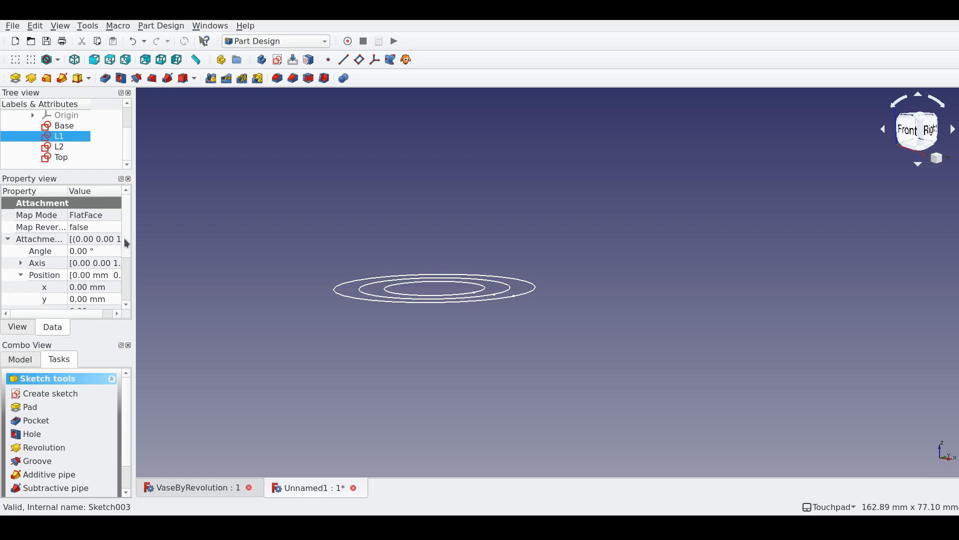
pyautogui.moveTo(36, 208)
pyautogui.write('30')
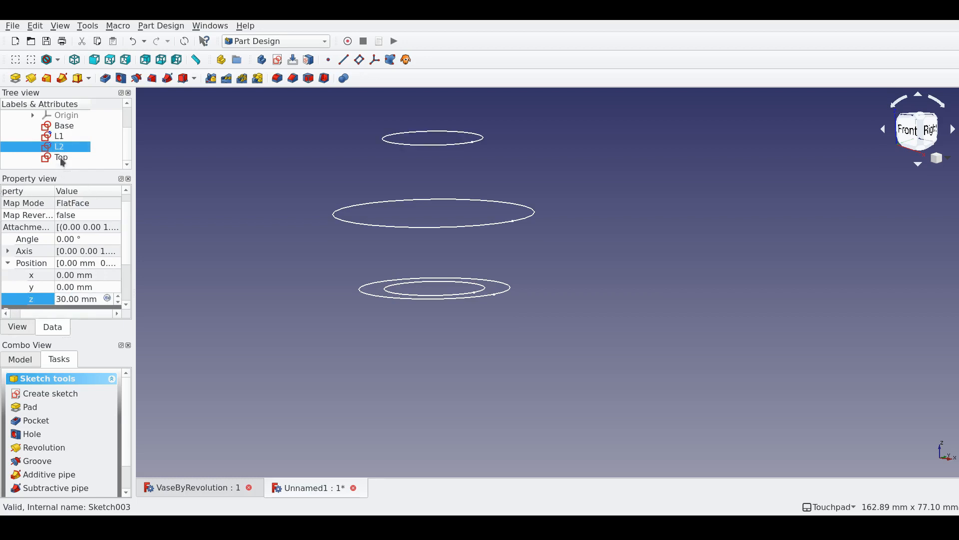
# Step: Raise the Top sketch to z = 60 mm and set the L2 sketch height to 30 mm
pyautogui.click(61, 157)
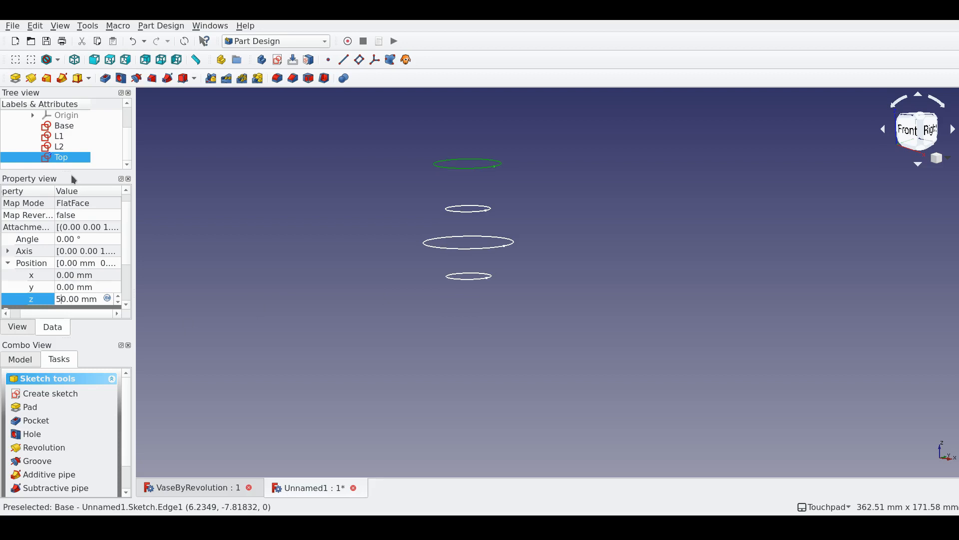
pyautogui.write('60.00 mm')
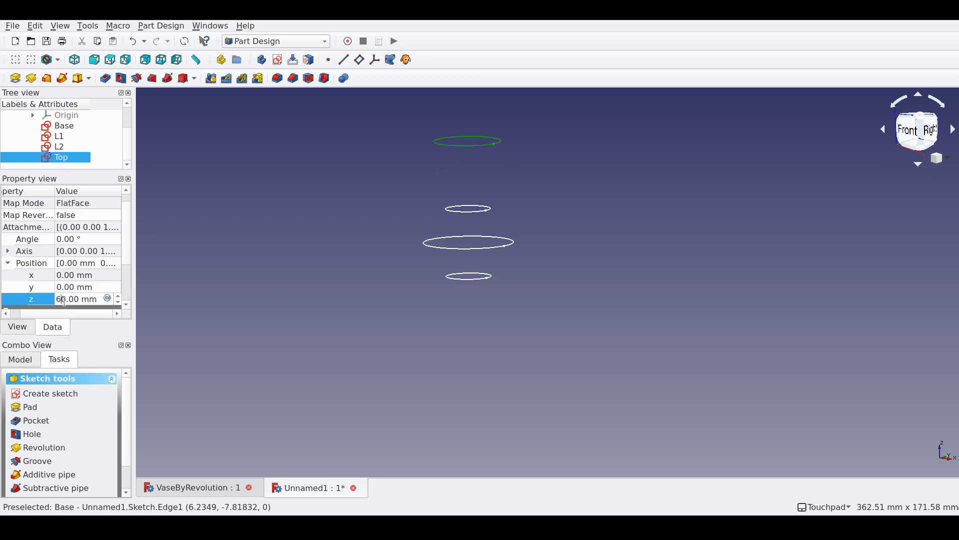
pyautogui.click(59, 146)
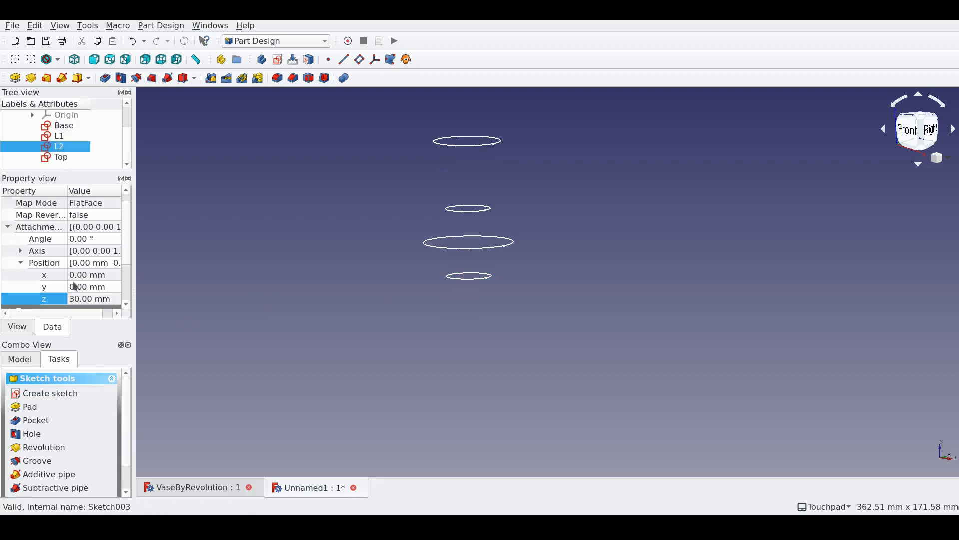
pyautogui.doubleClick(89, 299)
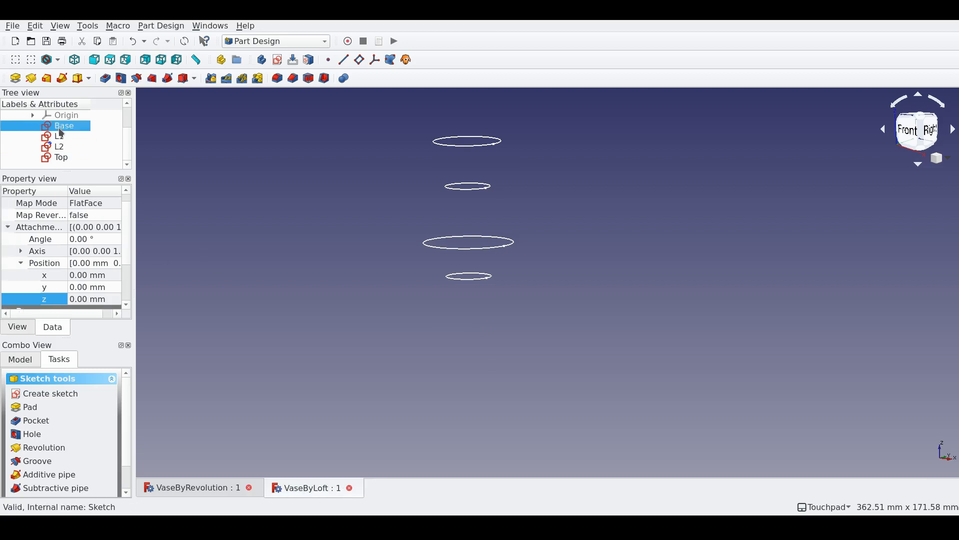
pyautogui.moveTo(78, 130)
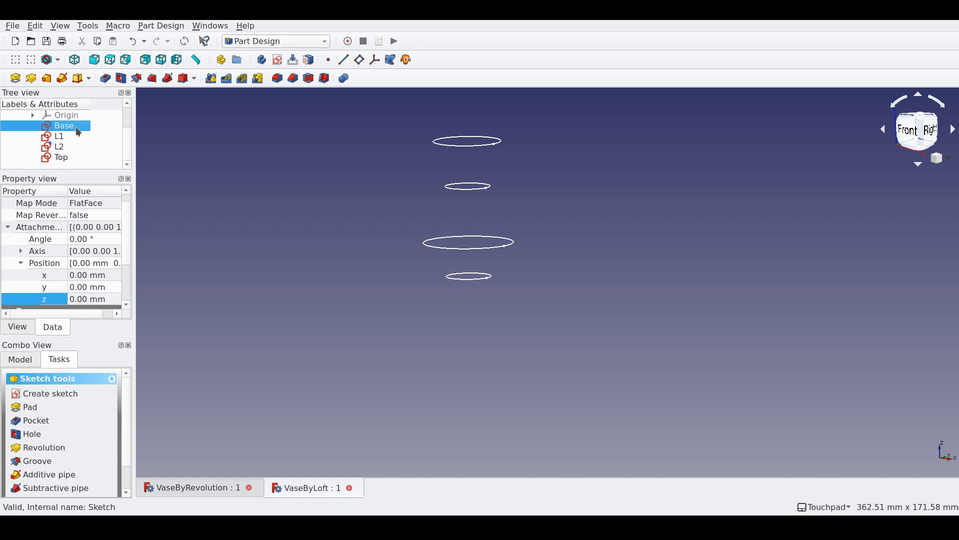
pyautogui.moveTo(36, 421)
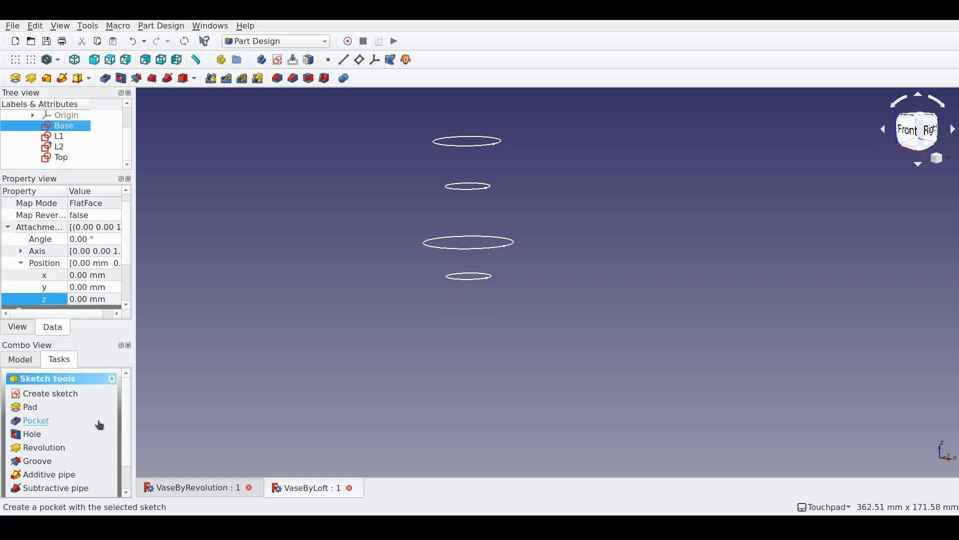
pyautogui.moveTo(48, 473)
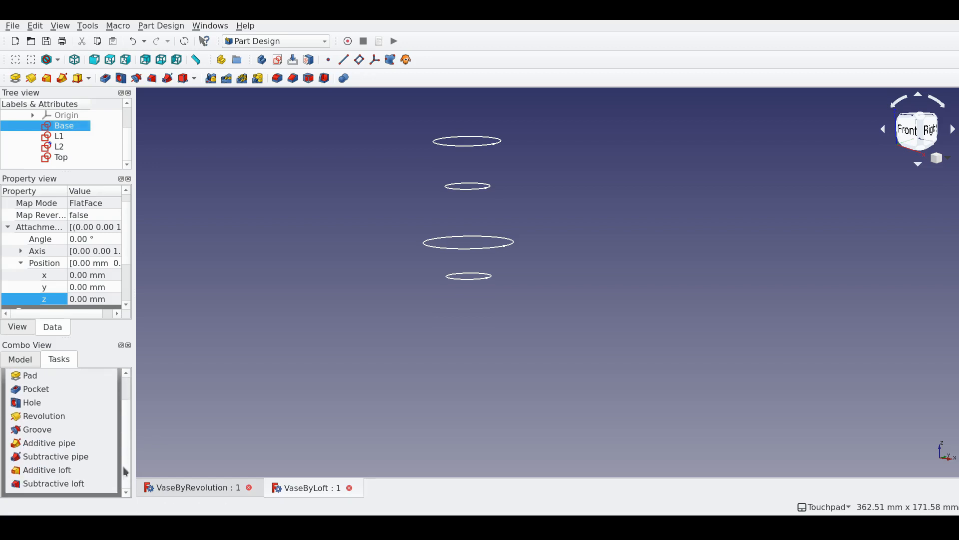
# Step: Loft Base through L1, L2 and Top with Additive loft, compare Ruled surface, keep smooth faces and accept
pyautogui.click(47, 470)
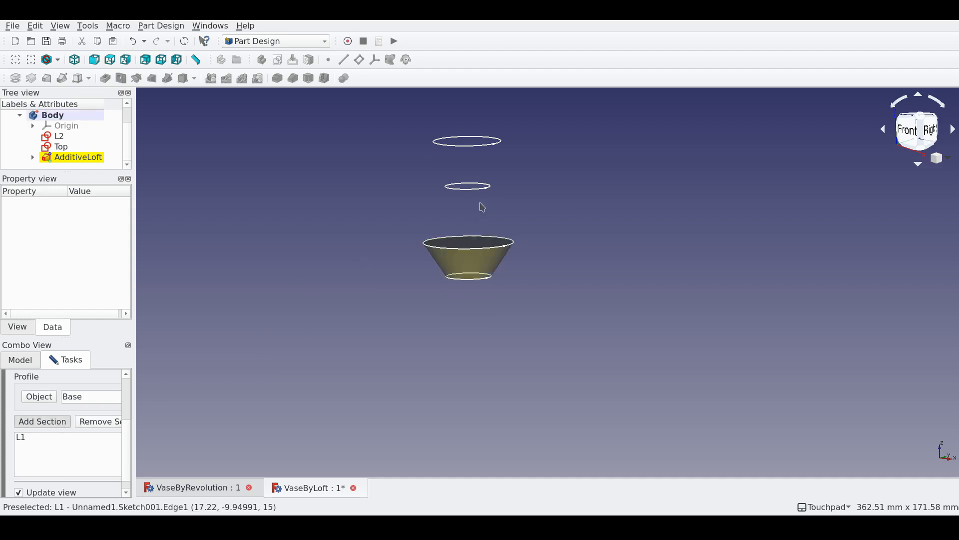
pyautogui.click(42, 421)
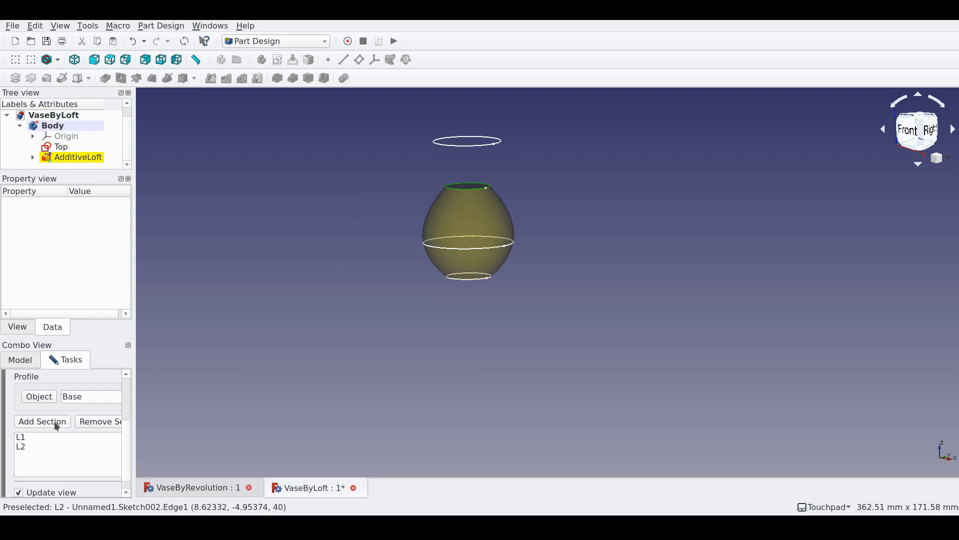
pyautogui.click(42, 421)
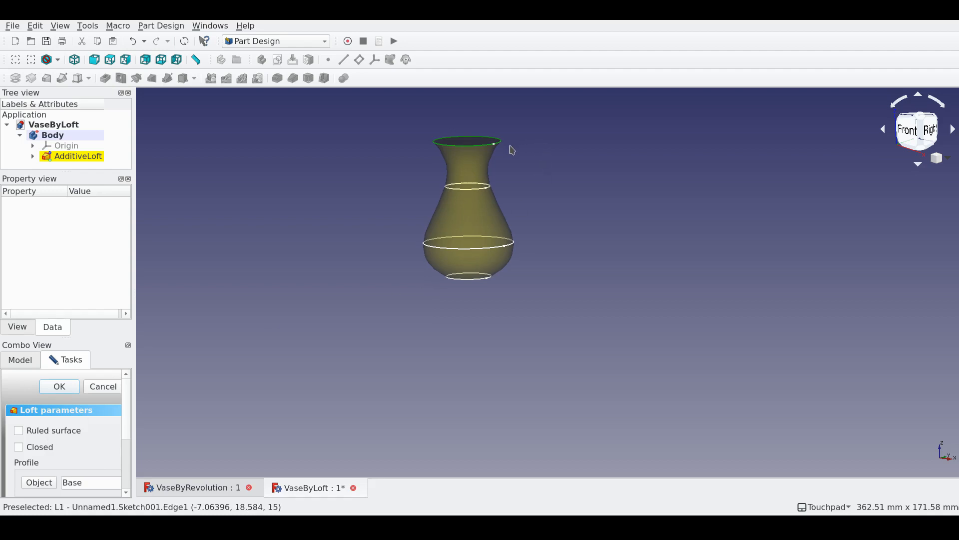
pyautogui.moveTo(516, 243)
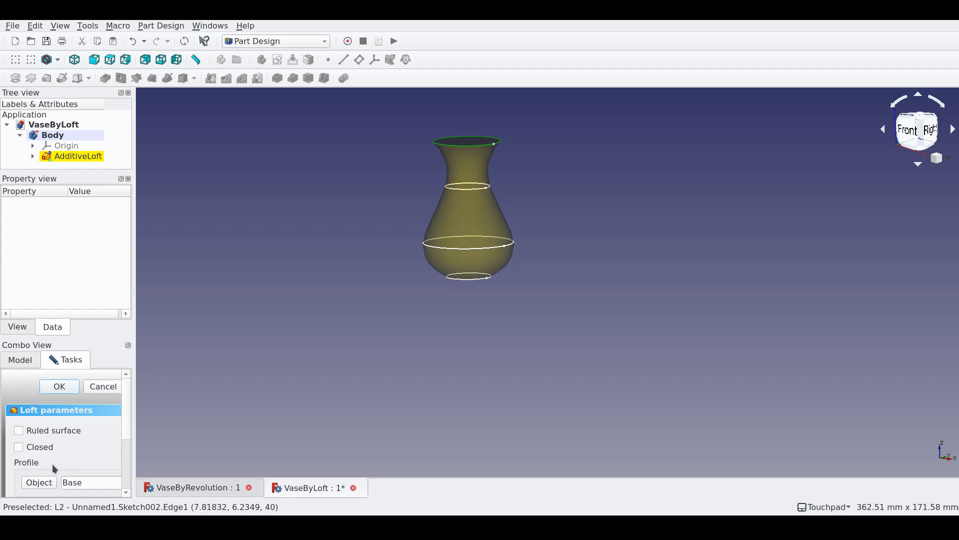
pyautogui.click(18, 430)
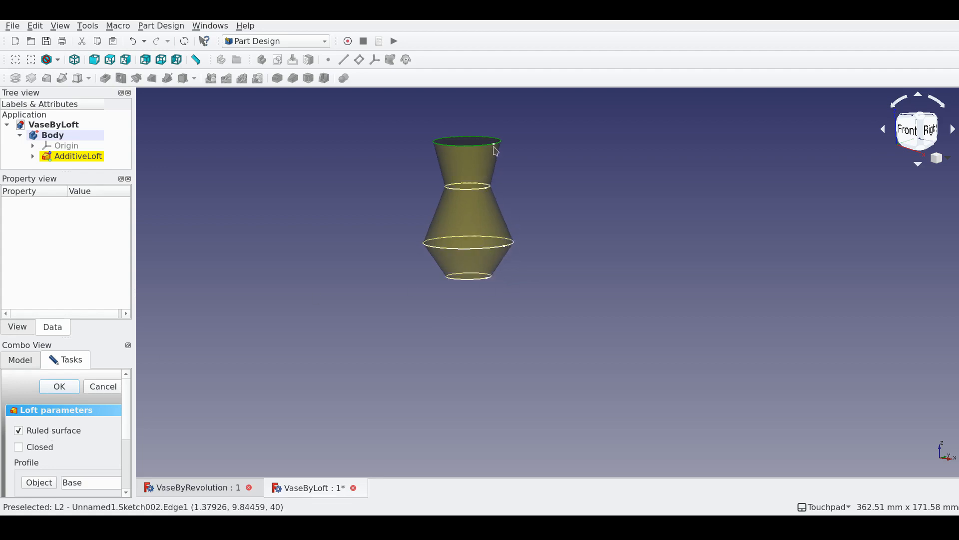
pyautogui.moveTo(489, 187)
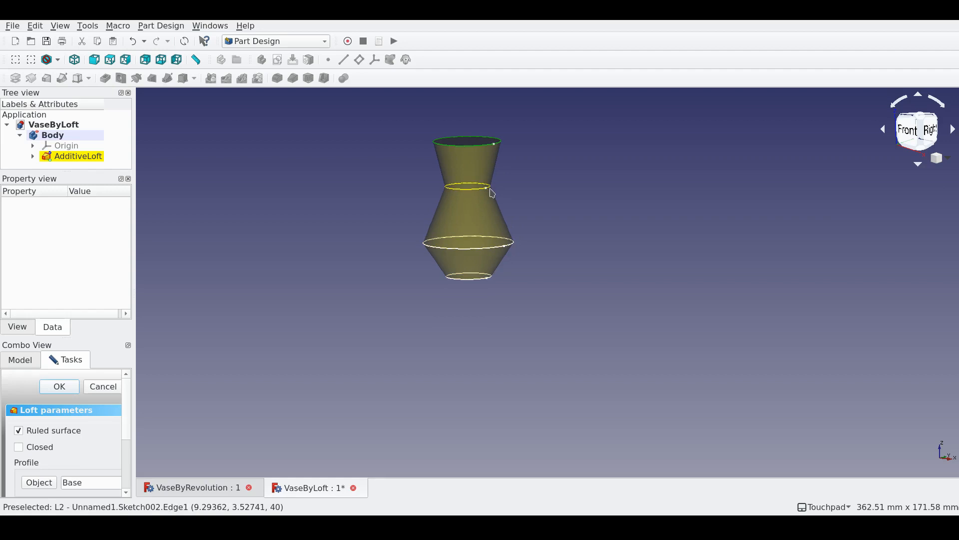
pyautogui.click(18, 430)
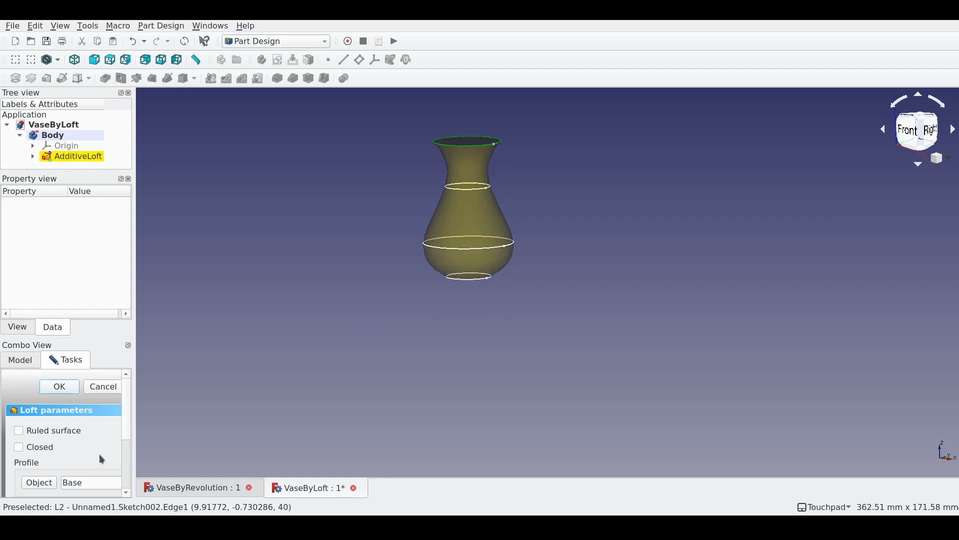
pyautogui.click(59, 386)
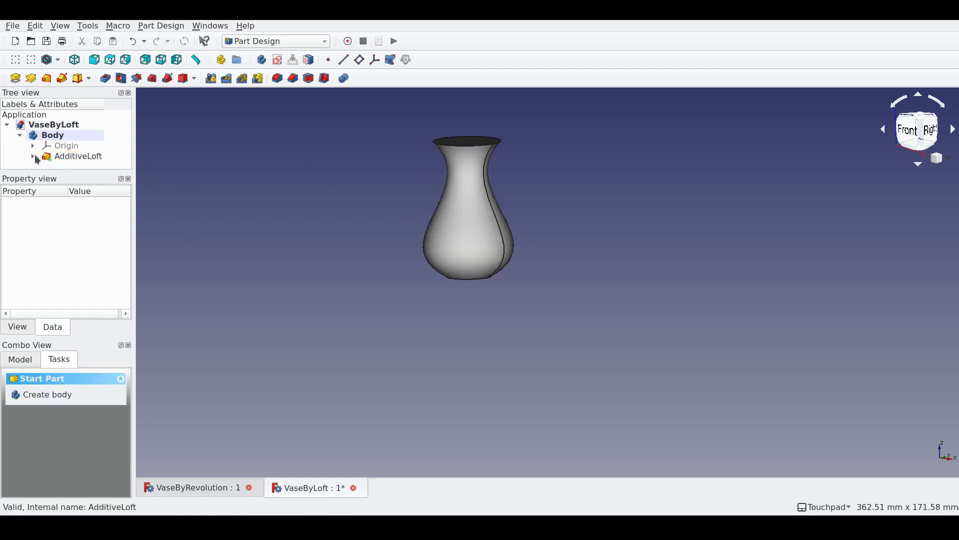
# Step: Expand AdditiveLoft, set L1 to 25 mm and try a Top height of 100 mm
pyautogui.click(32, 156)
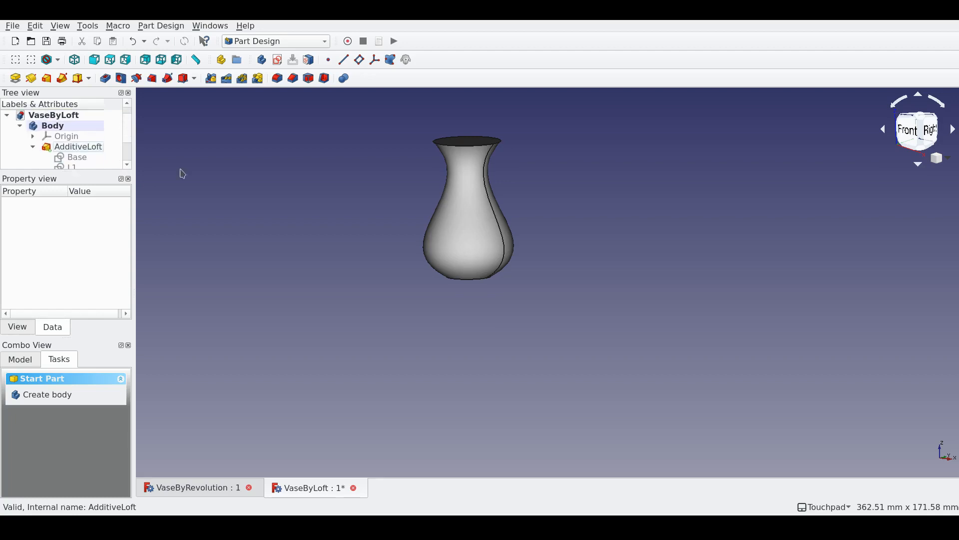
pyautogui.moveTo(188, 179)
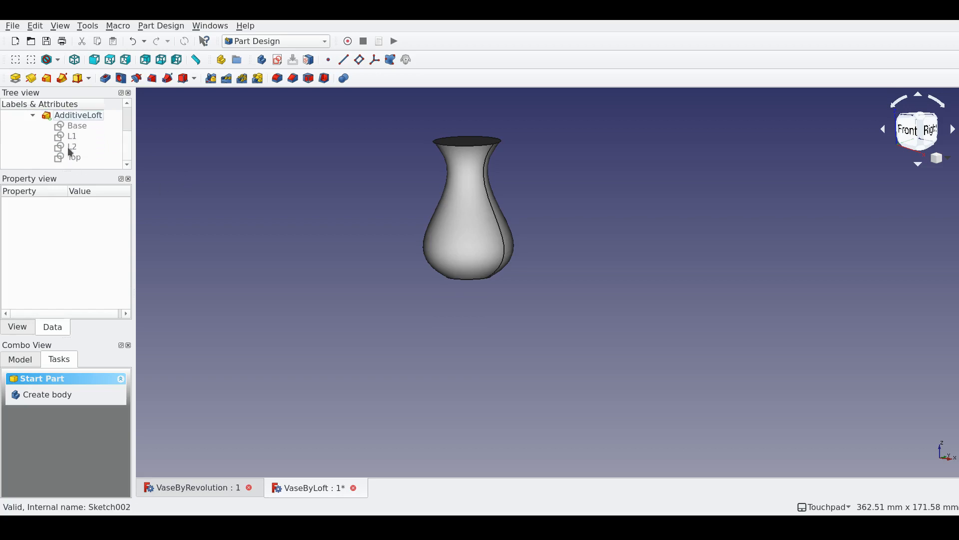
pyautogui.click(72, 136)
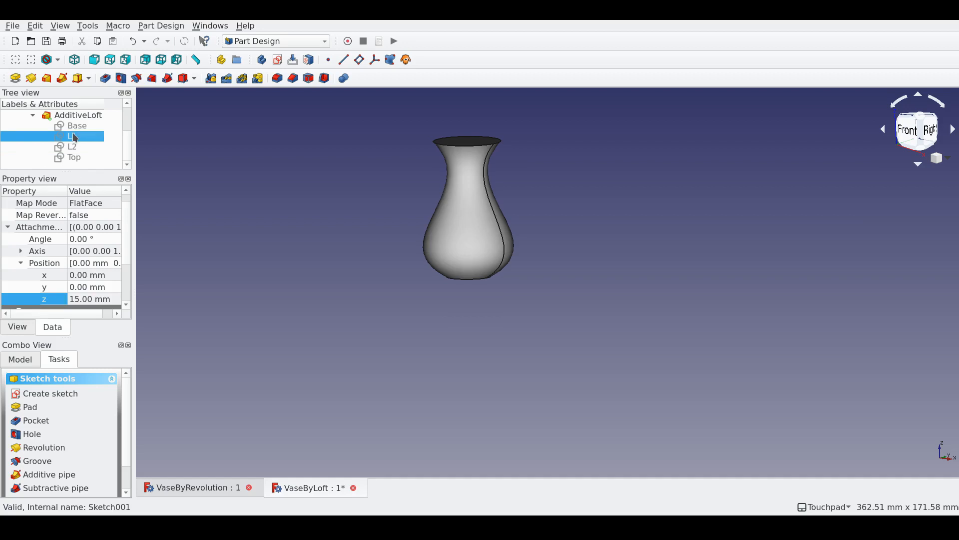
pyautogui.doubleClick(89, 298)
pyautogui.write('55')
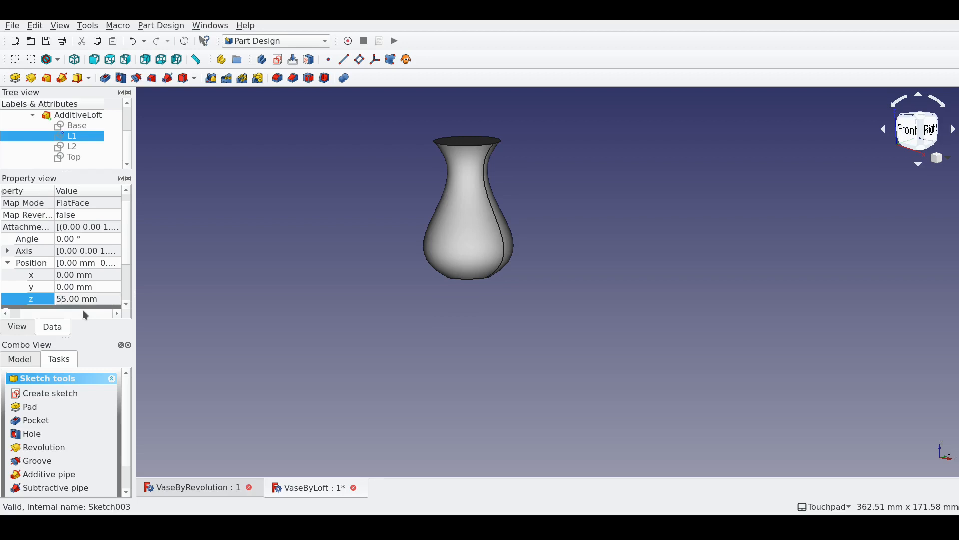
pyautogui.click(77, 299)
pyautogui.write('25')
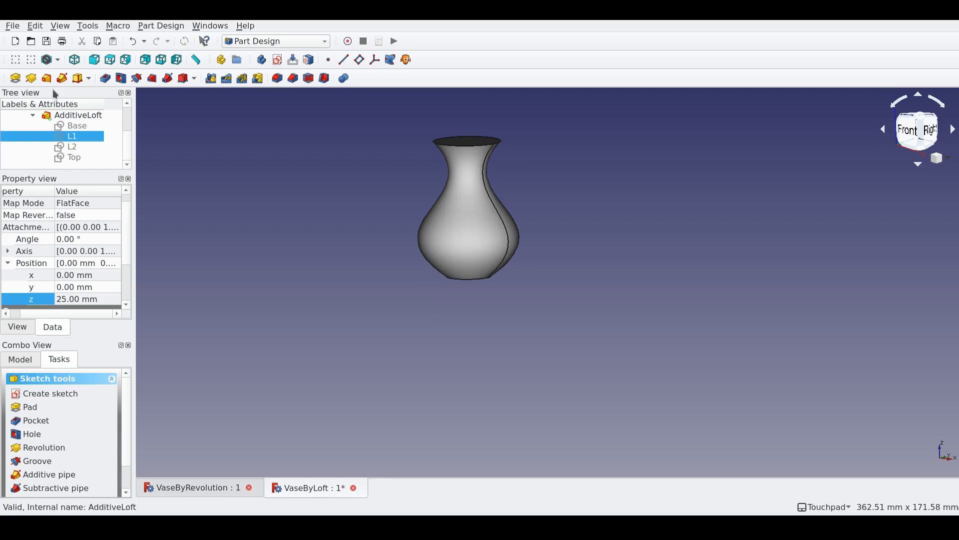
pyautogui.click(74, 157)
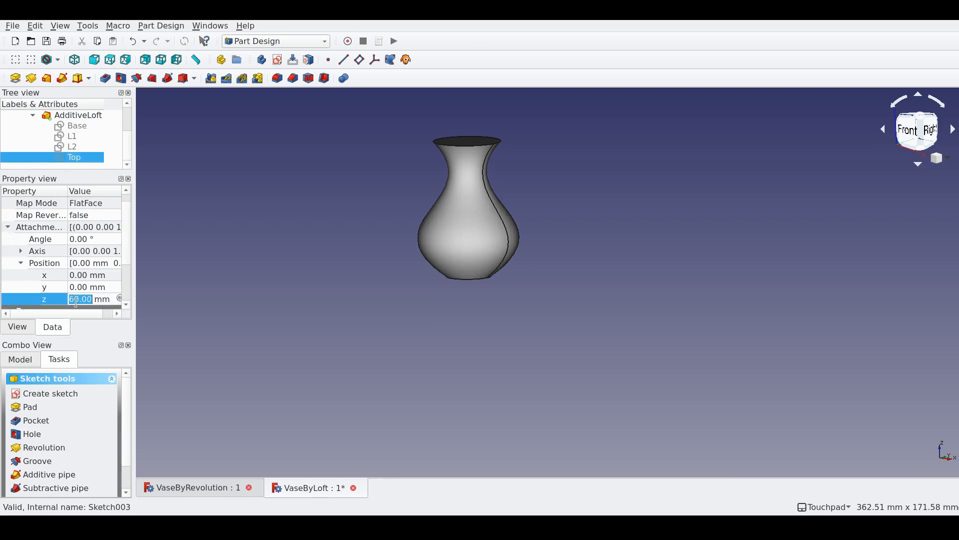
pyautogui.write('100.00')
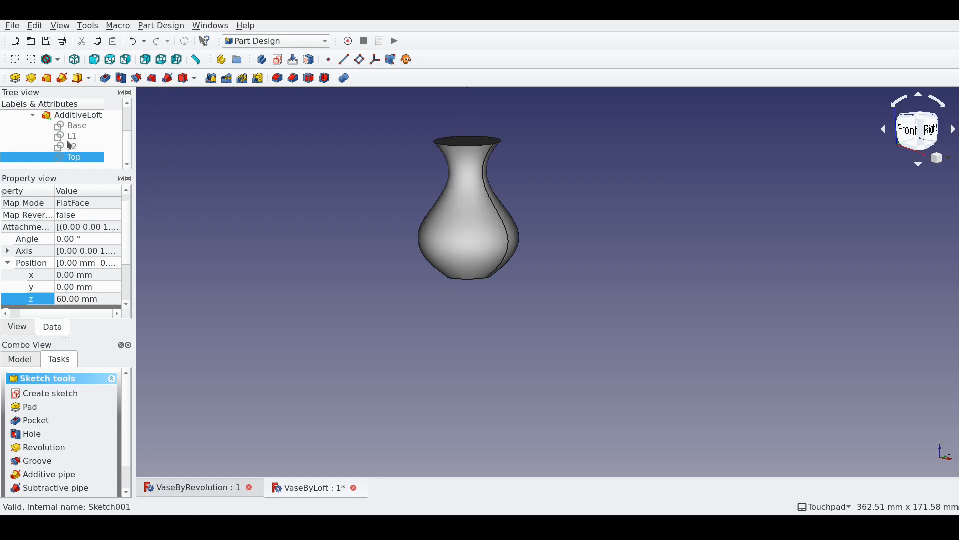
# Step: Set L2 to 60 mm and lower the Top sketch to 80 mm
pyautogui.click(72, 146)
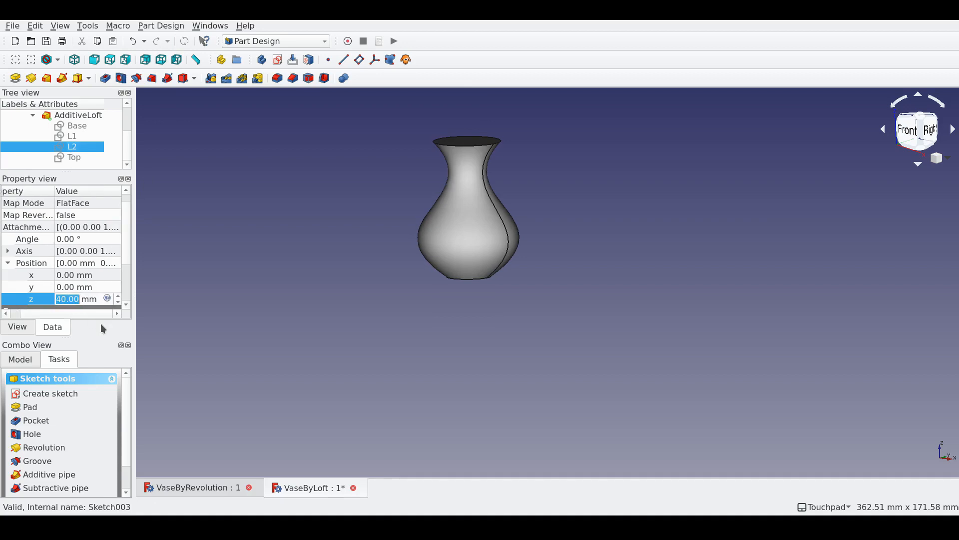
pyautogui.write('60.00')
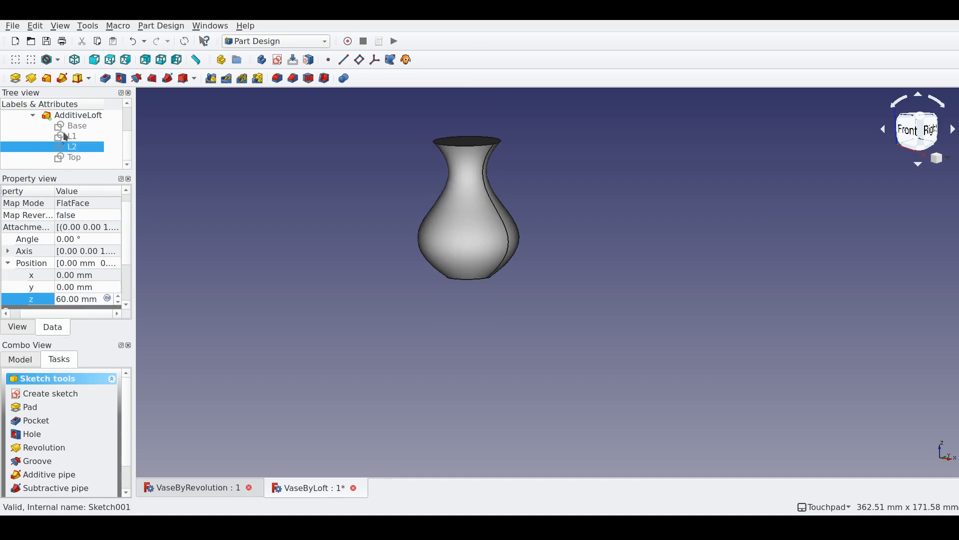
pyautogui.click(73, 157)
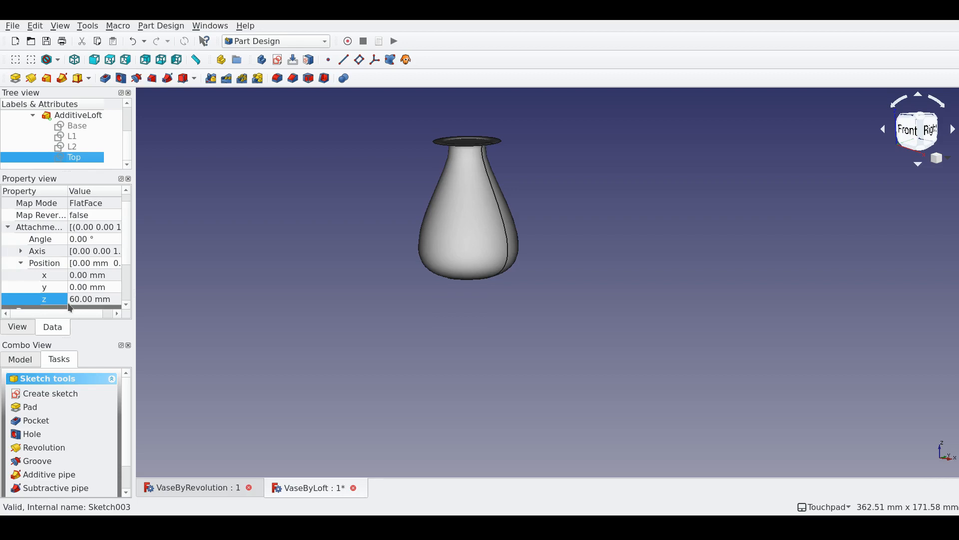
pyautogui.doubleClick(89, 299)
pyautogui.write('80')
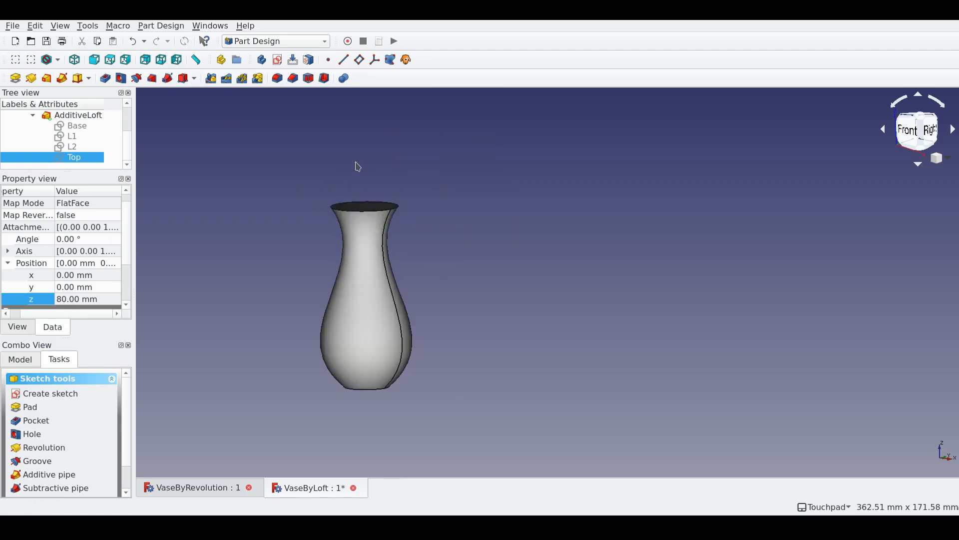
# Step: Edit the Top profile sketch so its circle radius becomes 10 mm instead of 15 mm
pyautogui.click(72, 146)
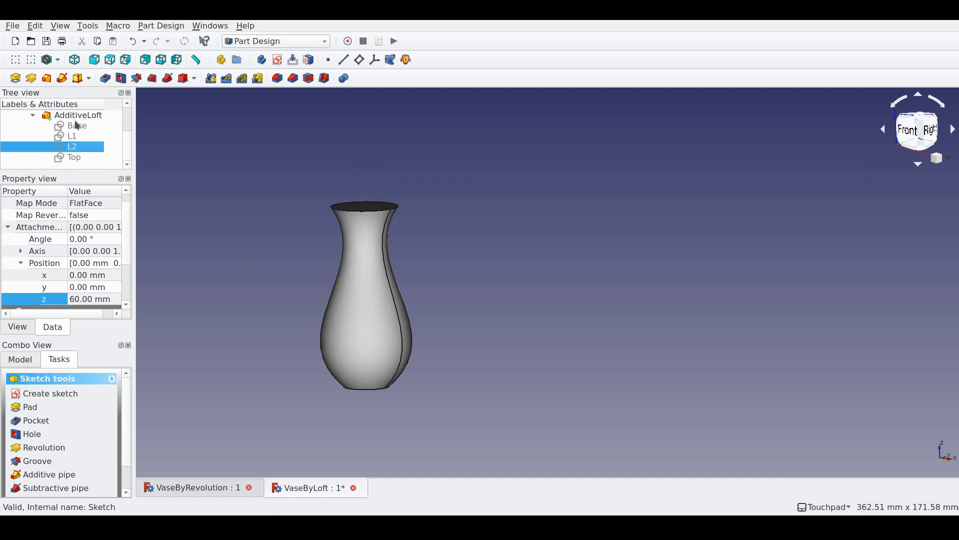
pyautogui.click(72, 146)
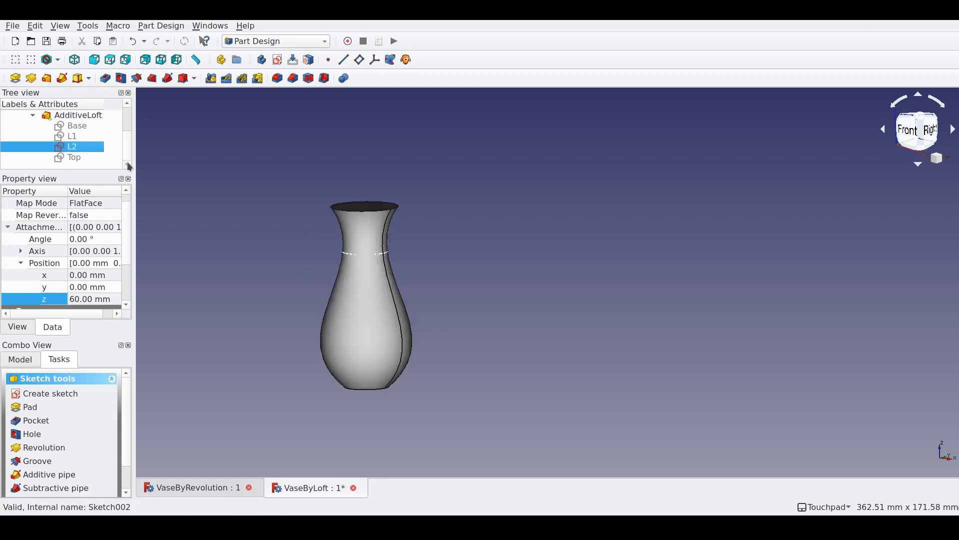
pyautogui.doubleClick(72, 146)
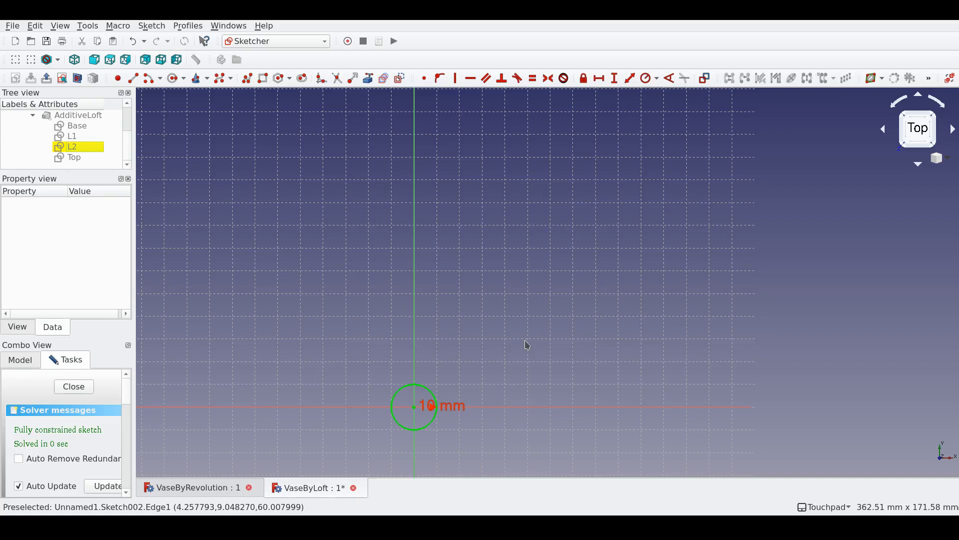
pyautogui.moveTo(306, 359)
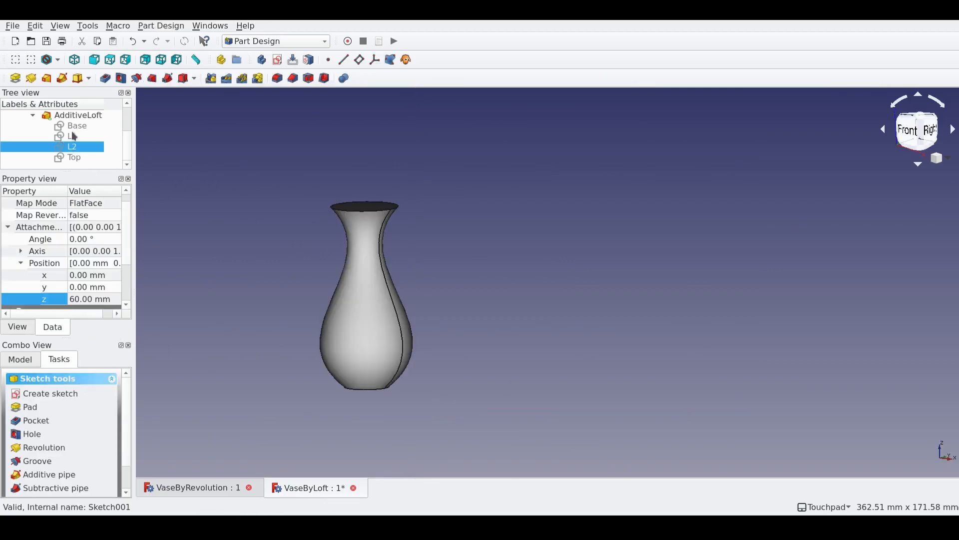
pyautogui.doubleClick(73, 157)
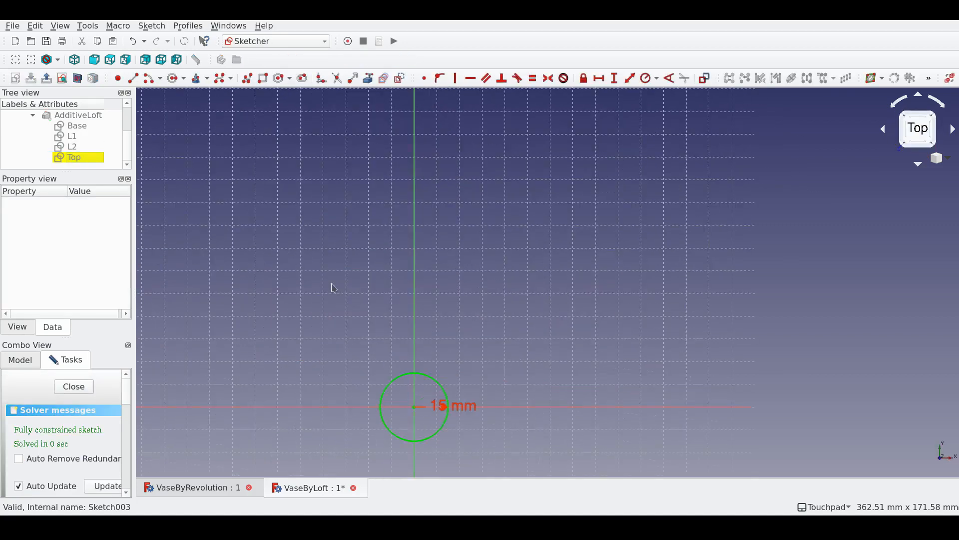
pyautogui.moveTo(440, 405)
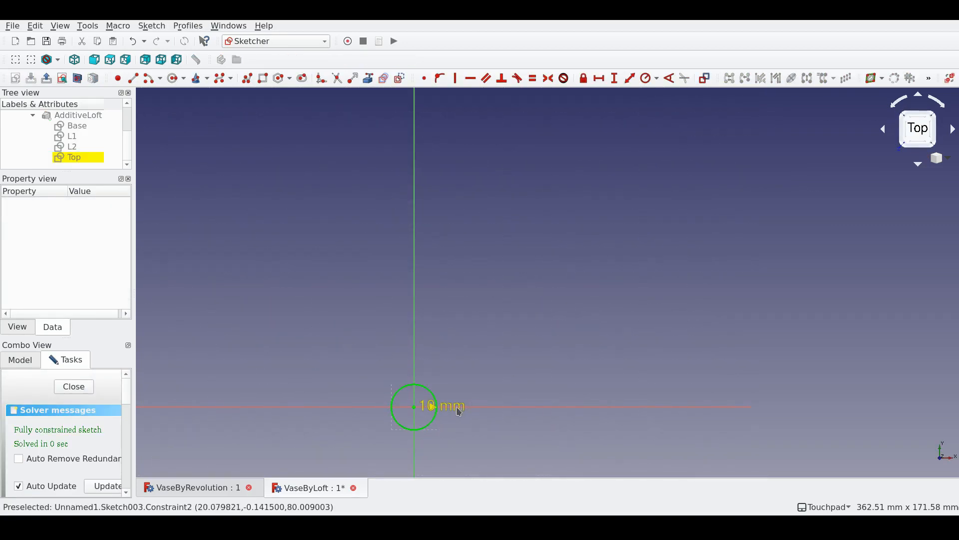
pyautogui.click(73, 386)
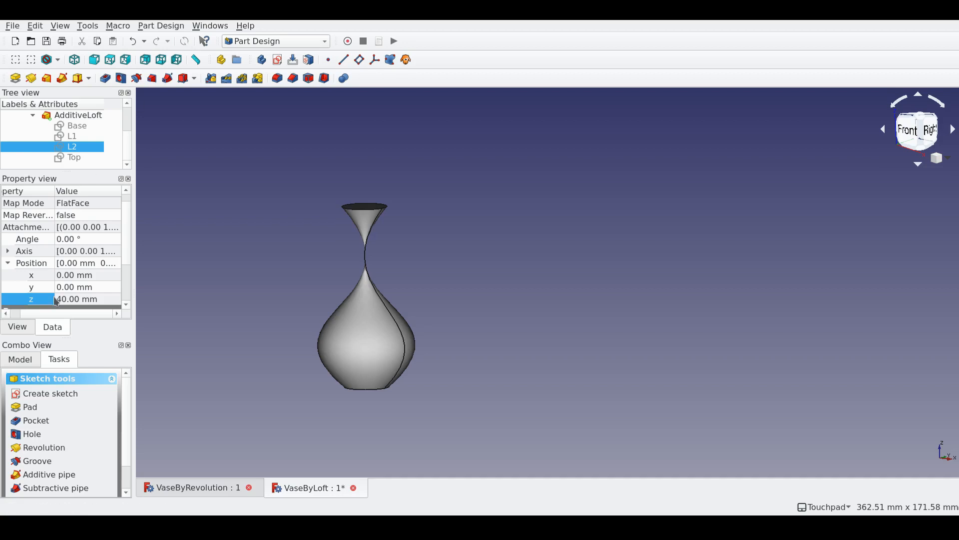
# Step: Change L2's Placement z position to 50 mm and recompute the loft
pyautogui.click(80, 299)
pyautogui.write('50')
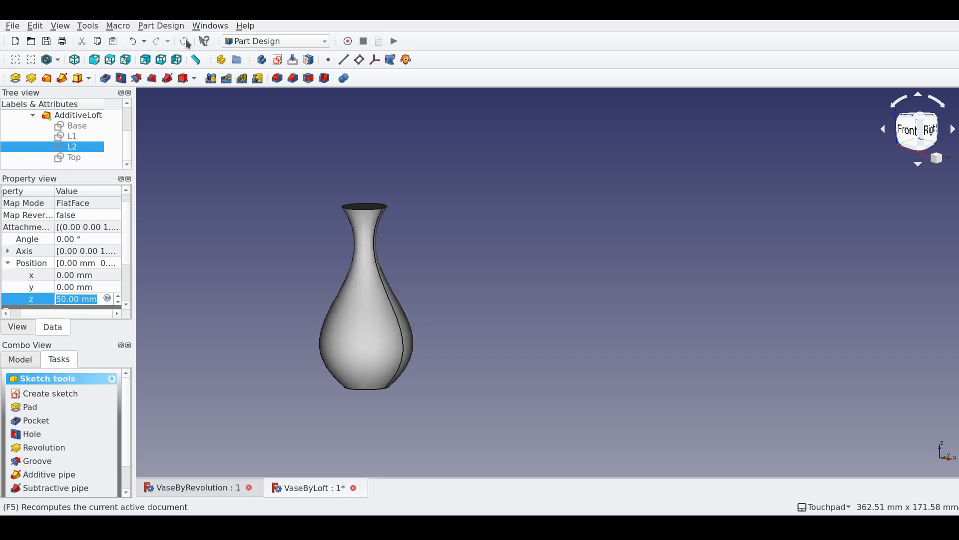
pyautogui.moveTo(361, 277)
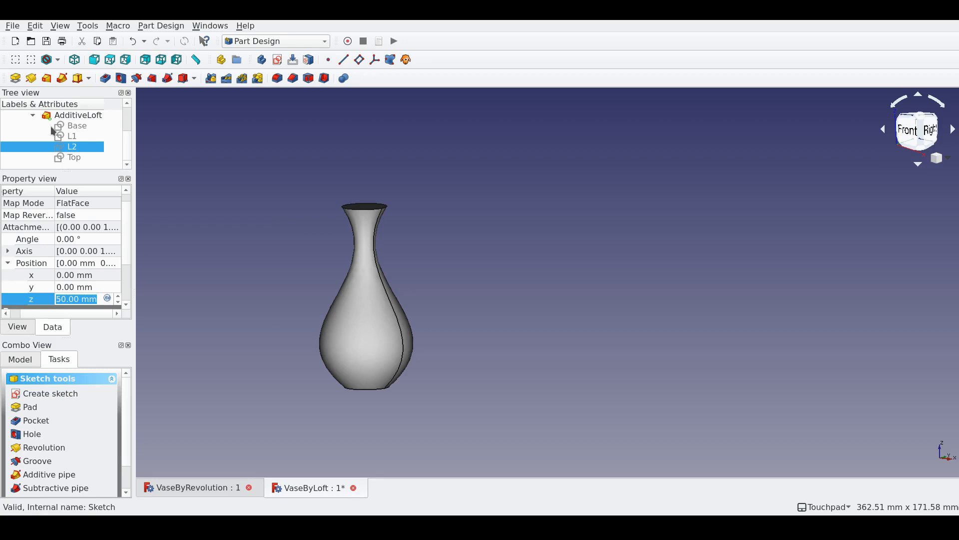
pyautogui.moveTo(361, 208)
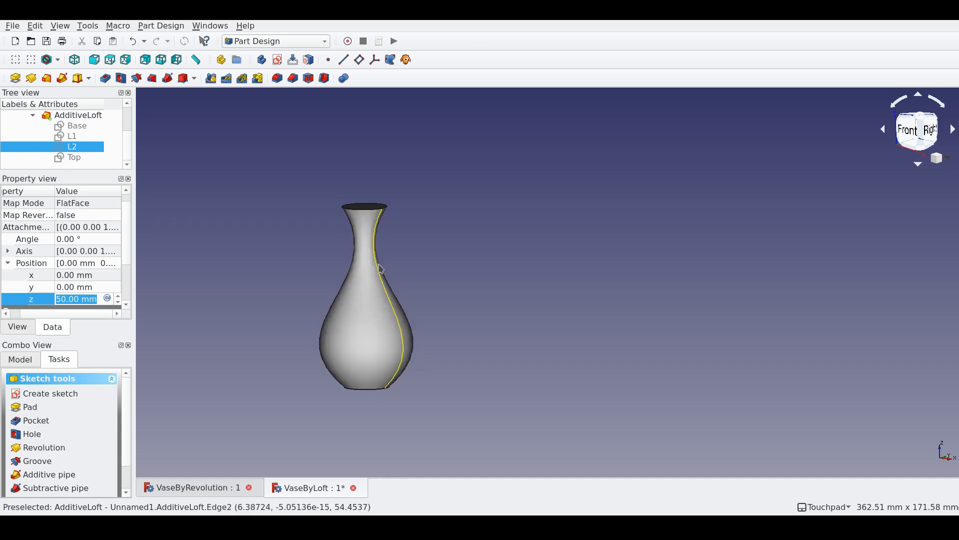
pyautogui.moveTo(199, 222)
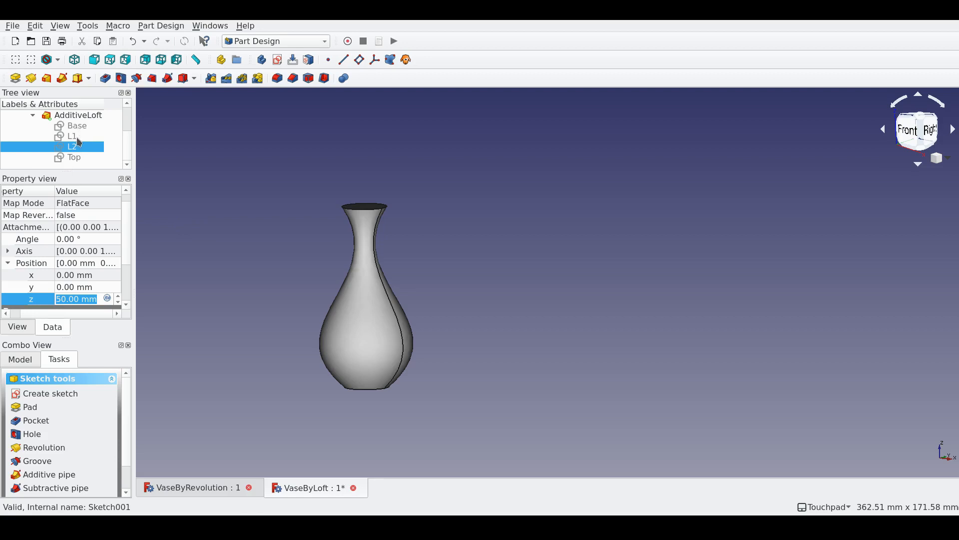
pyautogui.click(72, 136)
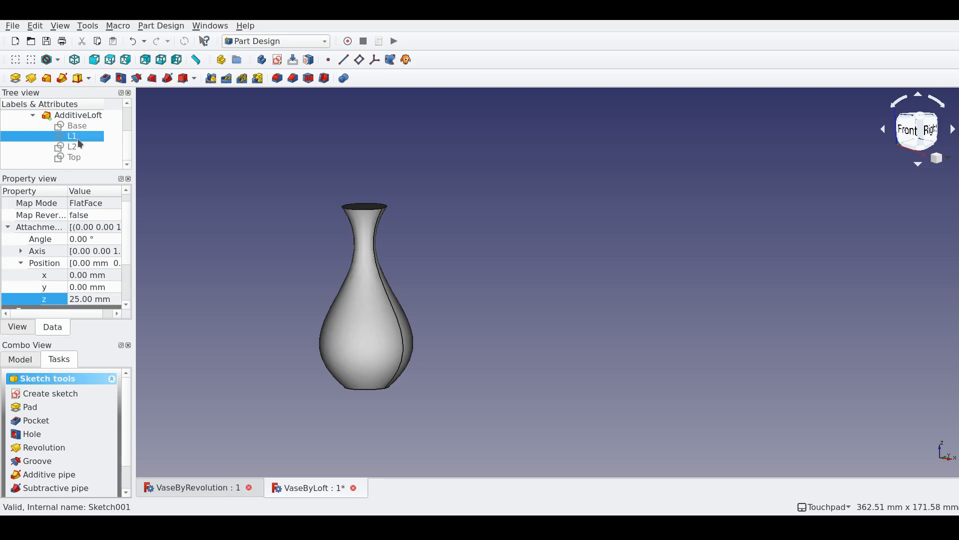
# Step: Draw a rectangle in the L2 sketch, make it symmetric about the origin with equal adjacent sides
pyautogui.doubleClick(72, 146)
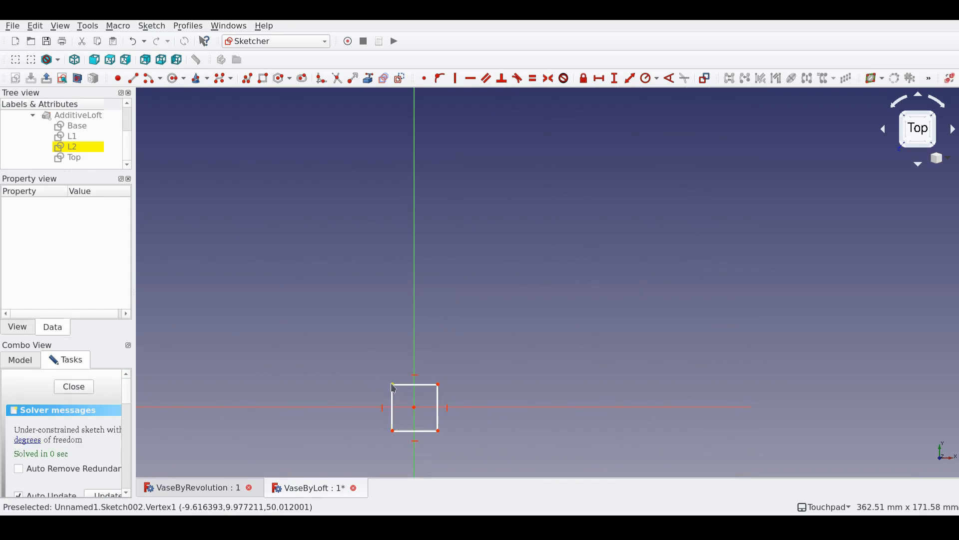
pyautogui.click(72, 146)
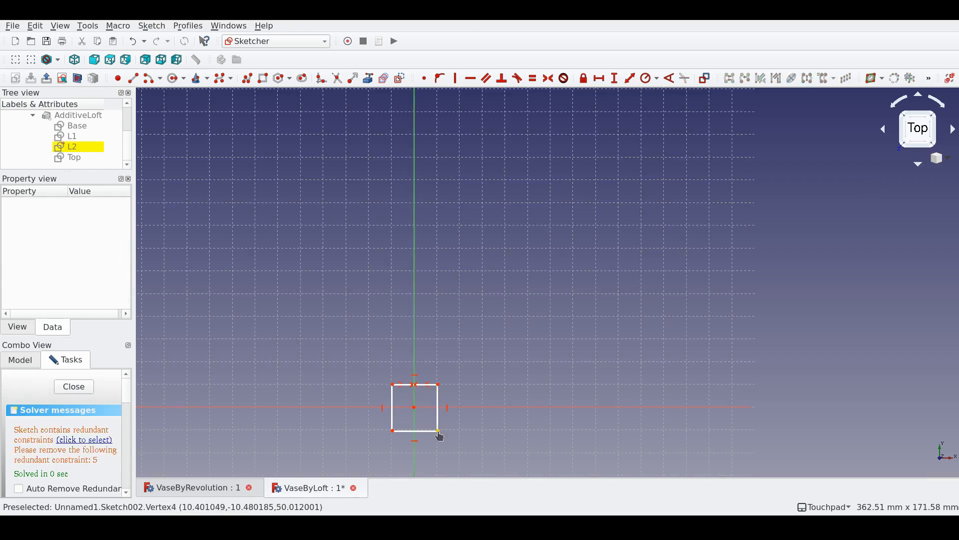
pyautogui.click(71, 146)
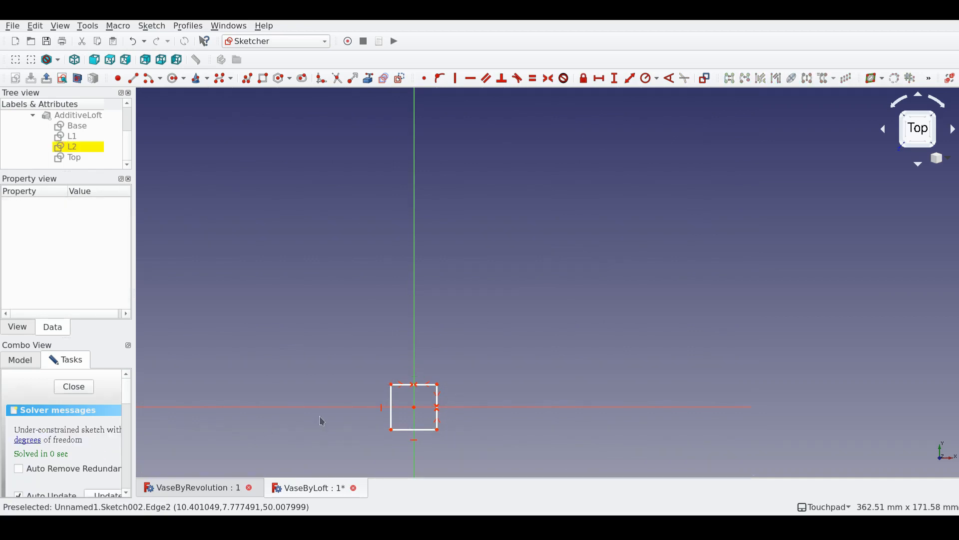
pyautogui.moveTo(426, 387)
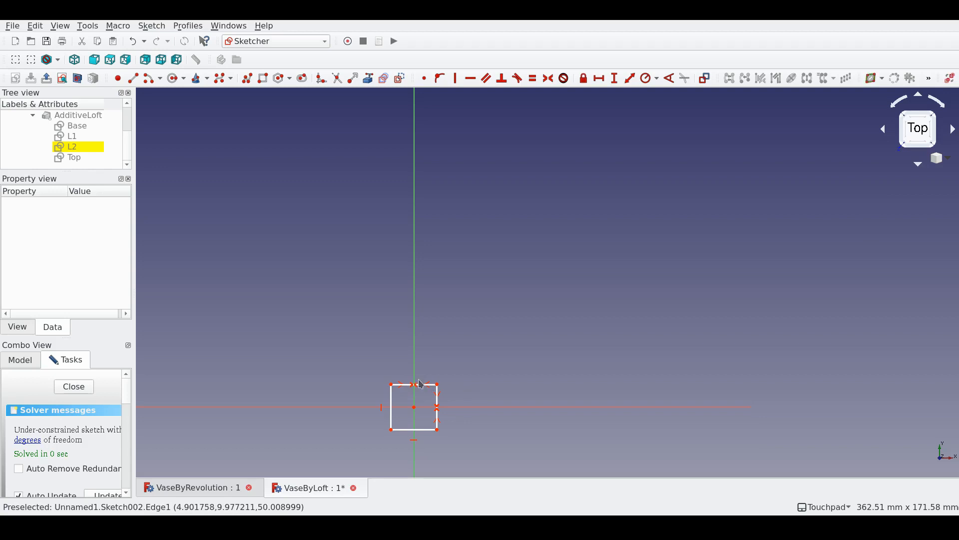
pyautogui.click(72, 146)
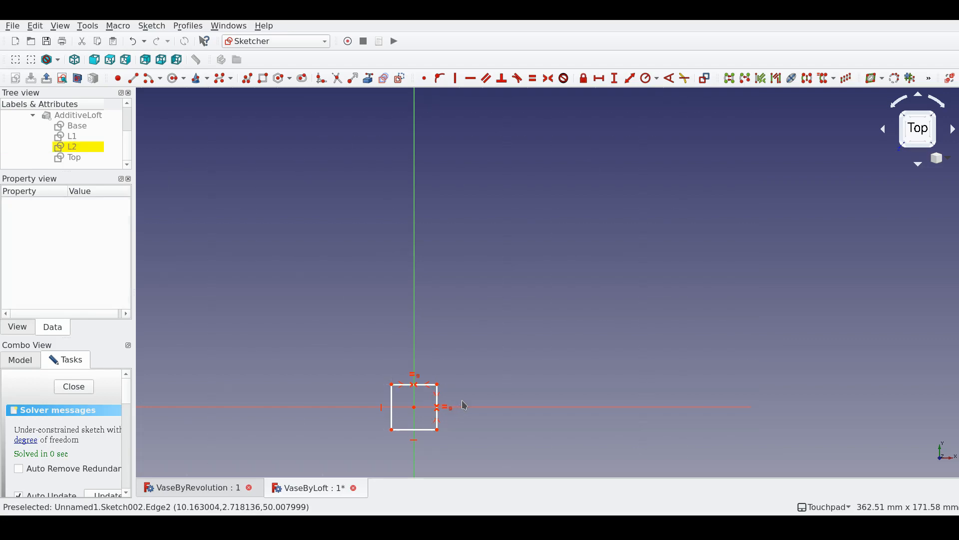
pyautogui.click(72, 146)
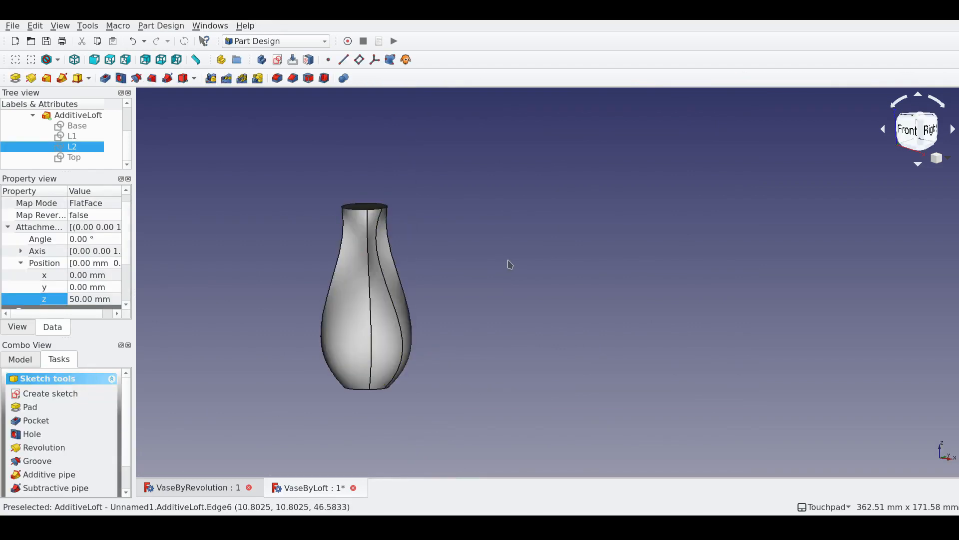
pyautogui.moveTo(531, 247)
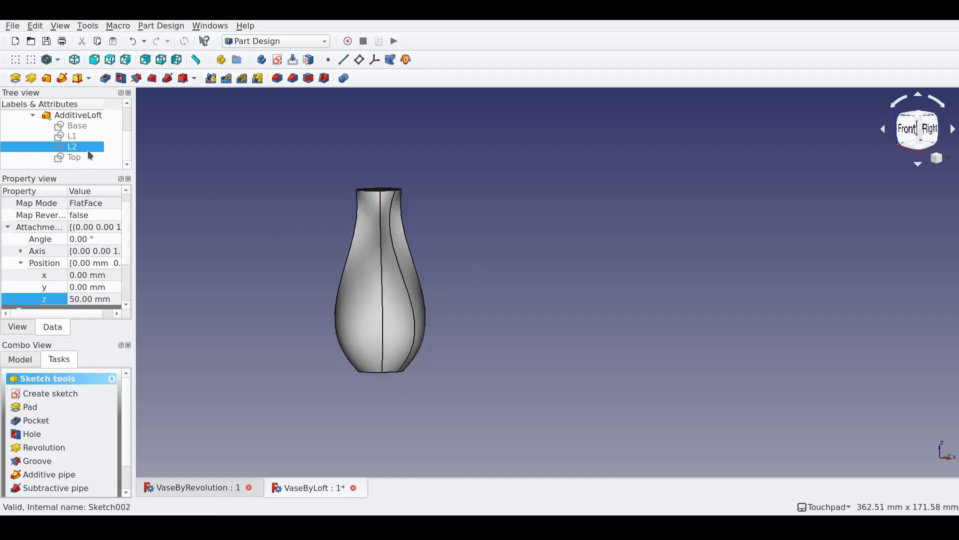
# Step: Delete L1's circle and draw a regular octagon at the origin constrained to 30 mm radius
pyautogui.click(72, 136)
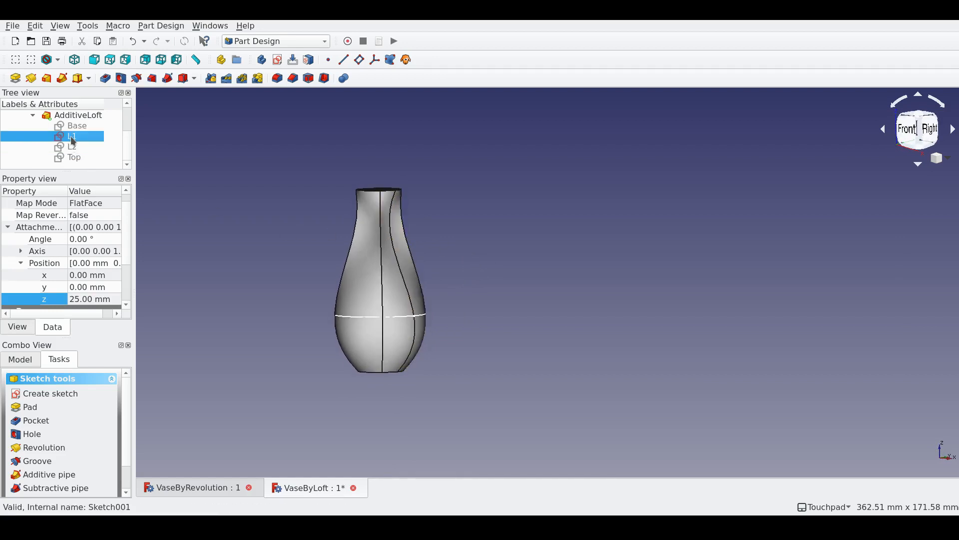
pyautogui.doubleClick(71, 136)
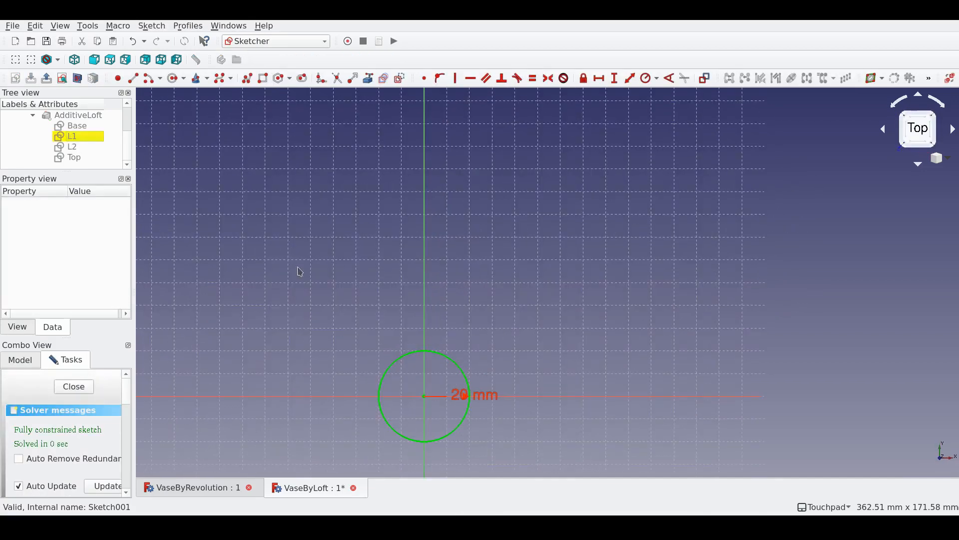
pyautogui.click(72, 136)
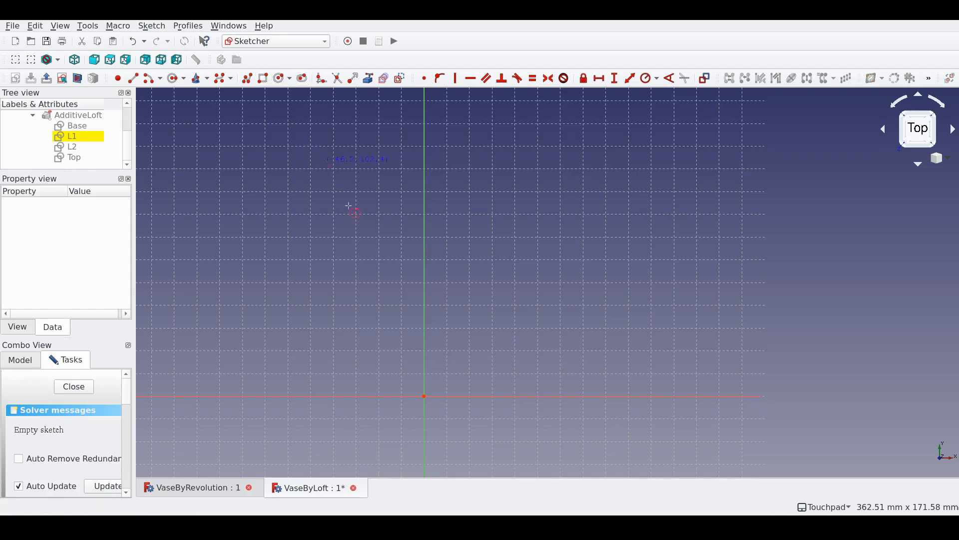
pyautogui.click(487, 428)
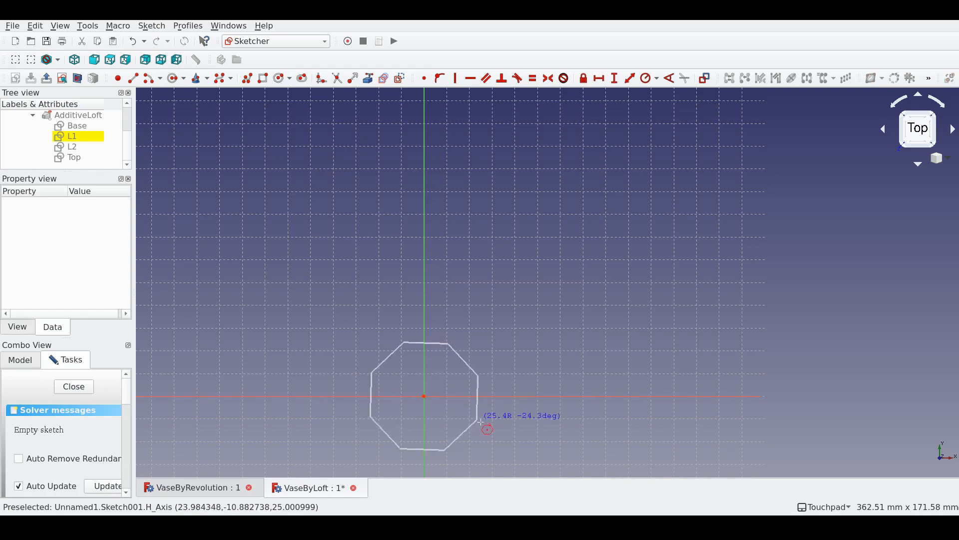
pyautogui.moveTo(486, 429); pyautogui.dragTo(490, 427)
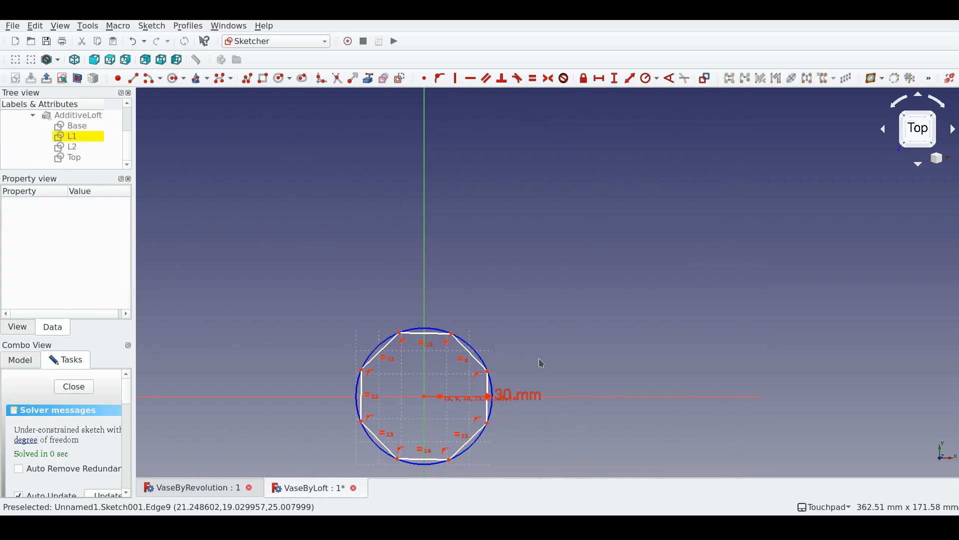
pyautogui.moveTo(440, 366)
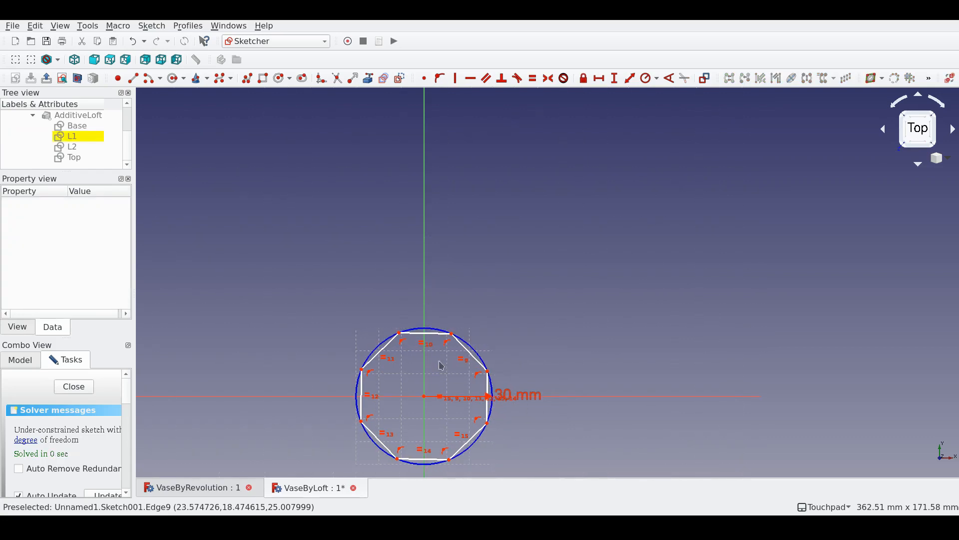
pyautogui.click(72, 136)
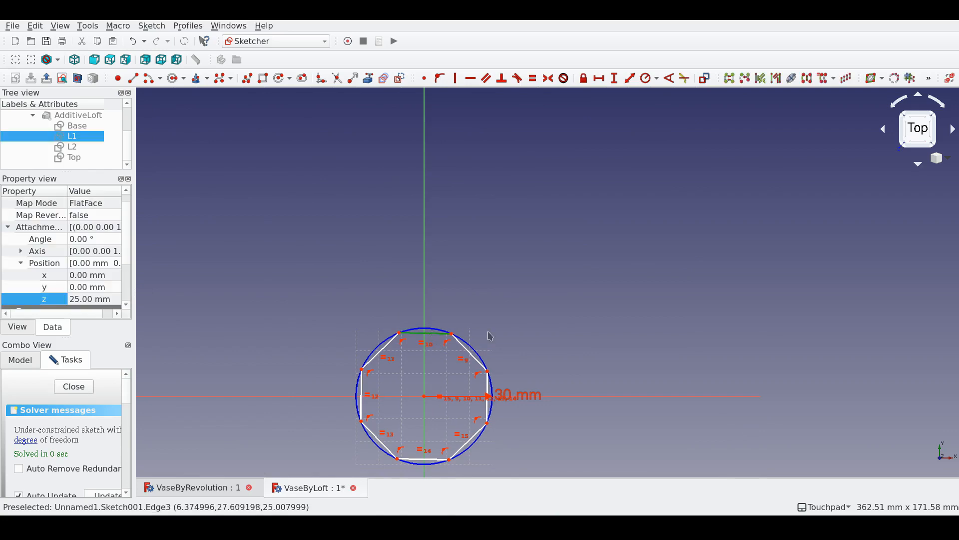
pyautogui.click(73, 386)
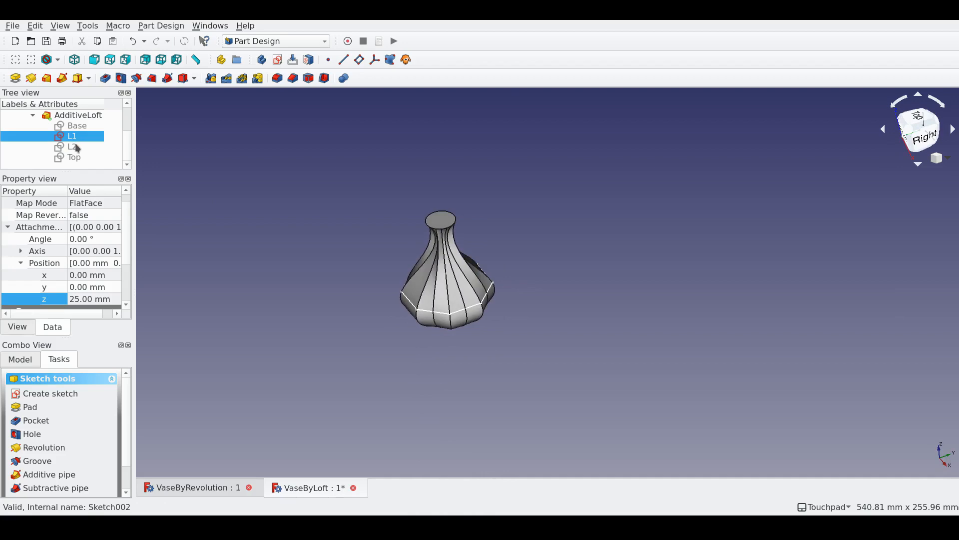
# Step: Set the L1 octagon's radius constraint to 20 mm and save VaseByLoft
pyautogui.click(73, 146)
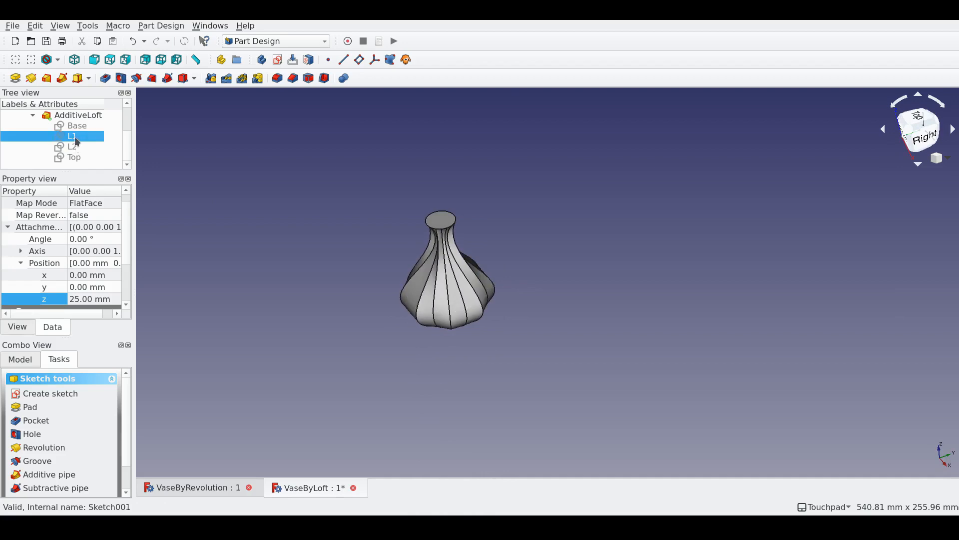
pyautogui.doubleClick(72, 136)
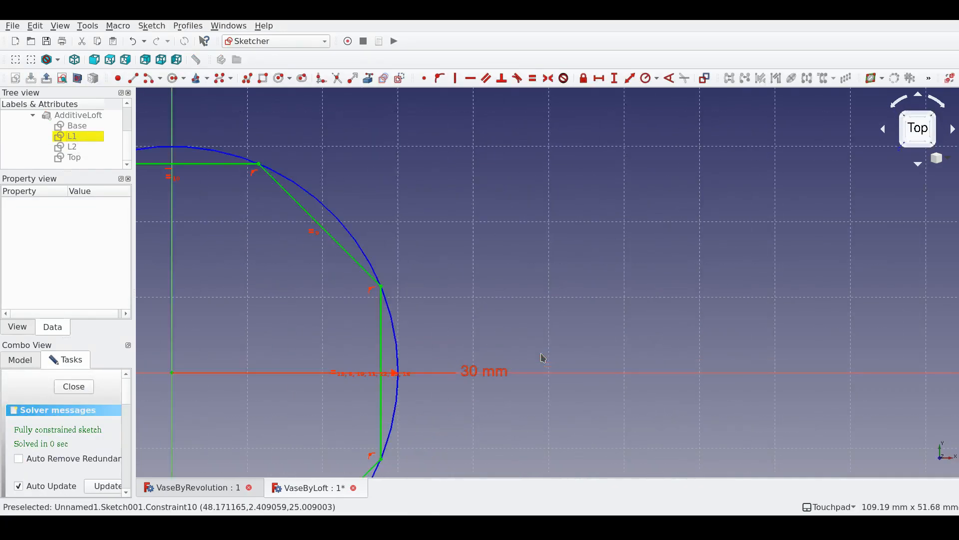
pyautogui.scroll(-3)
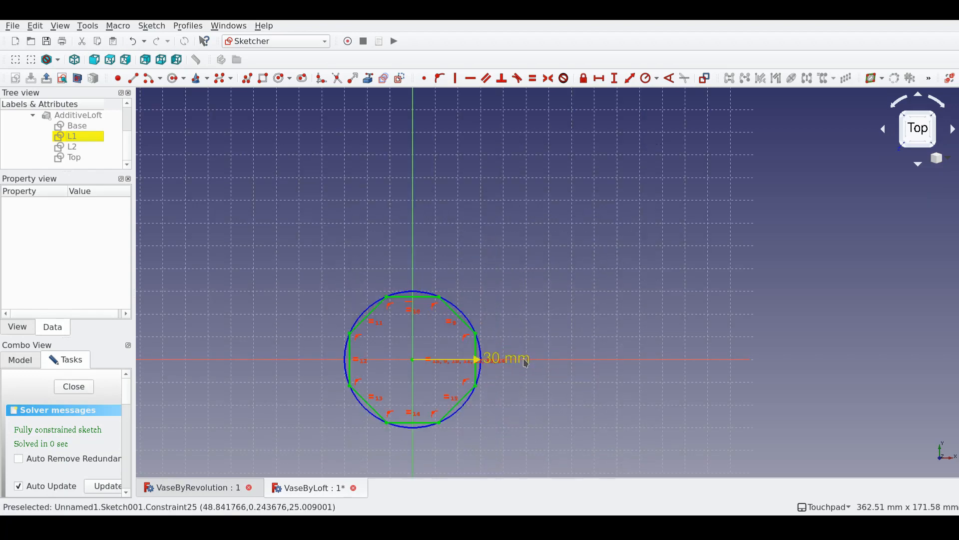
pyautogui.moveTo(523, 361)
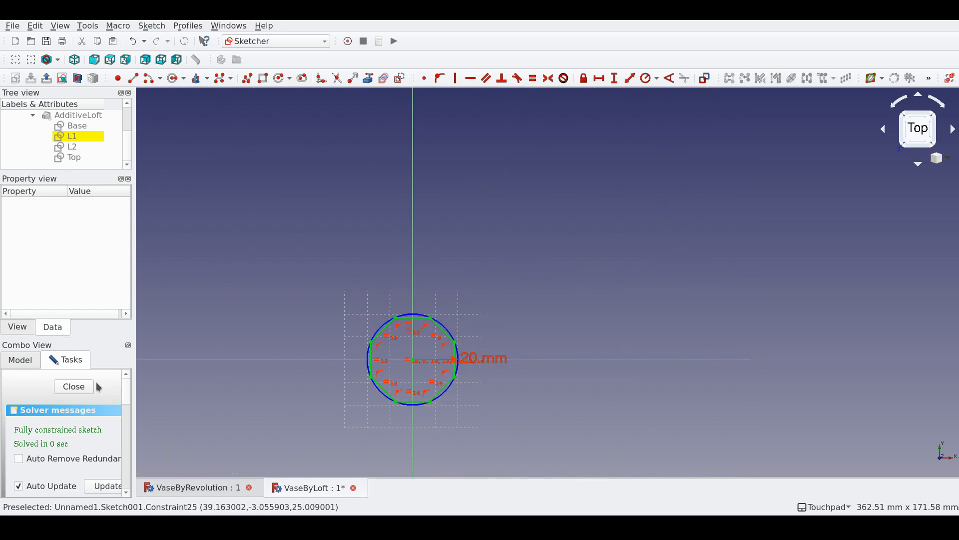
pyautogui.click(73, 385)
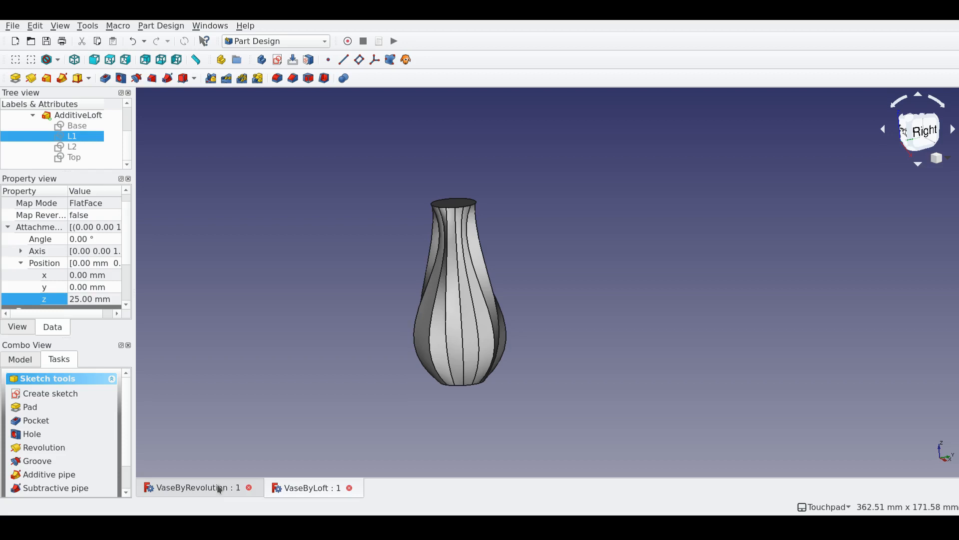
# Step: Show the VaseByRevolution document for comparison, then return to VaseByLoft
pyautogui.click(196, 487)
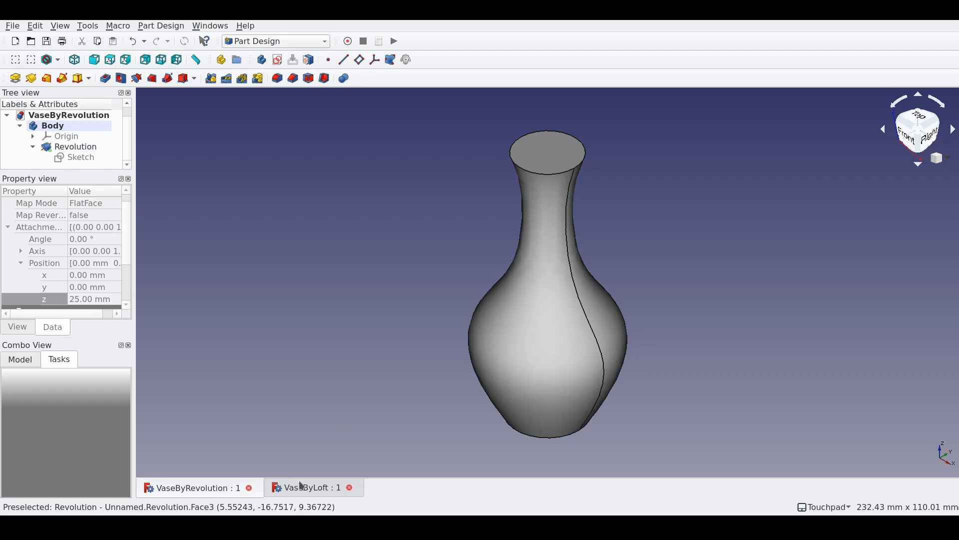
pyautogui.moveTo(300, 487)
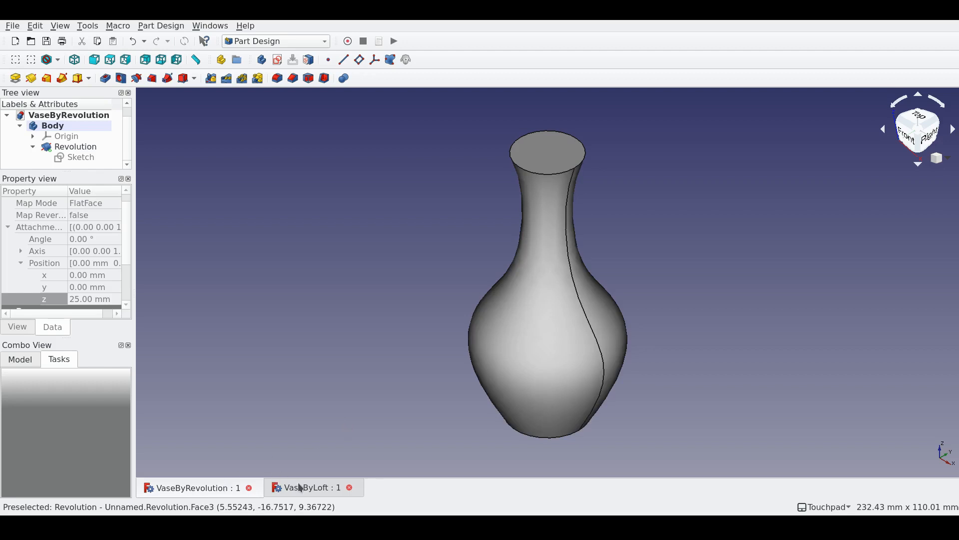
pyautogui.click(309, 486)
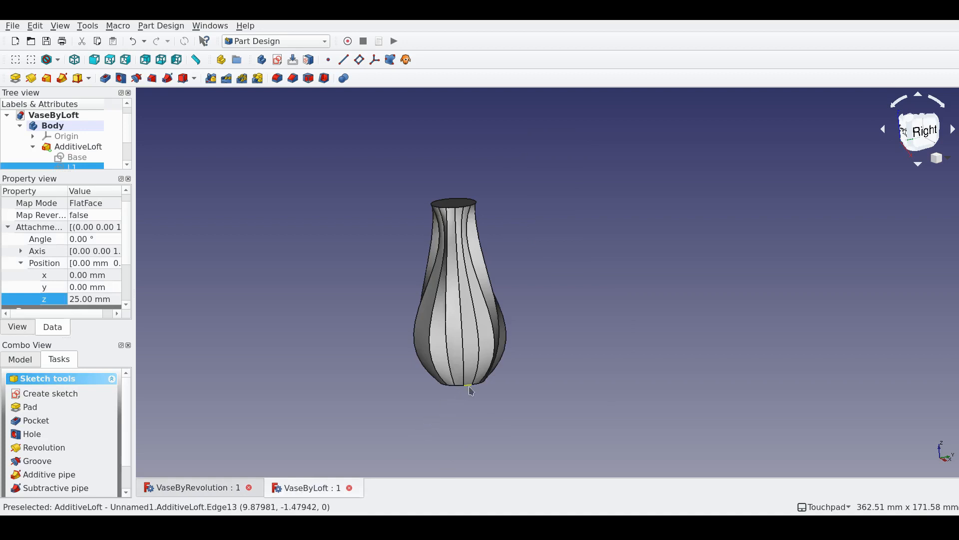
pyautogui.moveTo(486, 181)
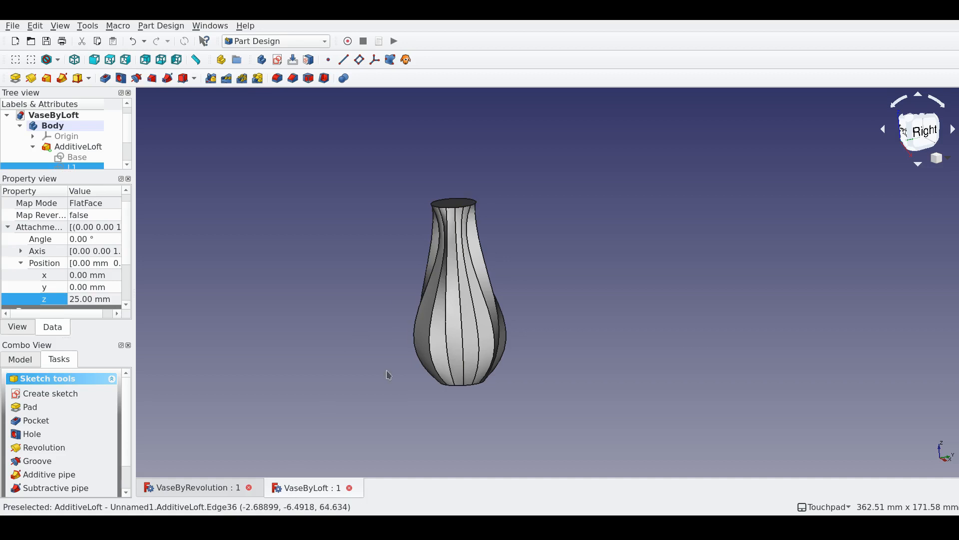
pyautogui.moveTo(198, 228)
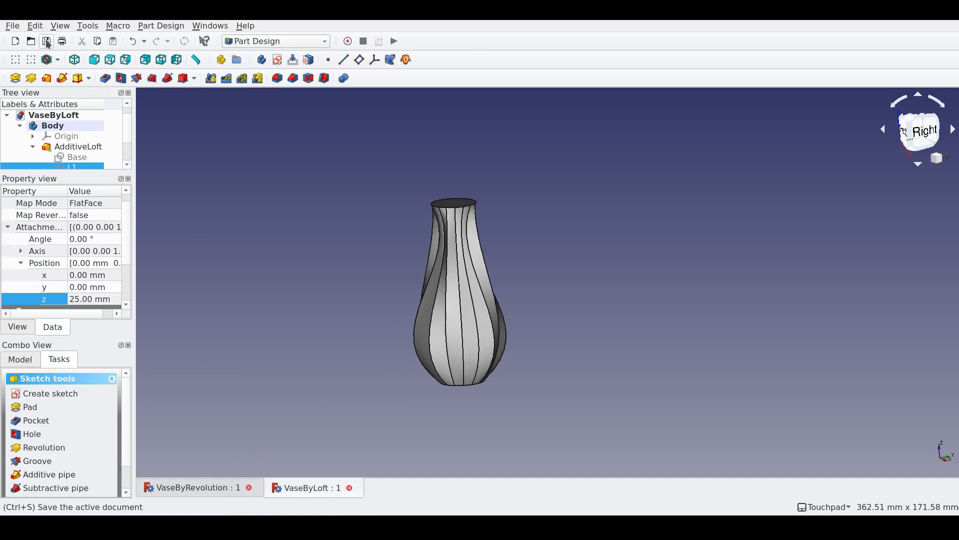
pyautogui.moveTo(327, 294)
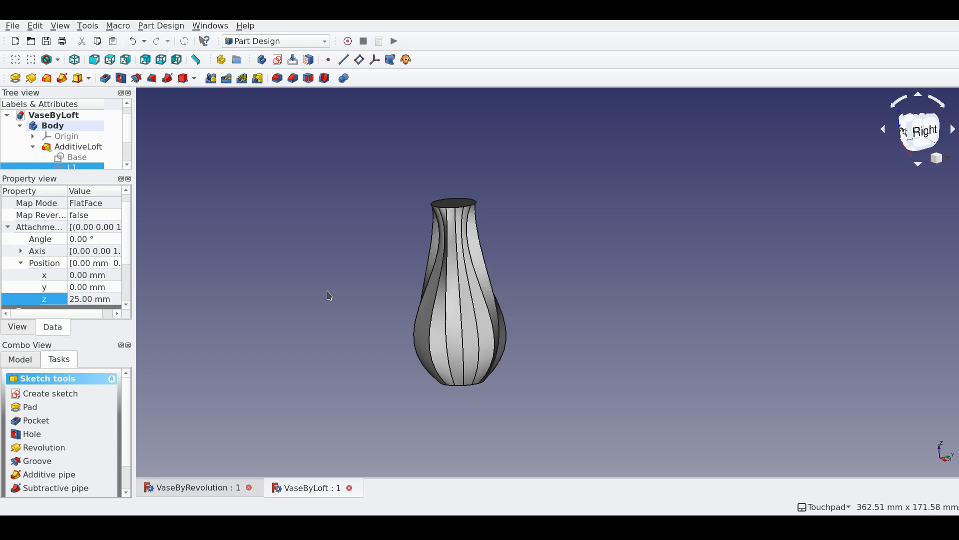
pyautogui.moveTo(343, 306)
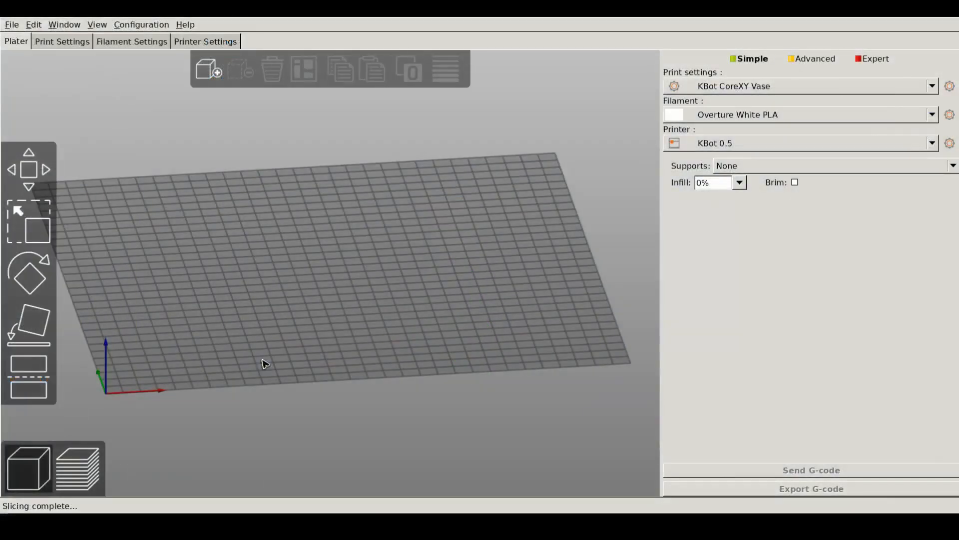
pyautogui.moveTo(323, 323)
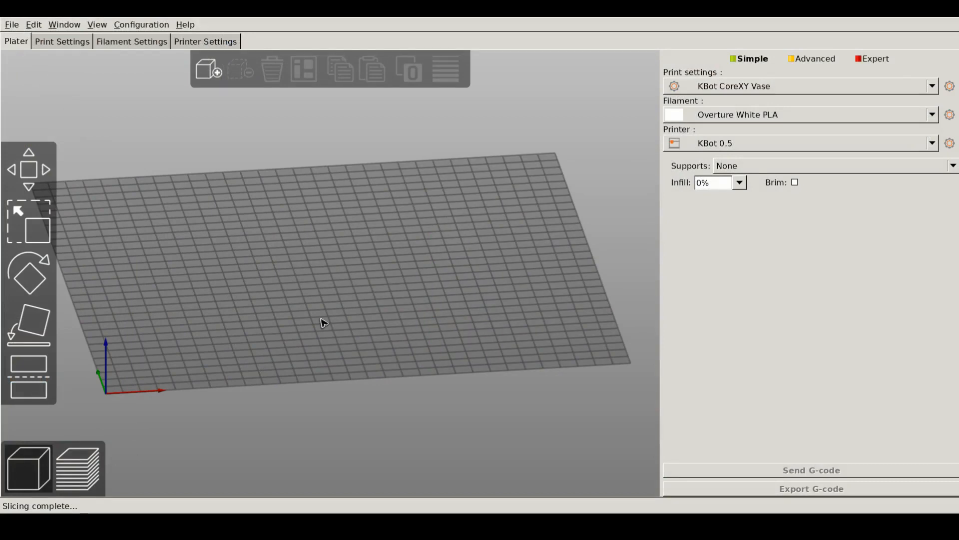
pyautogui.moveTo(197, 416)
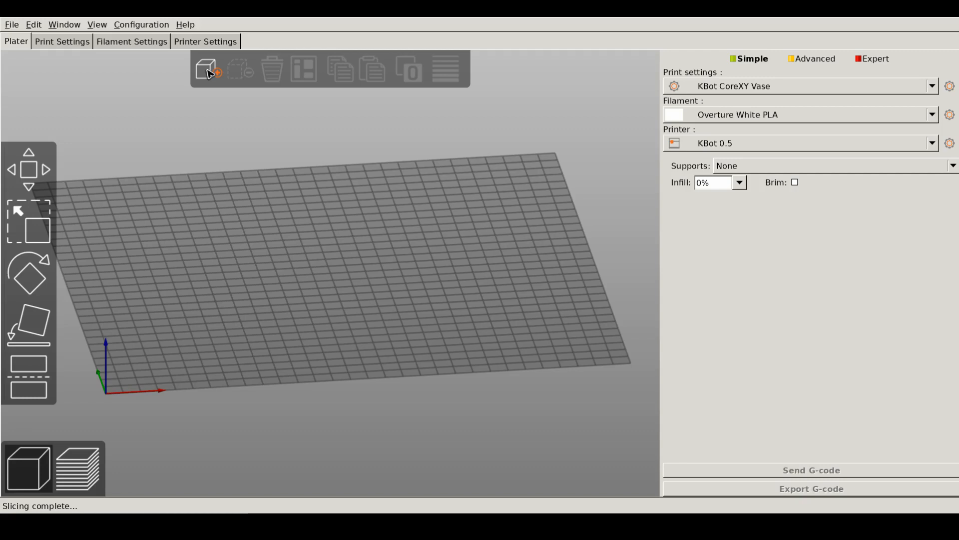
pyautogui.moveTo(410, 278)
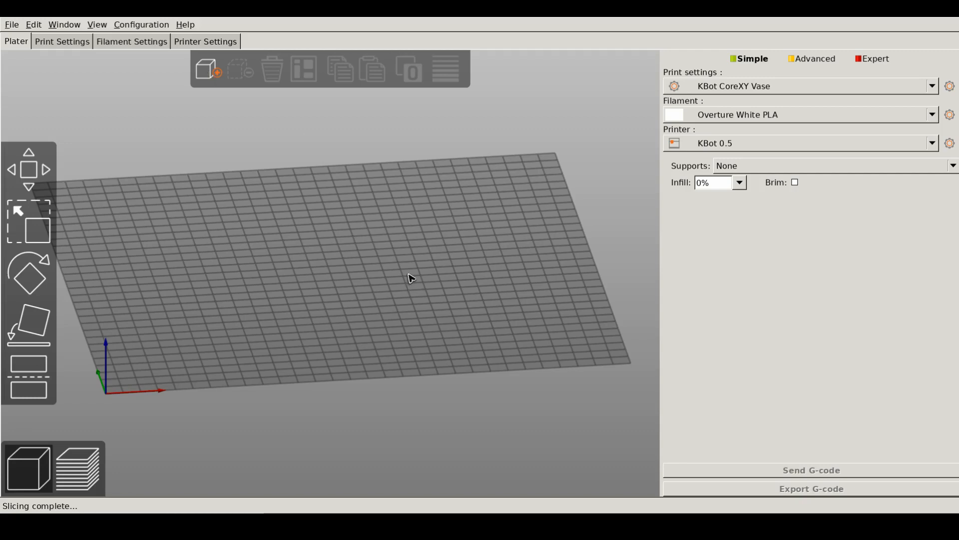
pyautogui.moveTo(406, 282)
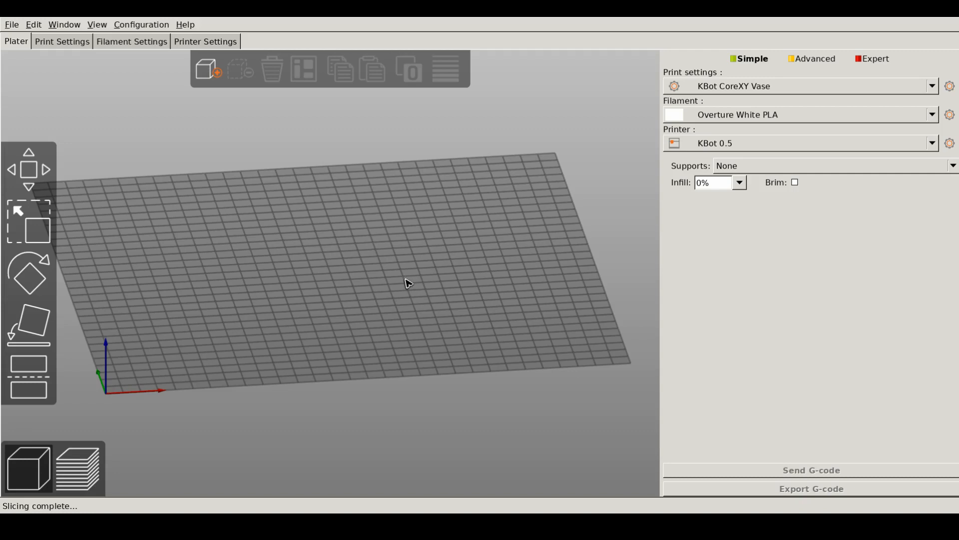
# Step: Import the exported revolved vase STL onto the plate
pyautogui.click(207, 68)
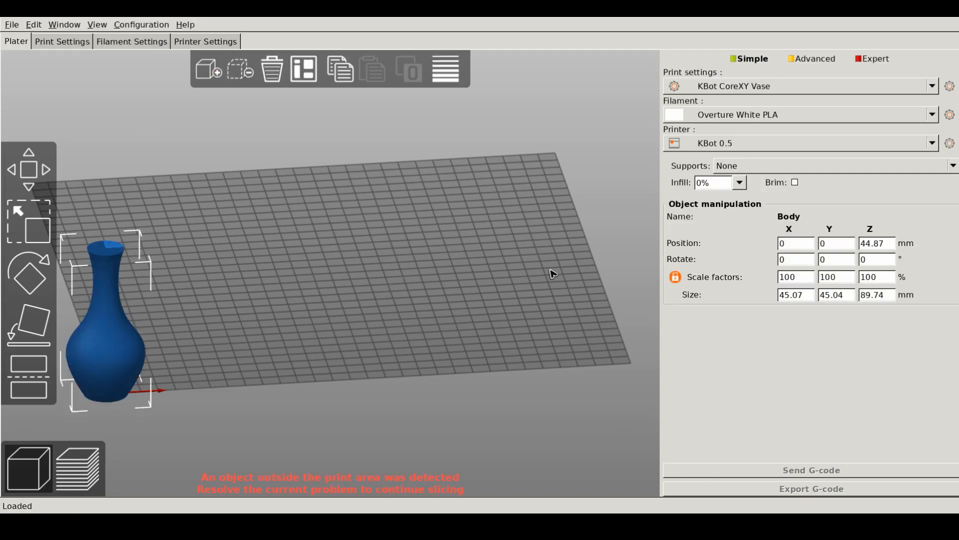
pyautogui.moveTo(268, 282)
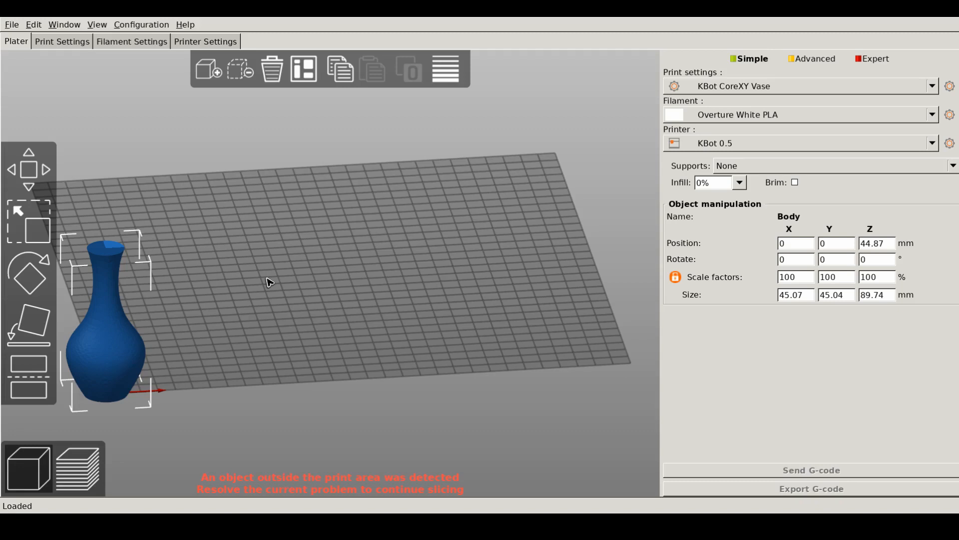
pyautogui.moveTo(147, 371)
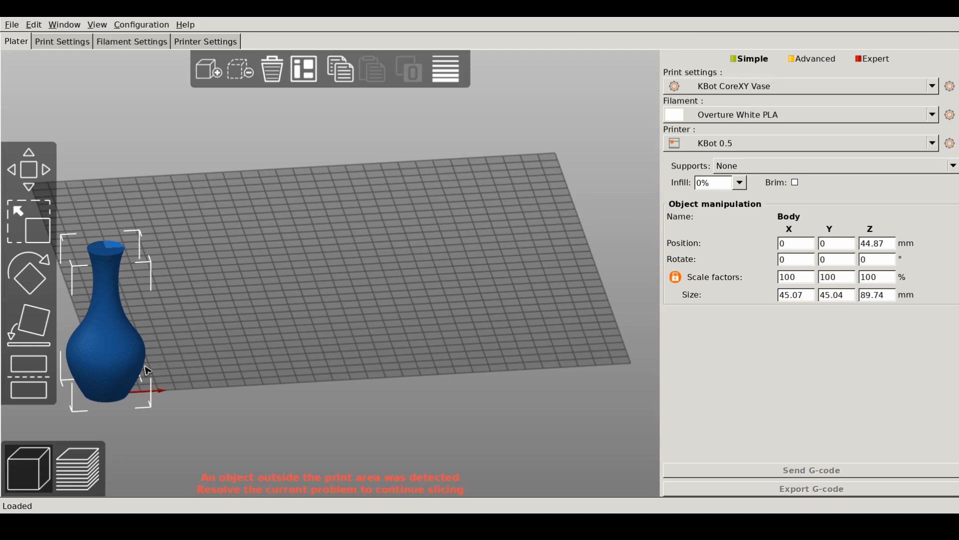
pyautogui.moveTo(70, 418)
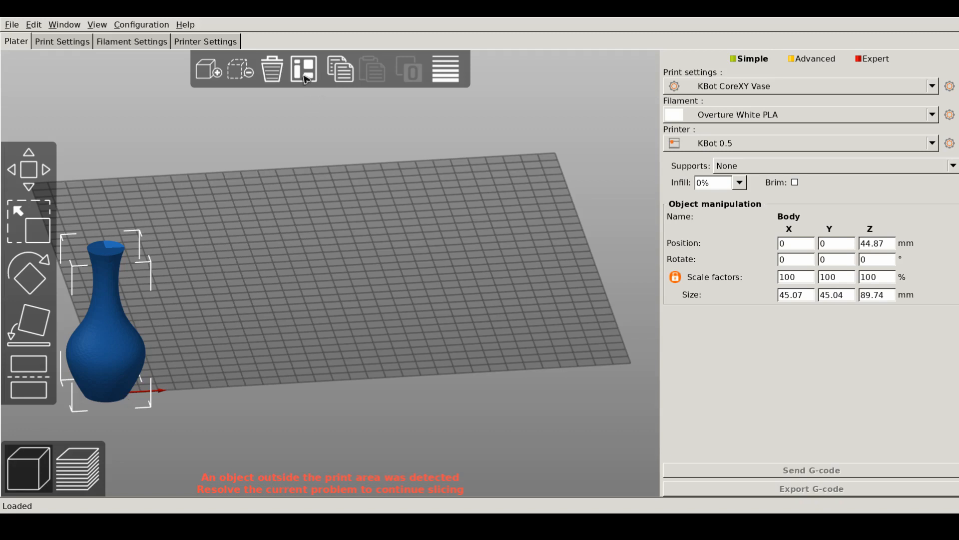
# Step: Auto-arrange the vase so it sits inside the print area
pyautogui.click(304, 69)
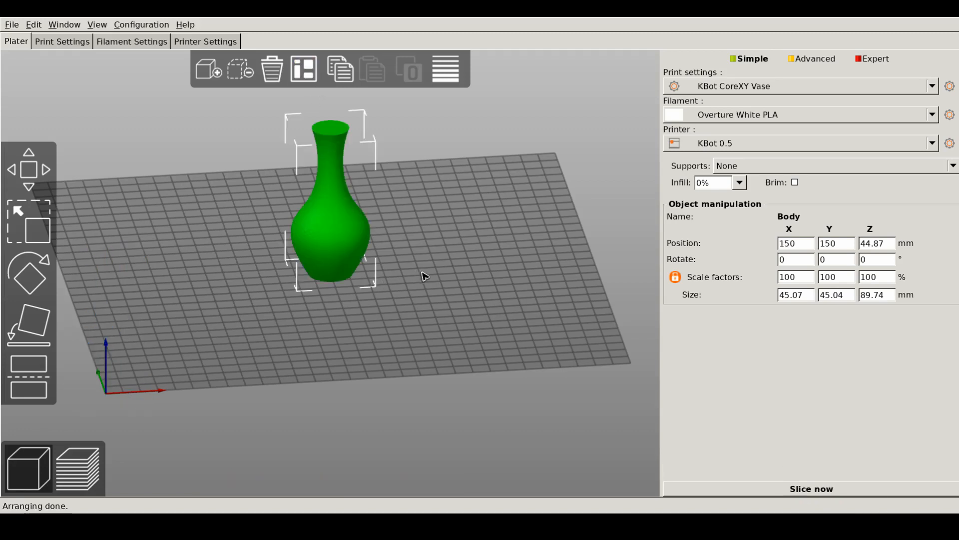
pyautogui.moveTo(334, 146)
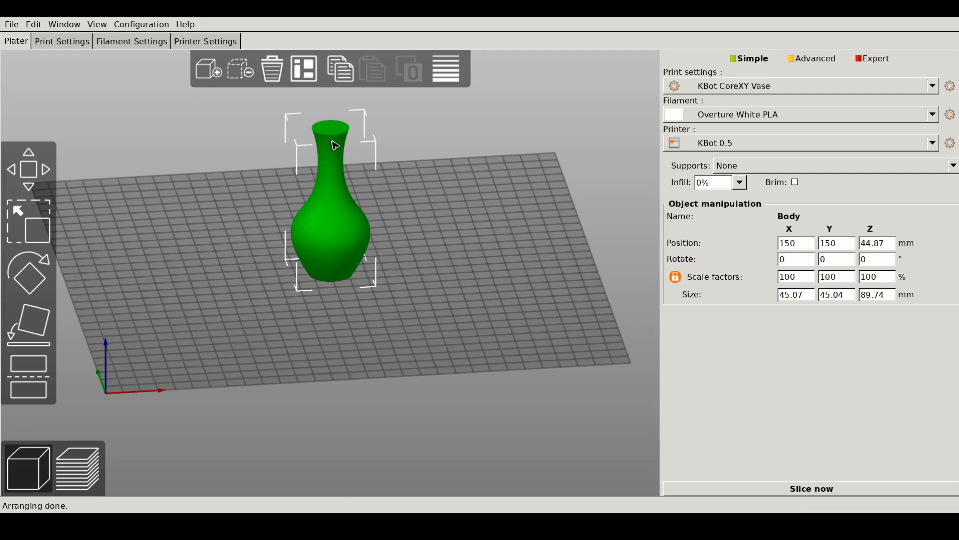
pyautogui.moveTo(383, 253)
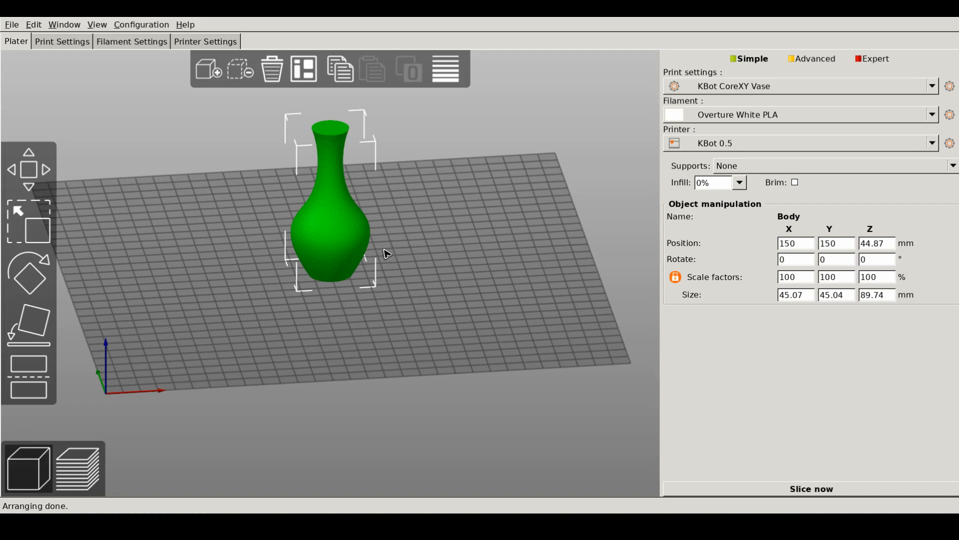
pyautogui.moveTo(412, 240)
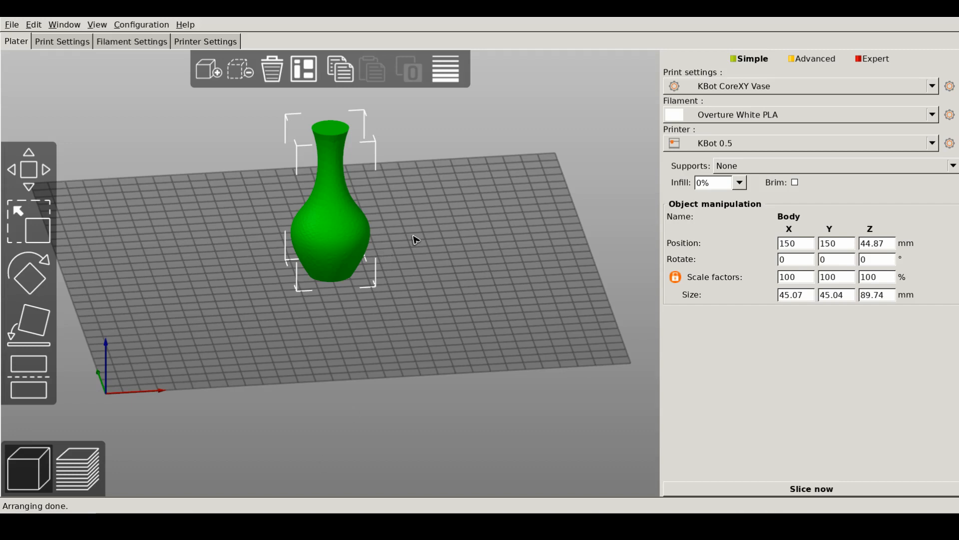
pyautogui.moveTo(394, 248)
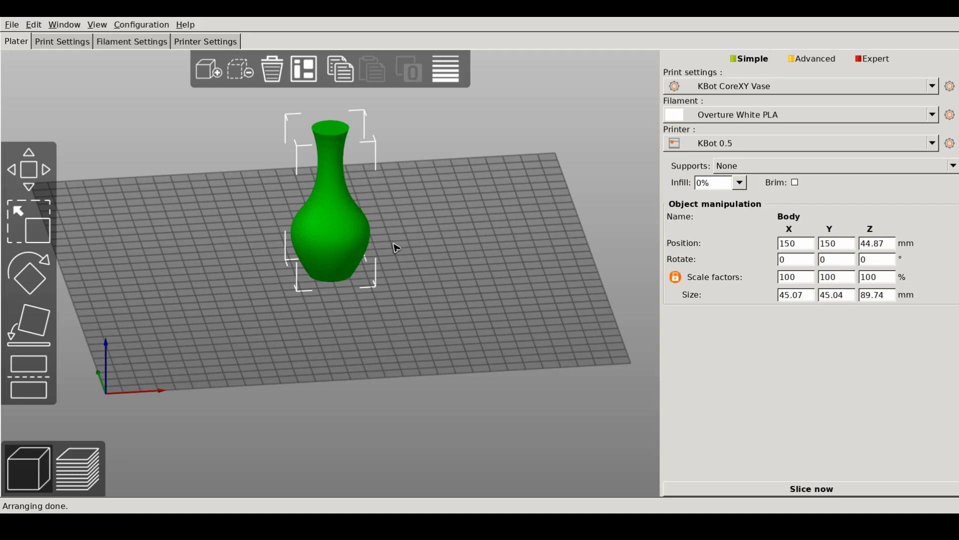
pyautogui.moveTo(422, 234)
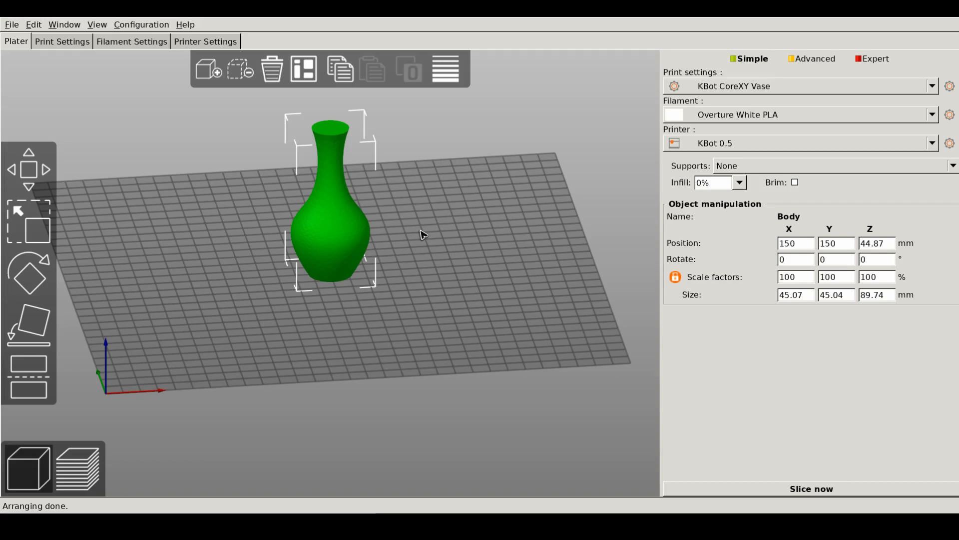
pyautogui.moveTo(411, 247)
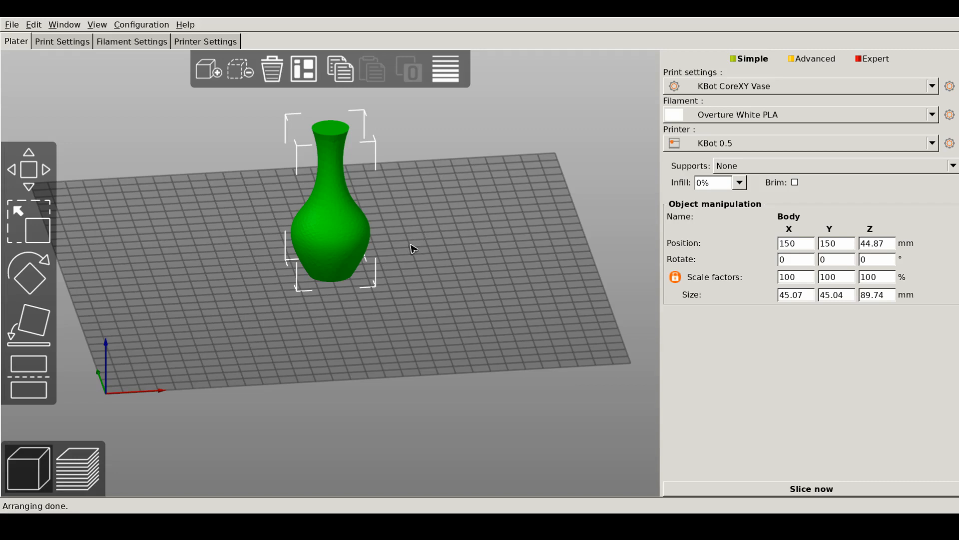
pyautogui.moveTo(344, 254)
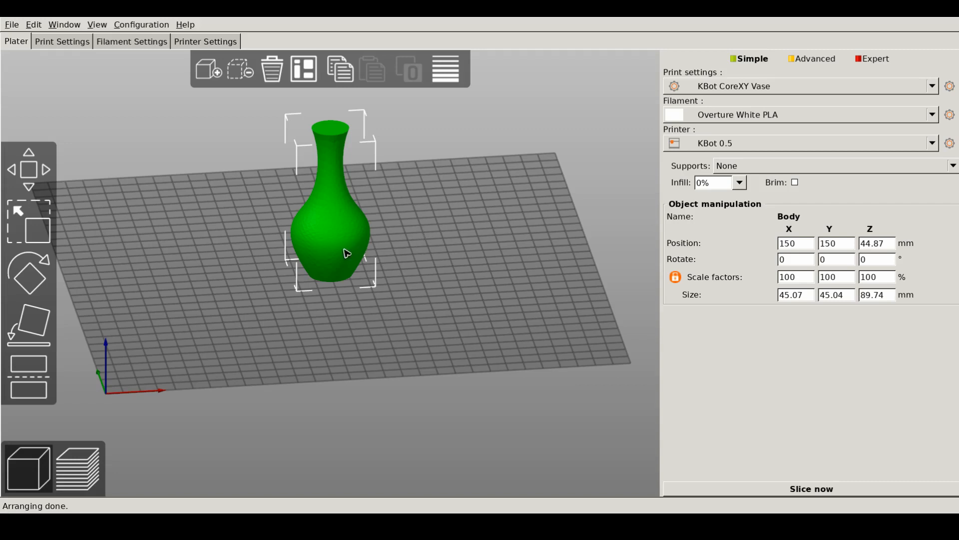
pyautogui.moveTo(345, 289)
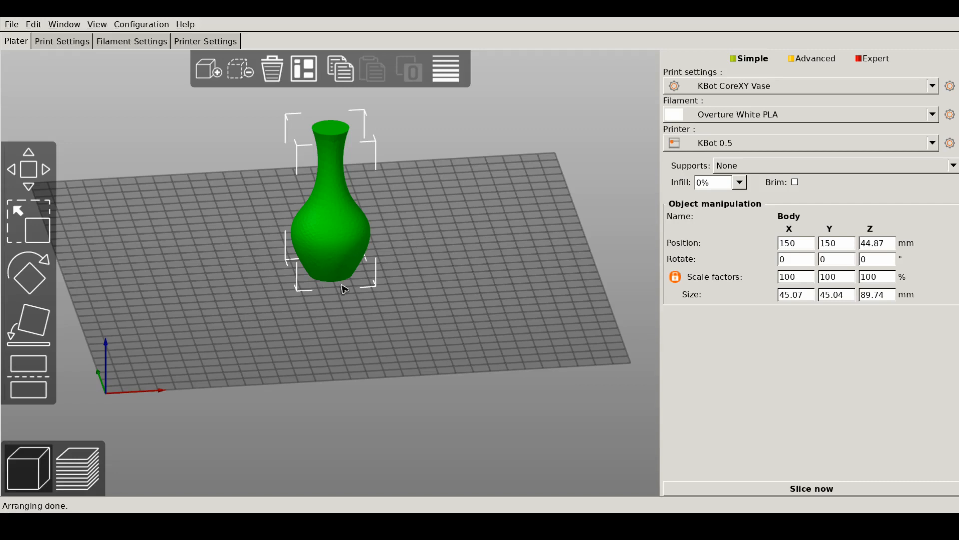
pyautogui.moveTo(339, 289)
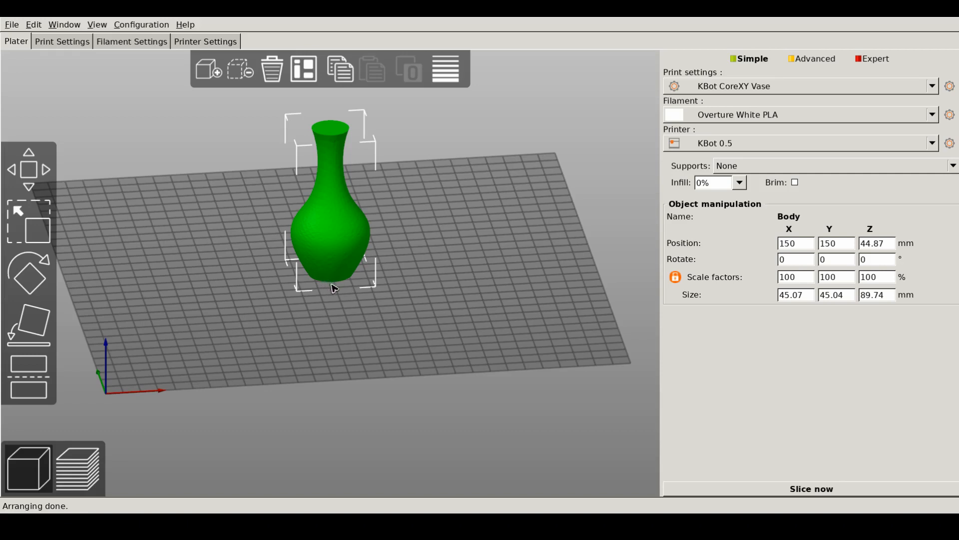
pyautogui.moveTo(335, 260)
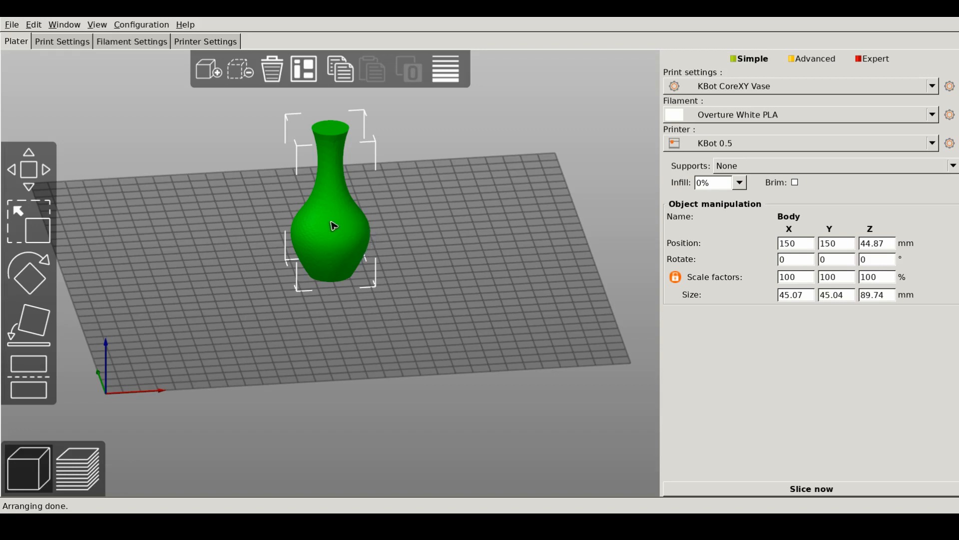
pyautogui.moveTo(343, 129)
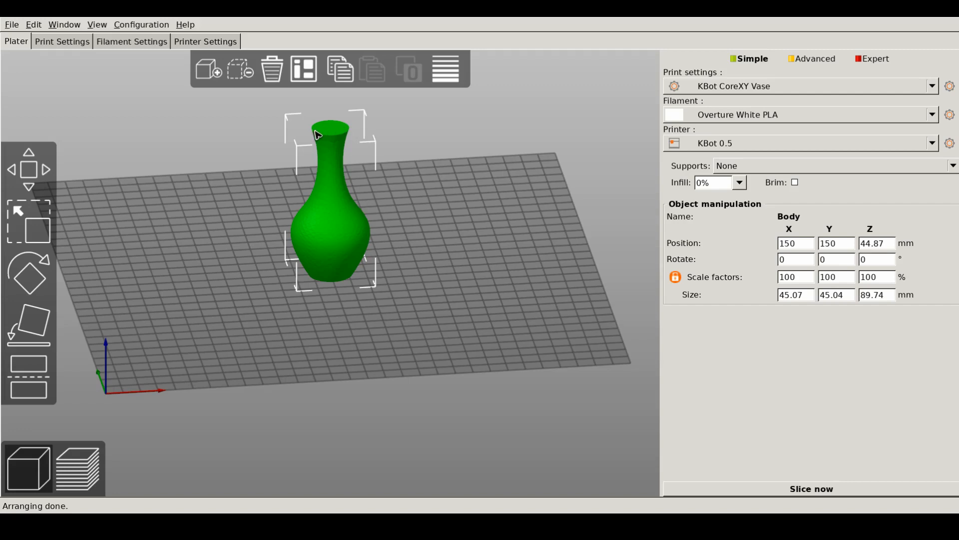
pyautogui.moveTo(334, 129)
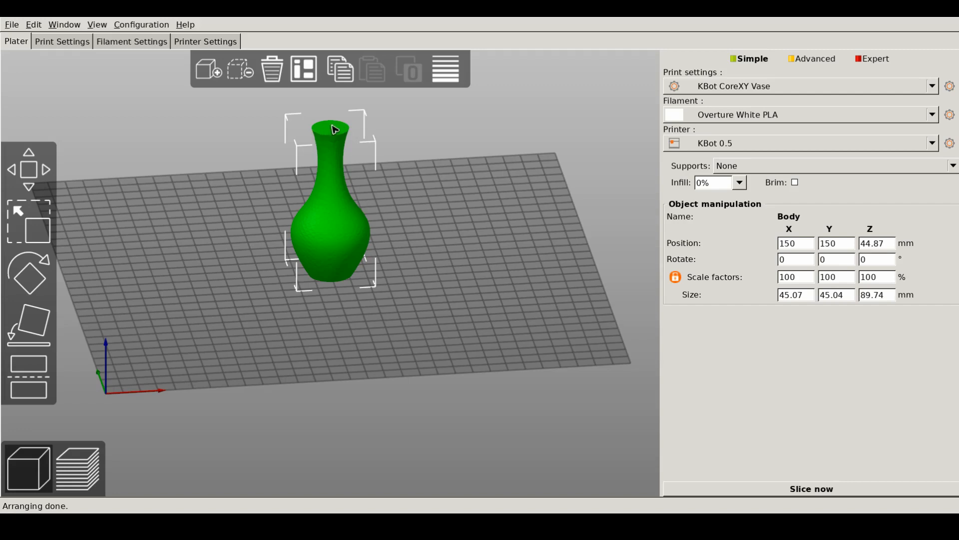
pyautogui.moveTo(336, 254)
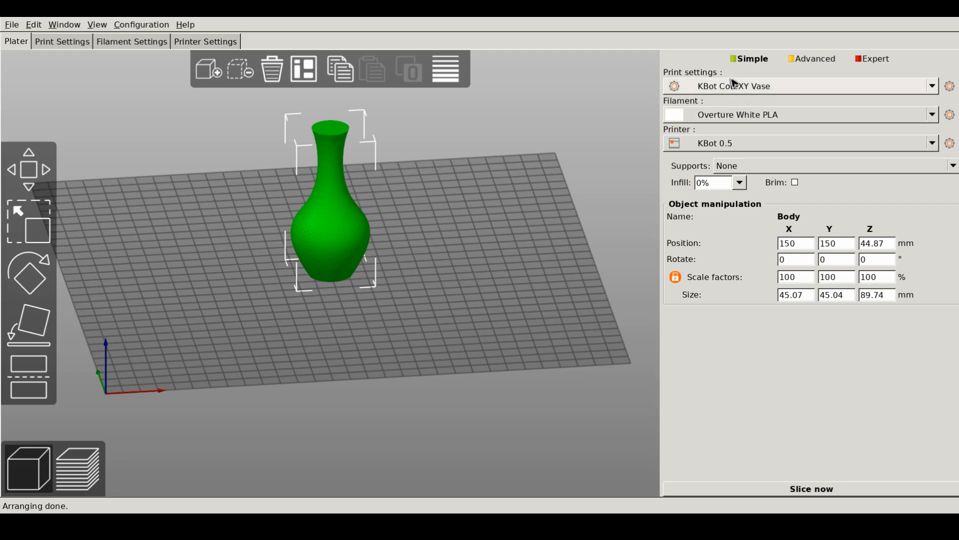
pyautogui.moveTo(747, 87)
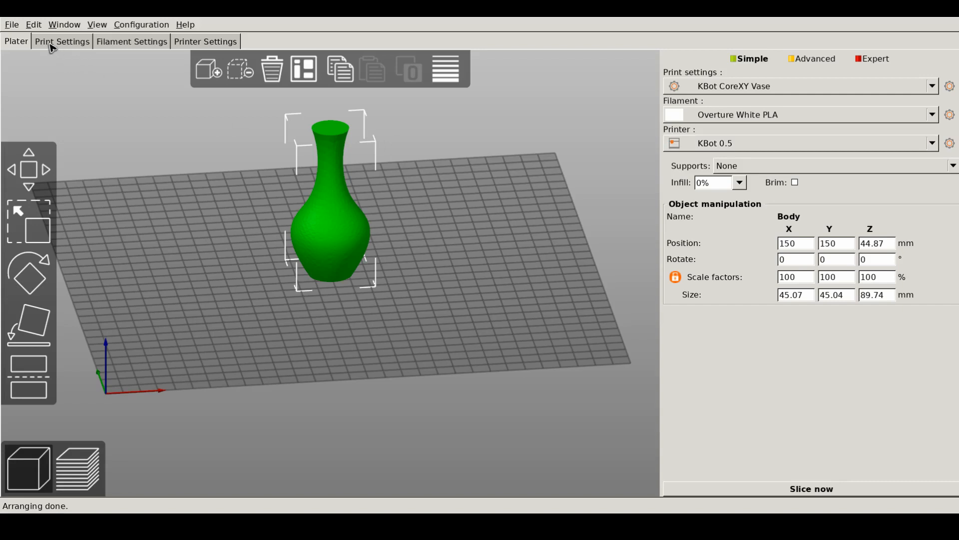
pyautogui.moveTo(52, 44)
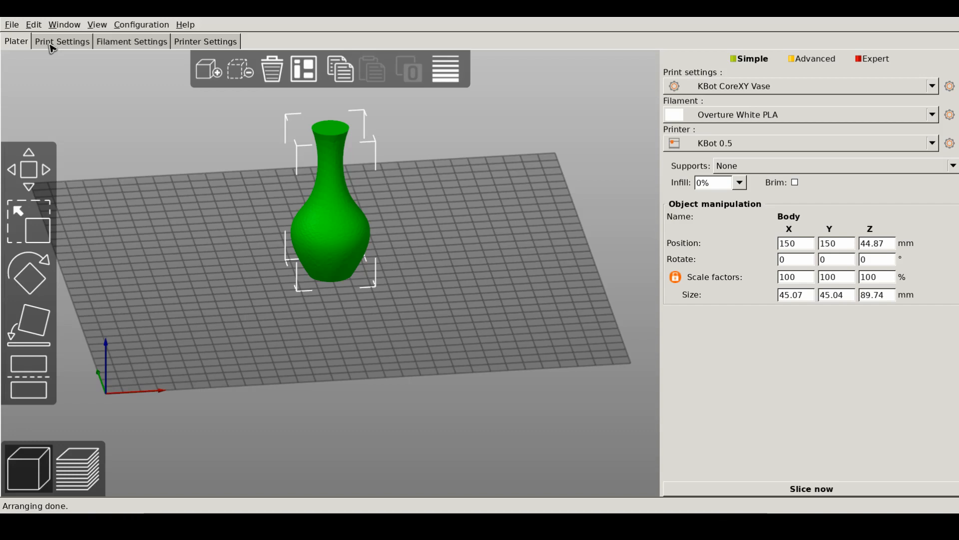
pyautogui.click(61, 41)
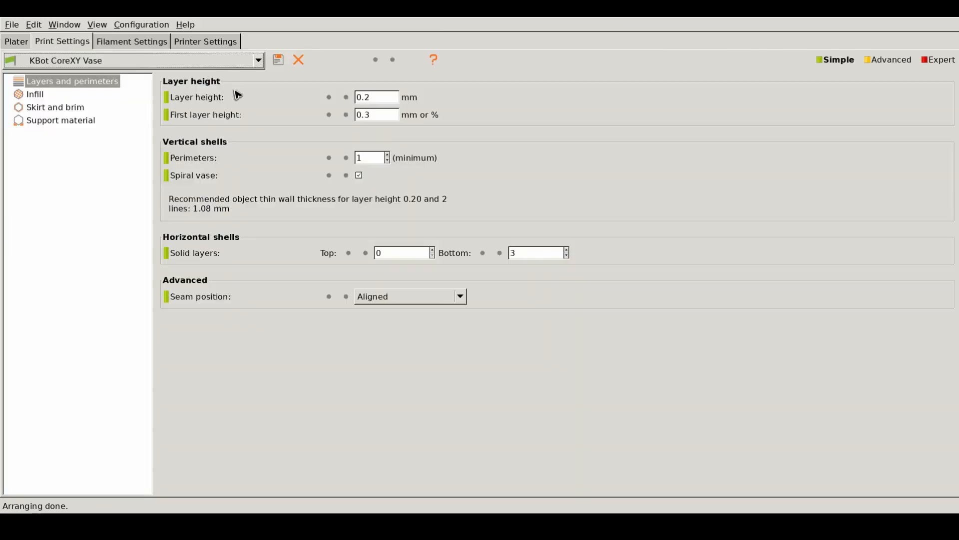
pyautogui.moveTo(63, 86)
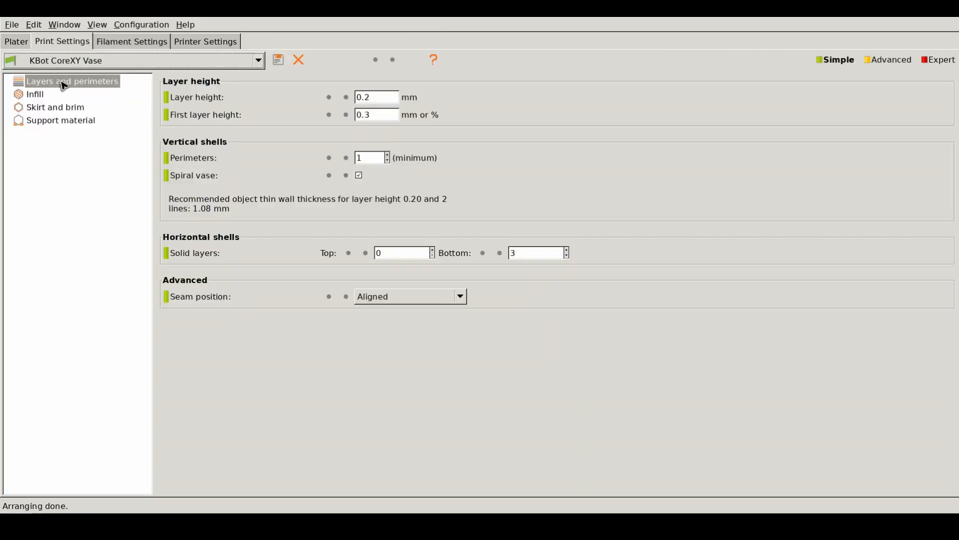
pyautogui.click(72, 81)
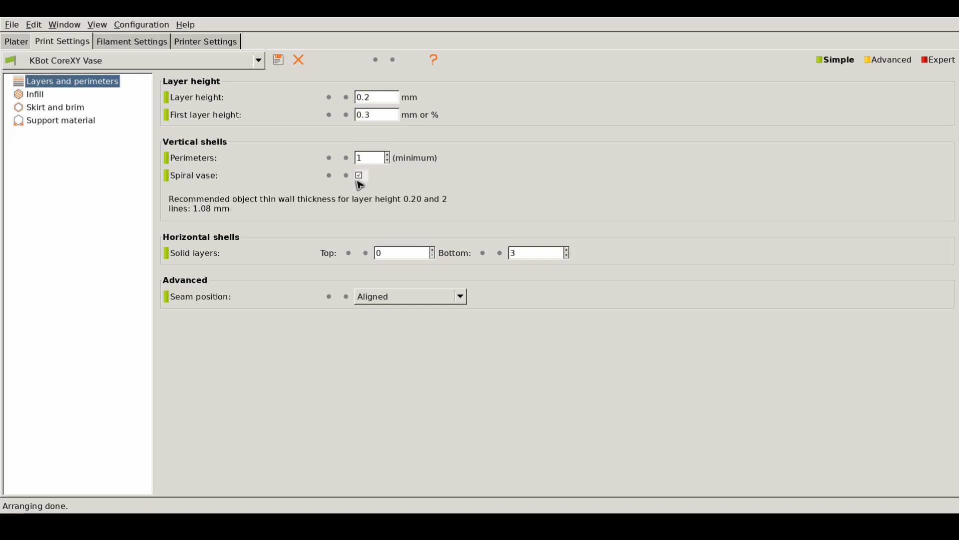
pyautogui.moveTo(507, 225)
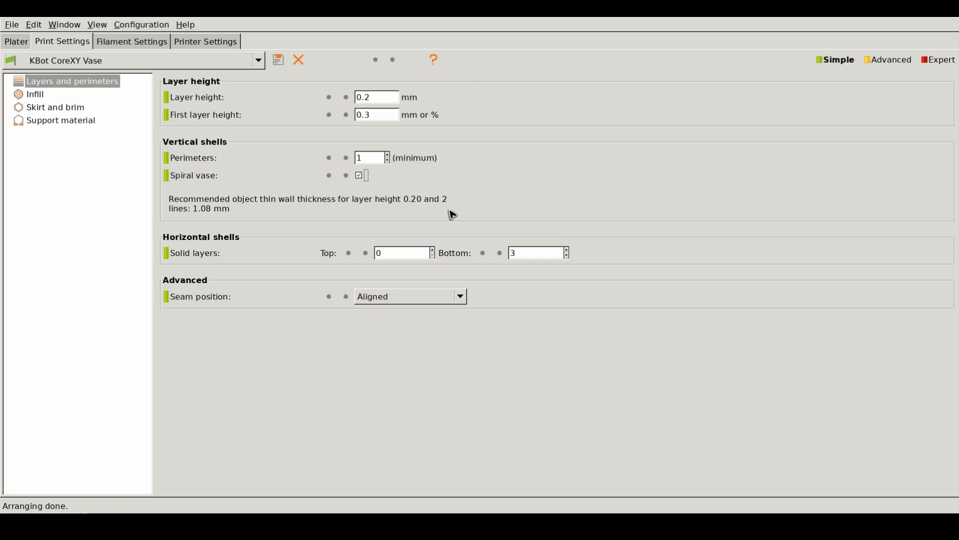
pyautogui.moveTo(398, 186)
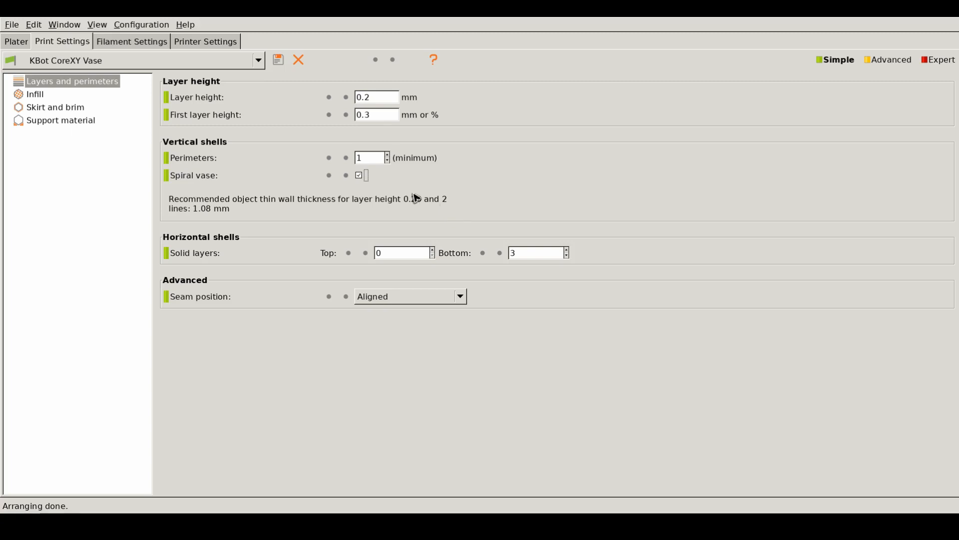
pyautogui.click(15, 41)
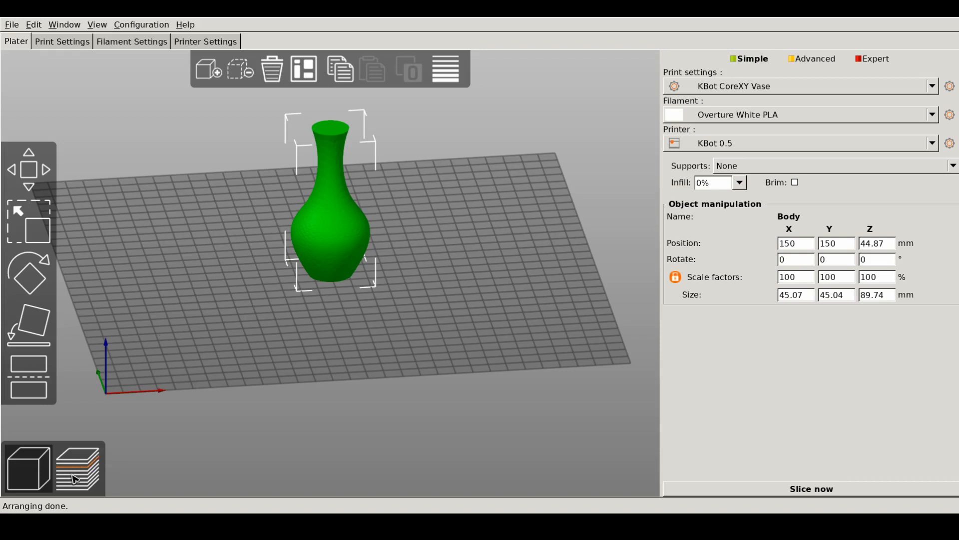
# Step: Slice the smooth vase and scrub the layer slider to inspect mid-height and full toolpaths
pyautogui.click(77, 467)
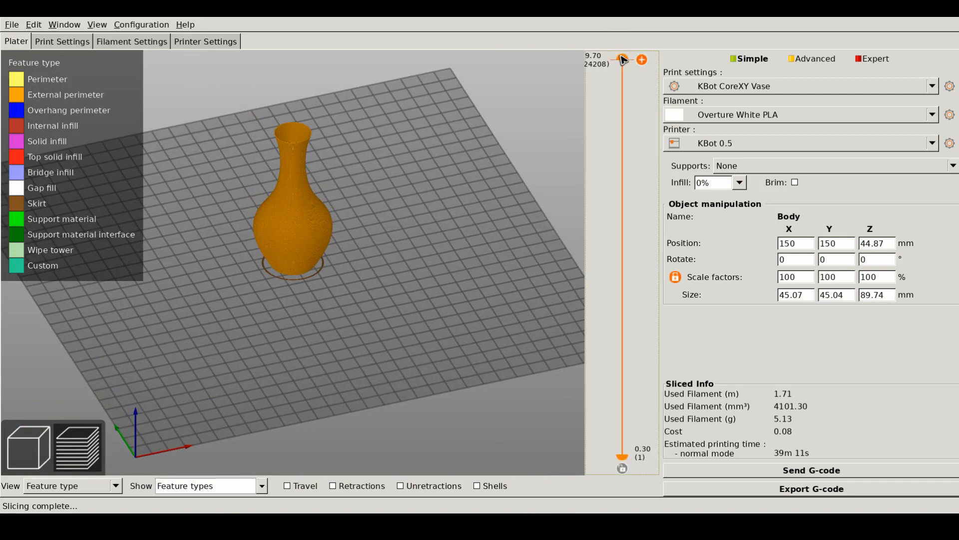
pyautogui.moveTo(621, 60); pyautogui.dragTo(622, 306)
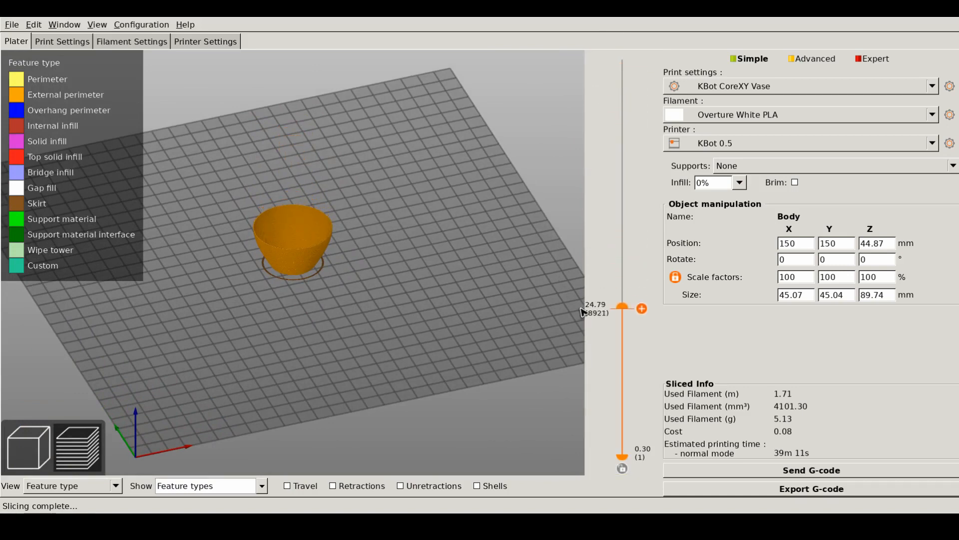
pyautogui.moveTo(622, 307); pyautogui.dragTo(622, 315)
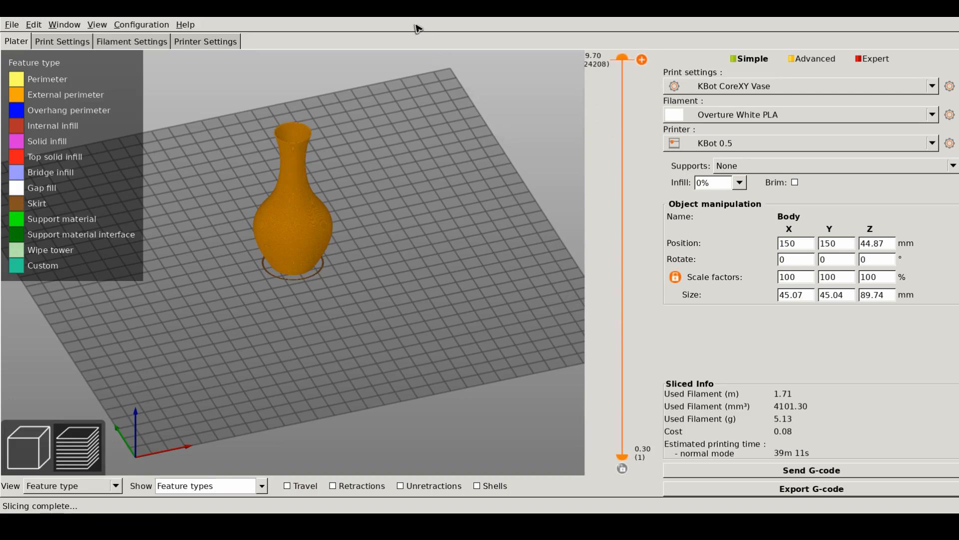
pyautogui.moveTo(357, 271)
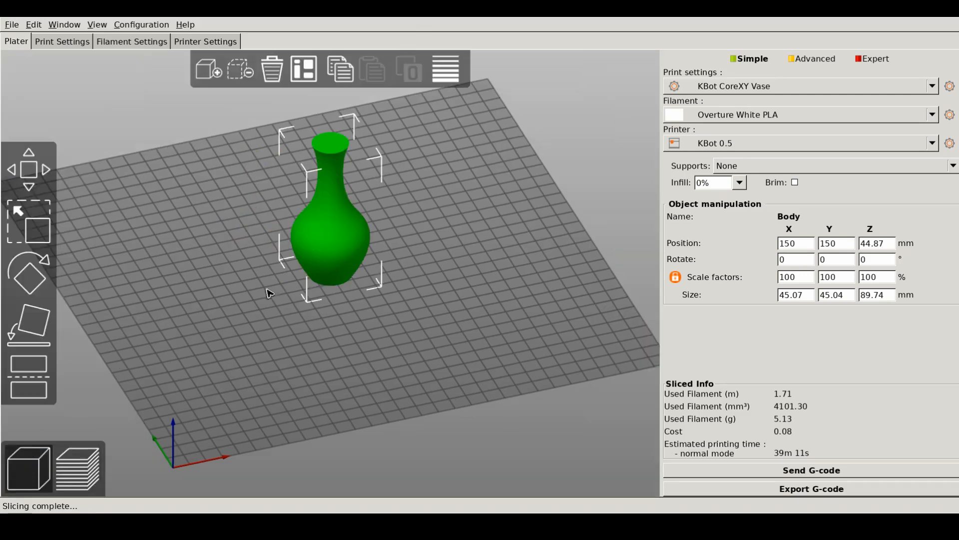
pyautogui.moveTo(340, 255)
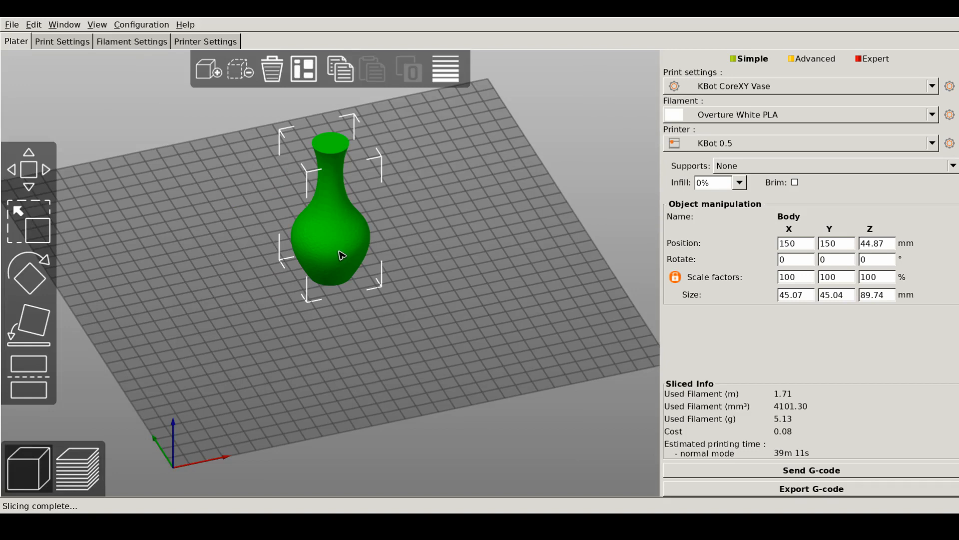
# Step: Remove the smooth vase, load the lofted vase STL and arrange it on the bed
pyautogui.click(272, 69)
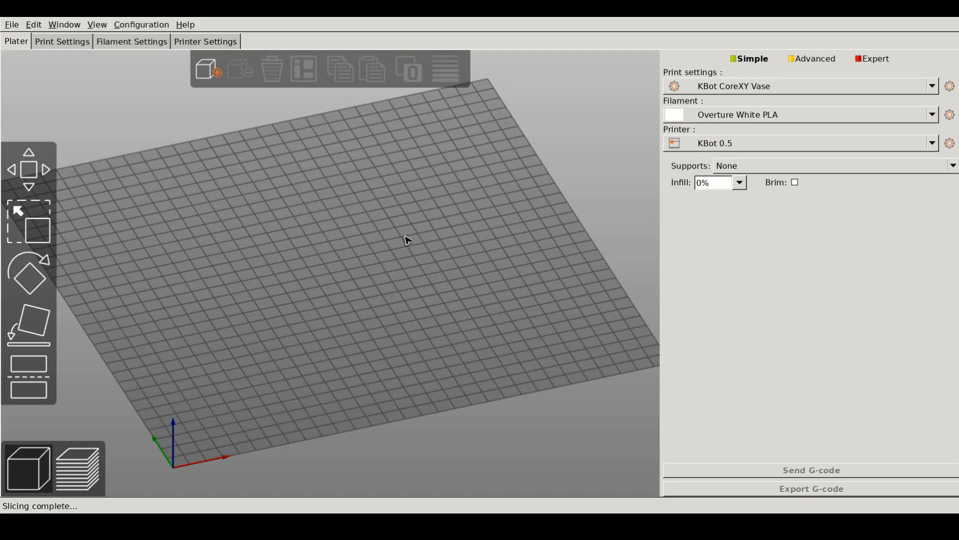
pyautogui.moveTo(681, 474)
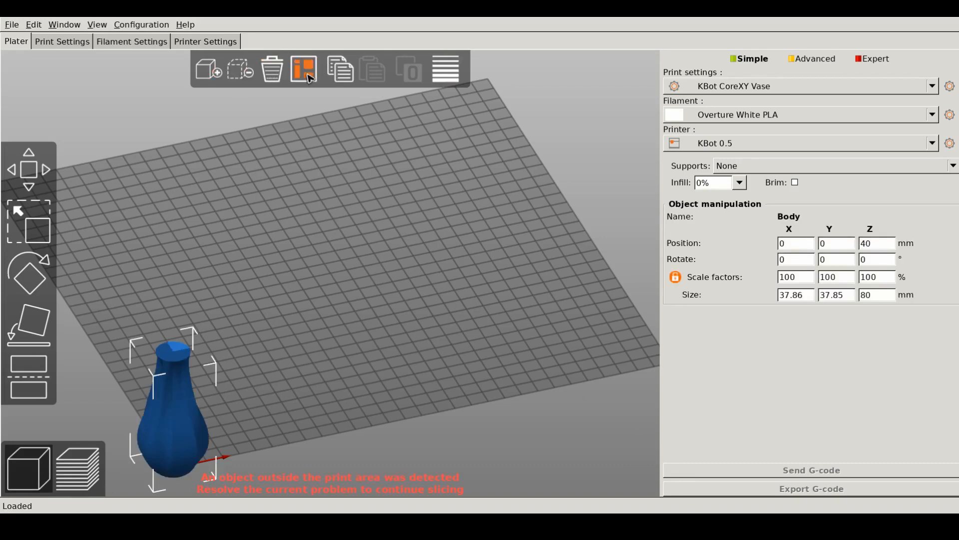
pyautogui.click(304, 69)
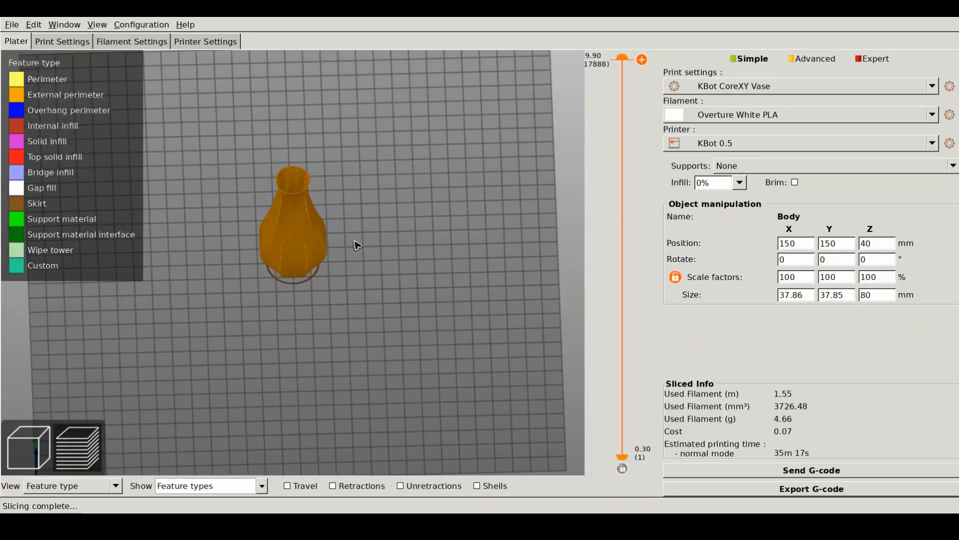
# Step: Scrub through the lofted vase's sliced layers from the solid base up to 42.73 mm and back to all layers
pyautogui.moveTo(622, 58); pyautogui.dragTo(622, 129)
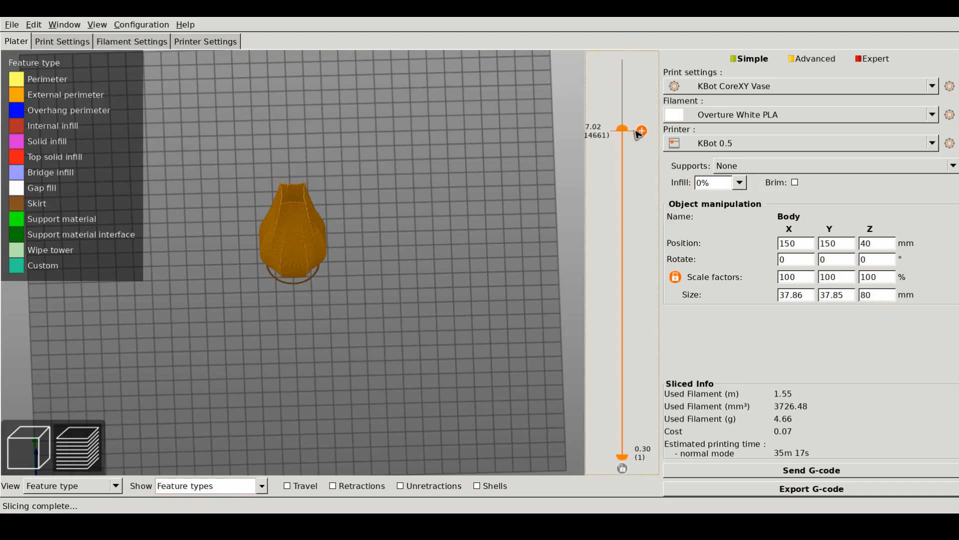
pyautogui.moveTo(621, 129); pyautogui.dragTo(623, 211)
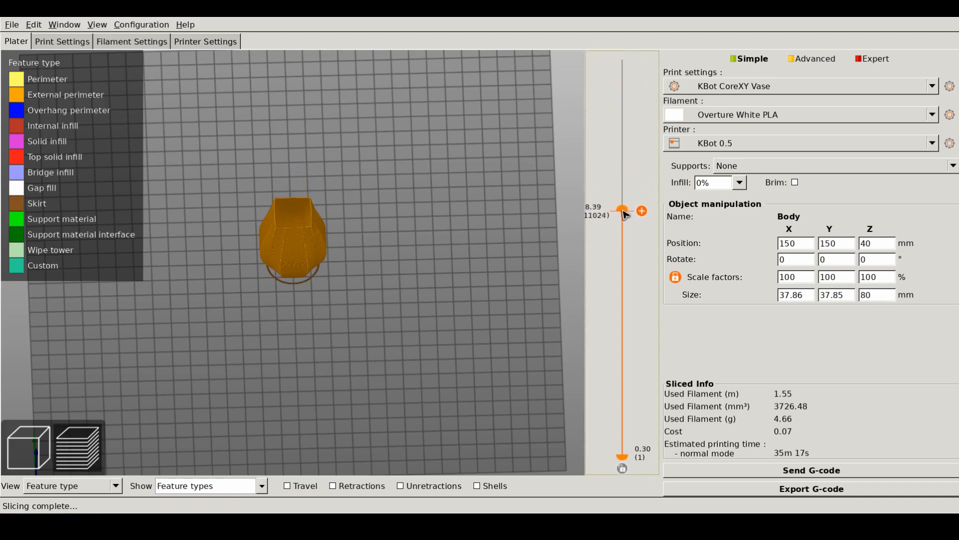
pyautogui.moveTo(623, 209); pyautogui.dragTo(622, 436)
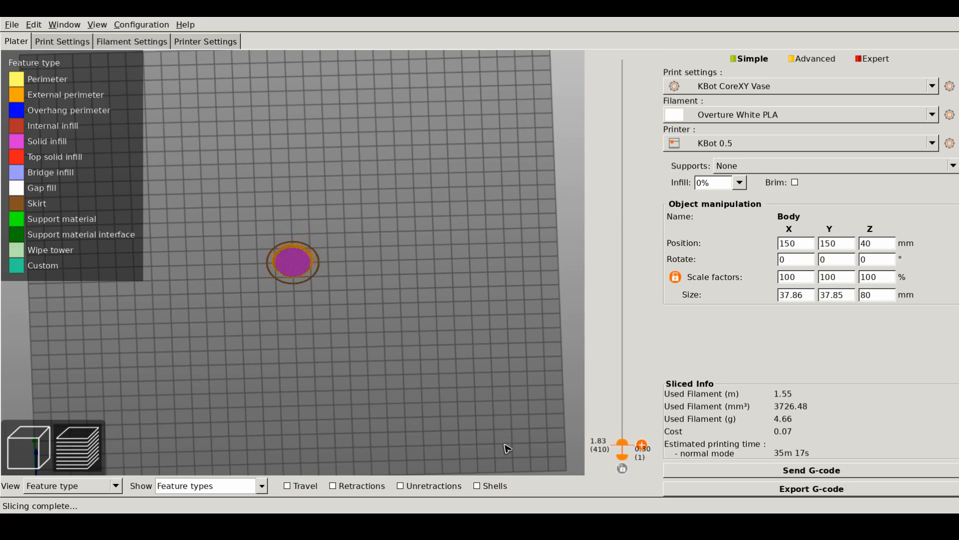
pyautogui.moveTo(621, 456); pyautogui.dragTo(621, 372)
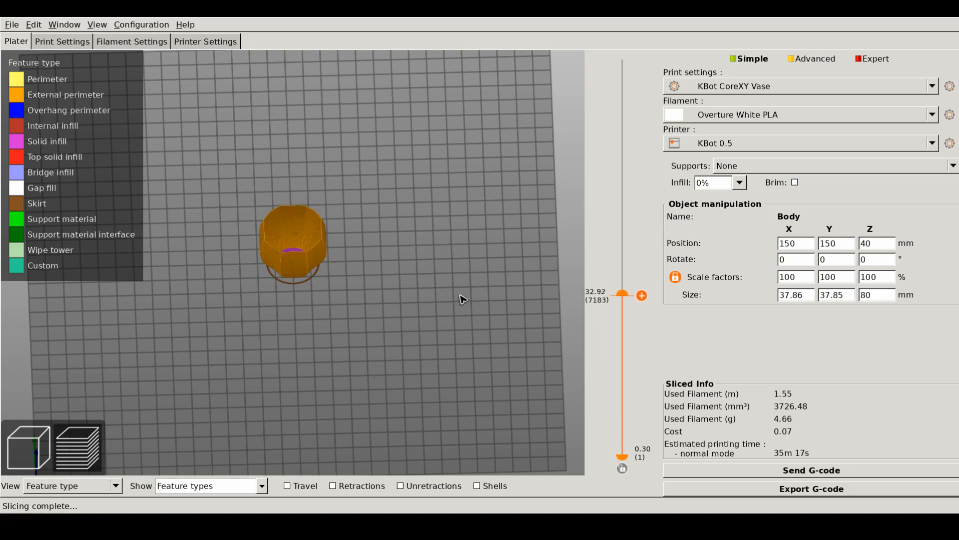
pyautogui.moveTo(622, 293); pyautogui.dragTo(623, 246)
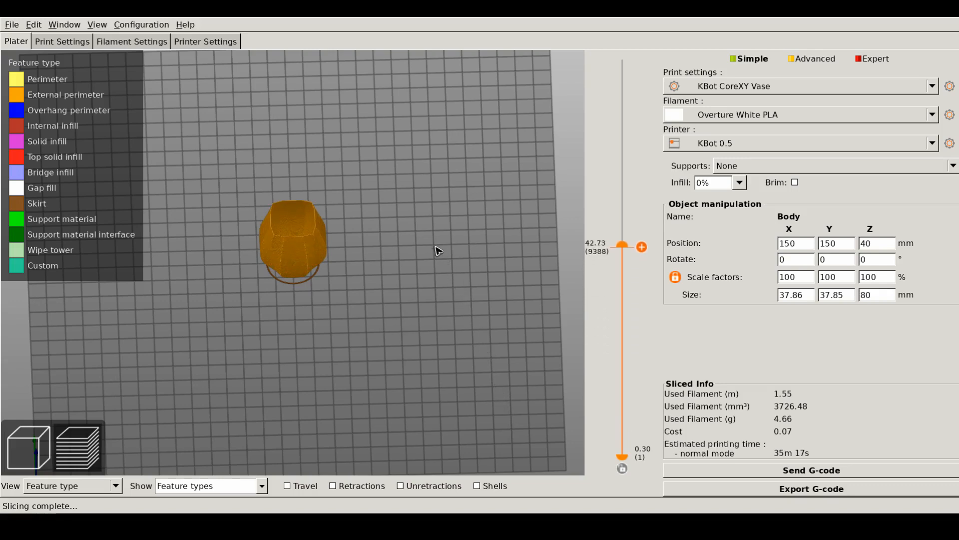
pyautogui.moveTo(622, 245); pyautogui.dragTo(623, 193)
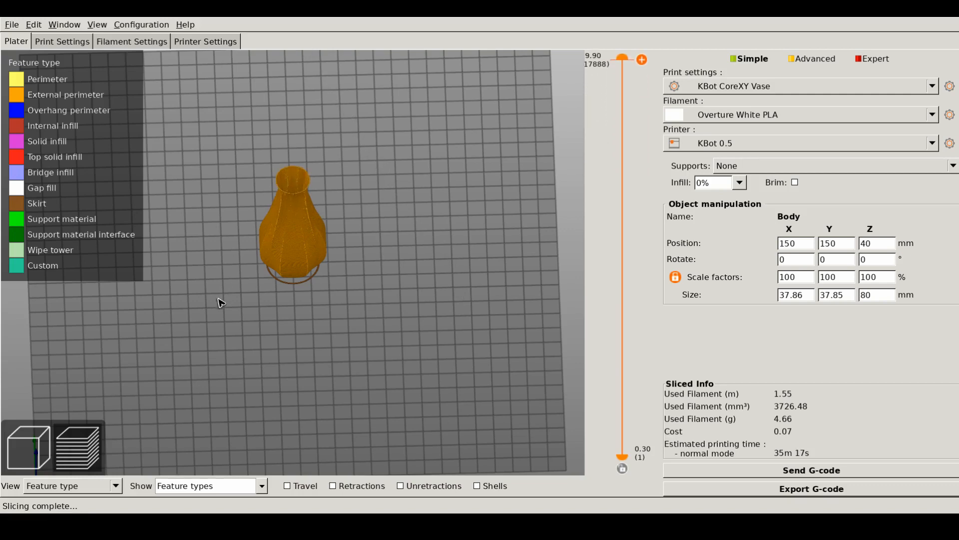
# Step: Scale the lofted vase to 200%, making it 160 mm tall, and re-slice it (1h 20m 19s)
pyautogui.click(29, 447)
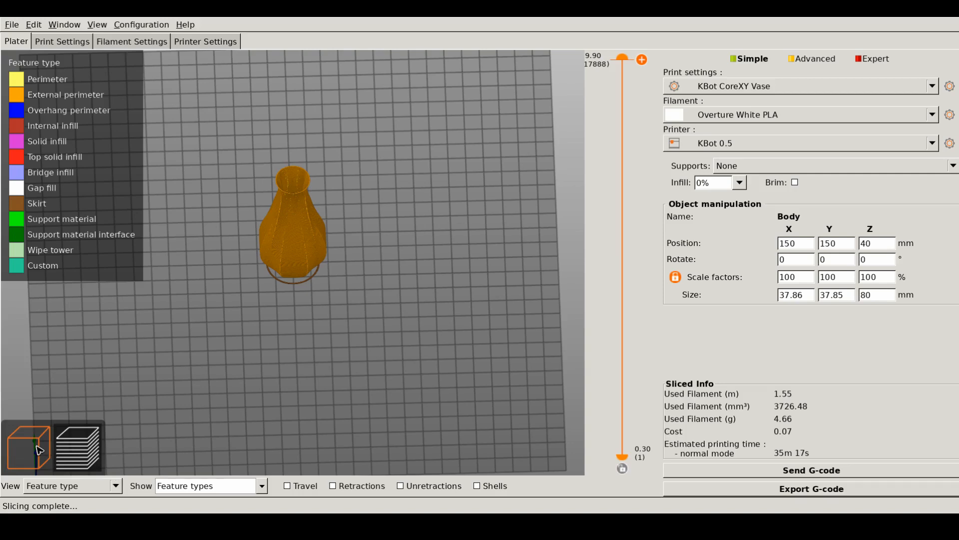
pyautogui.click(29, 446)
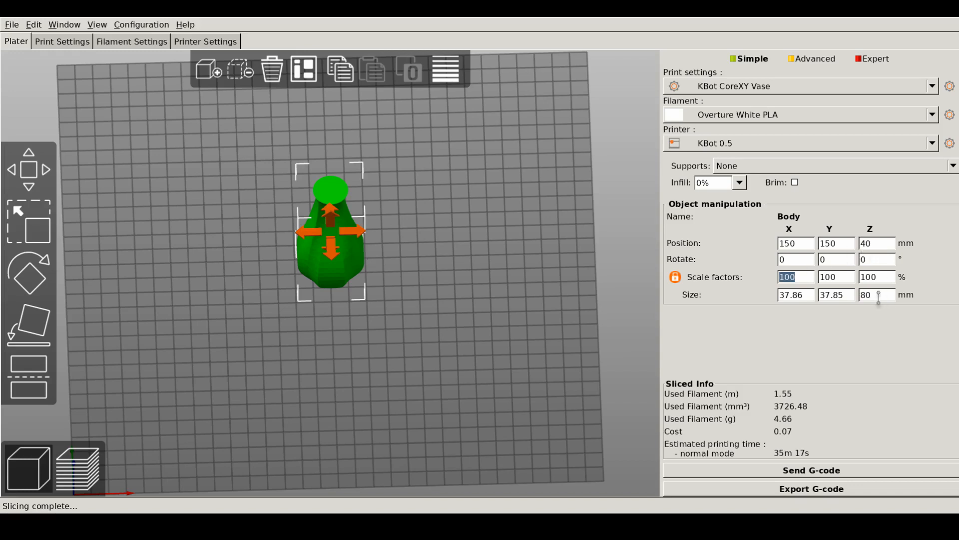
pyautogui.write('200')
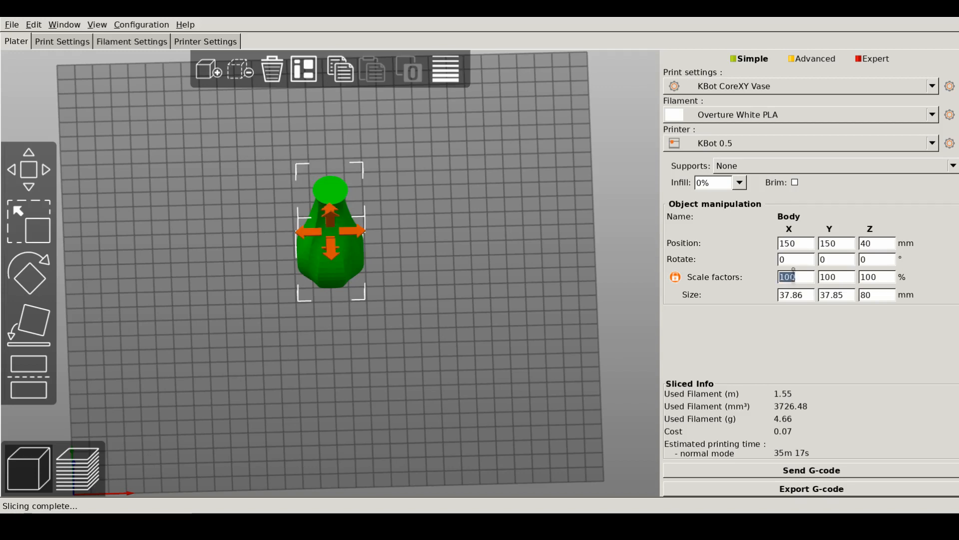
pyautogui.write('200')
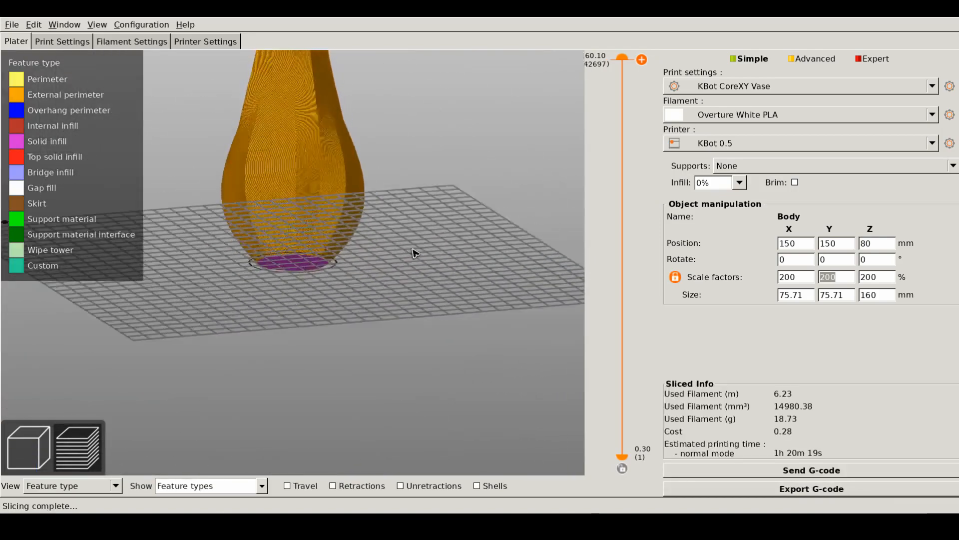
pyautogui.moveTo(413, 254); pyautogui.dragTo(414, 318)
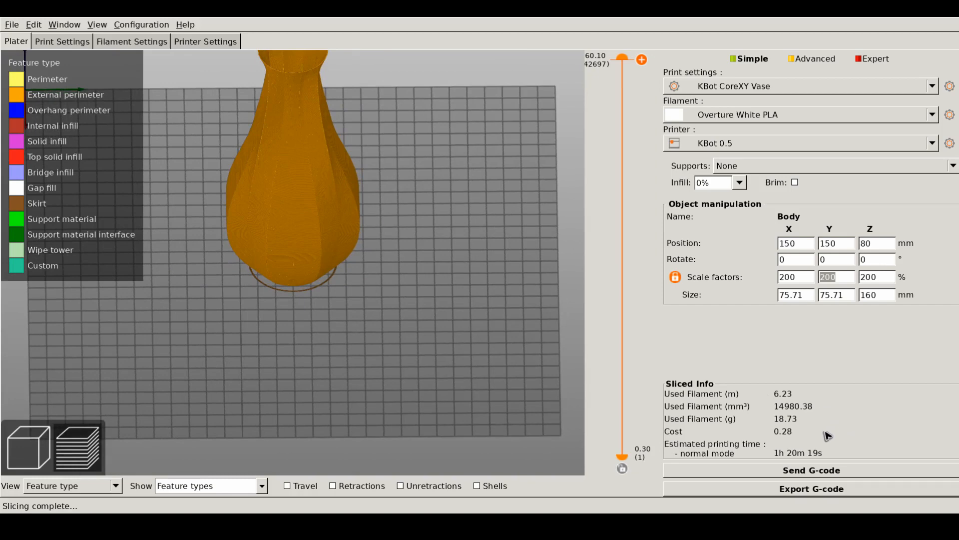
pyautogui.moveTo(795, 453)
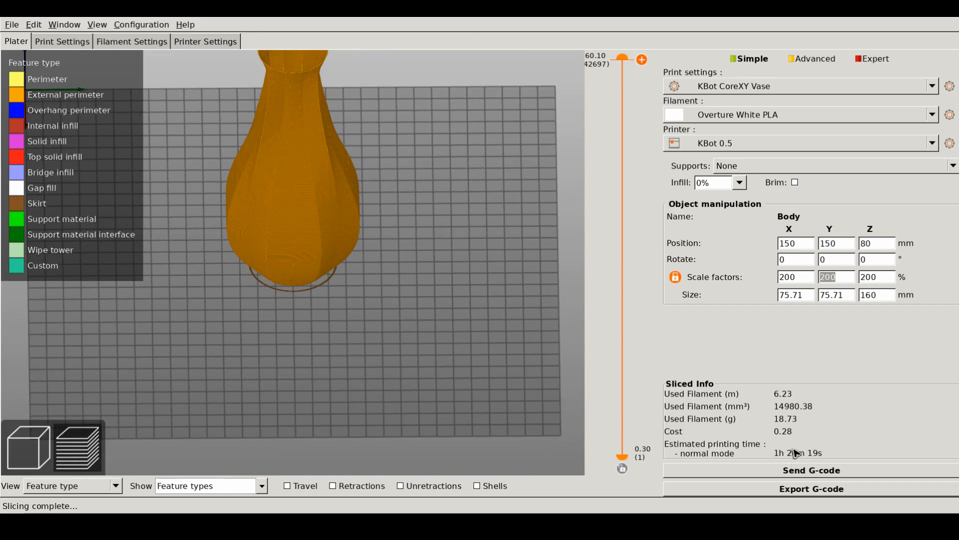